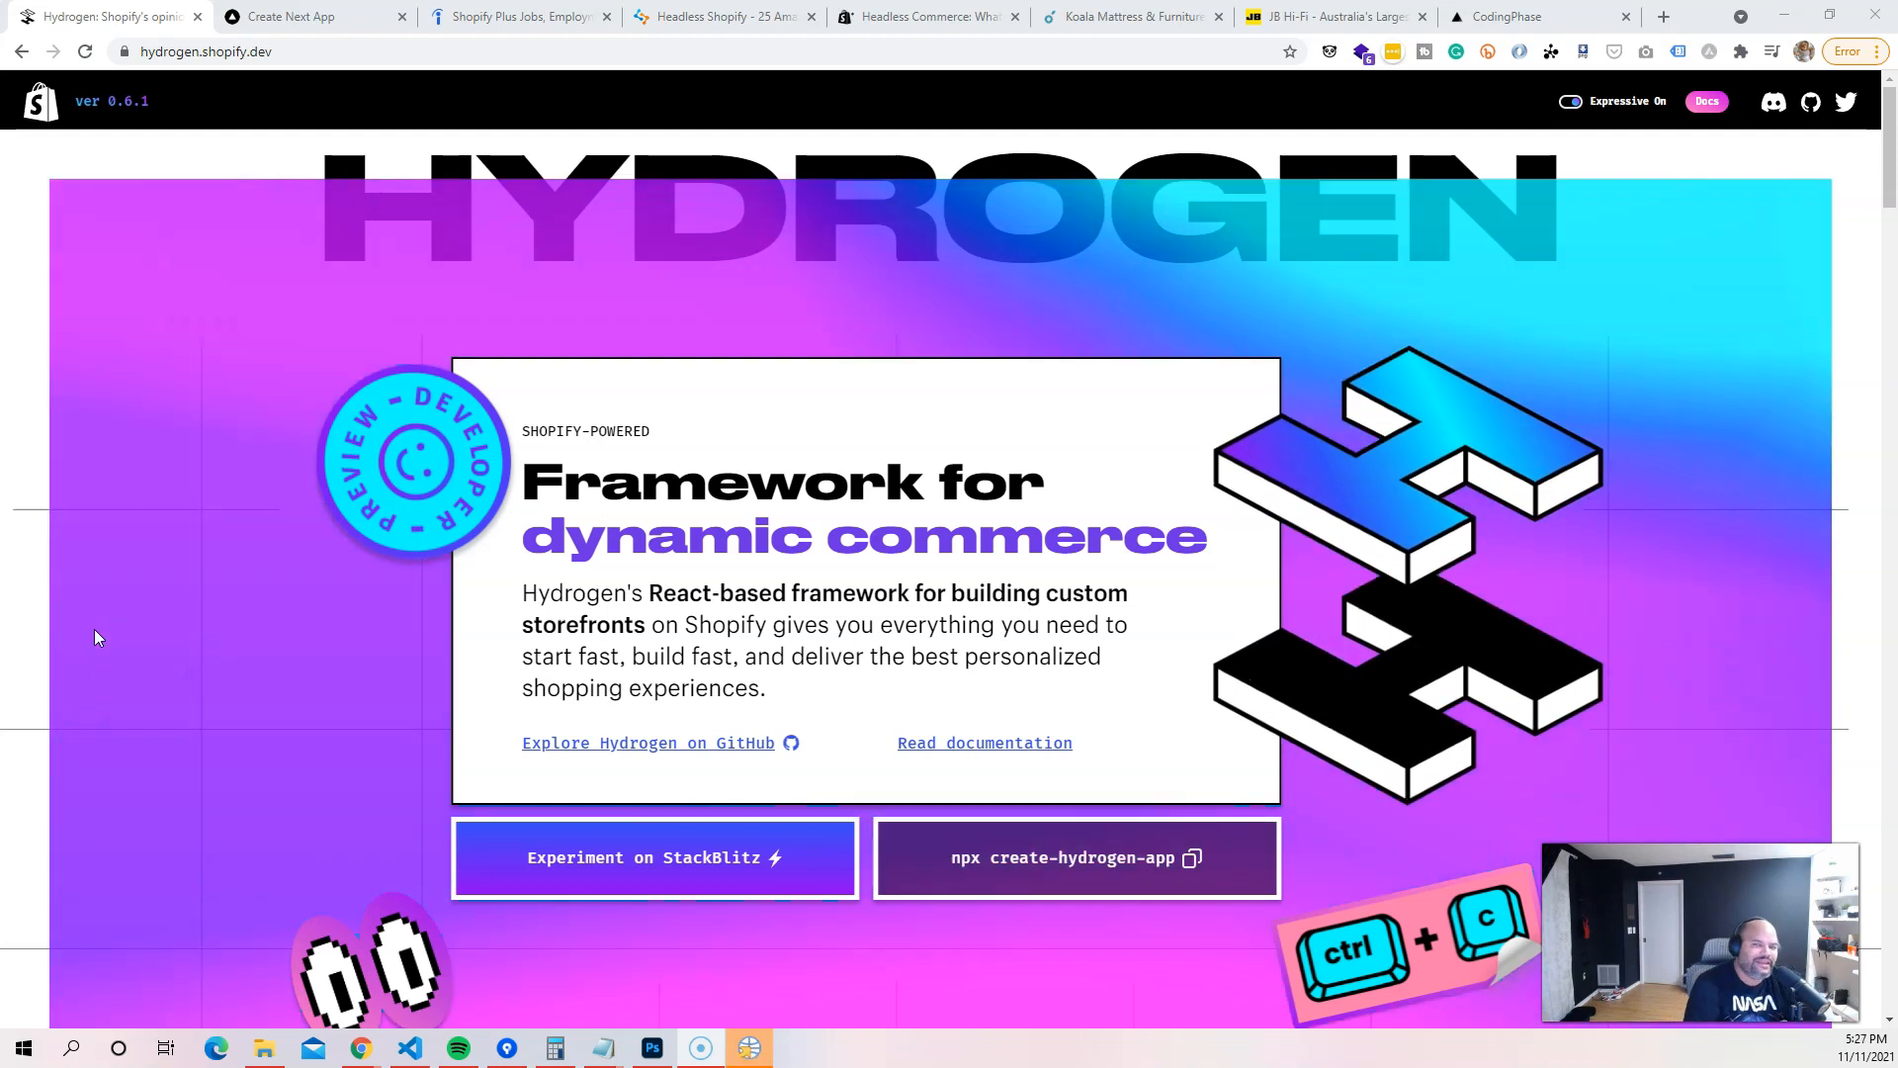
mouse_move(120, 642)
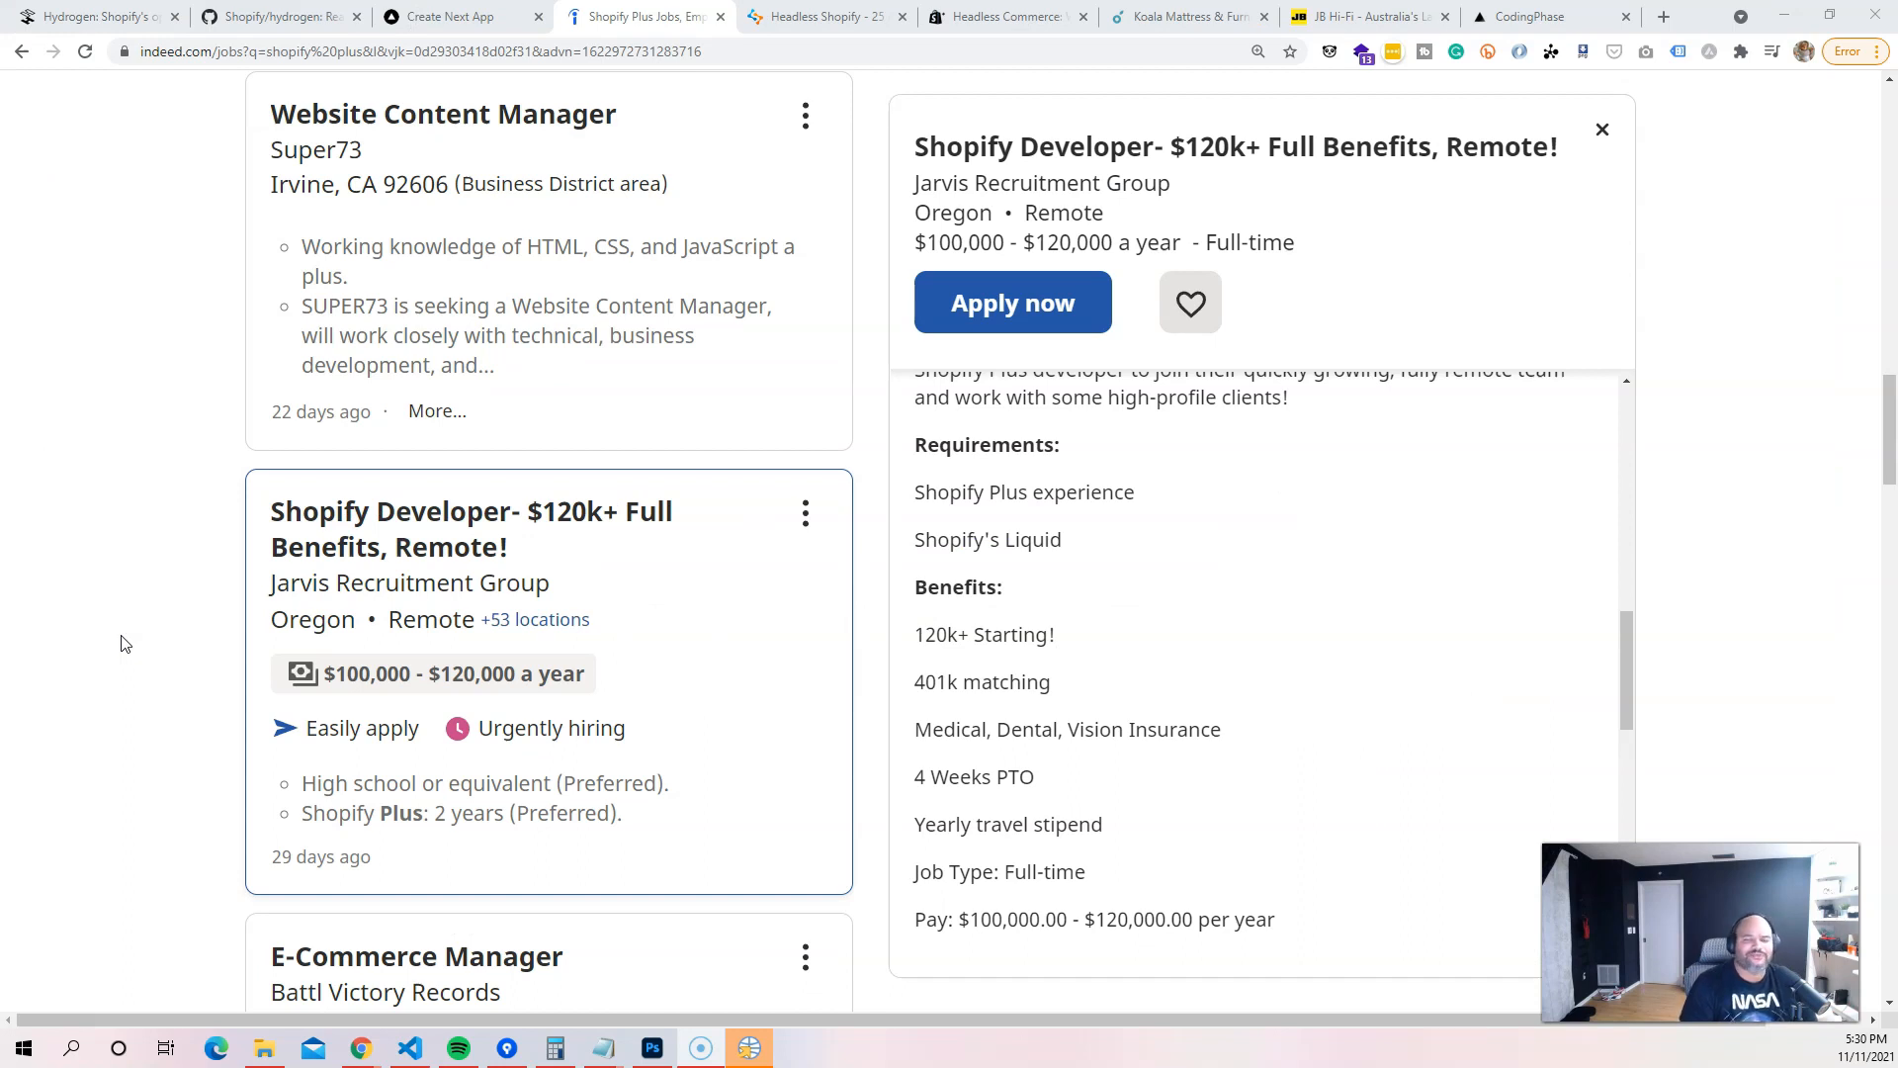
mouse_move(210, 497)
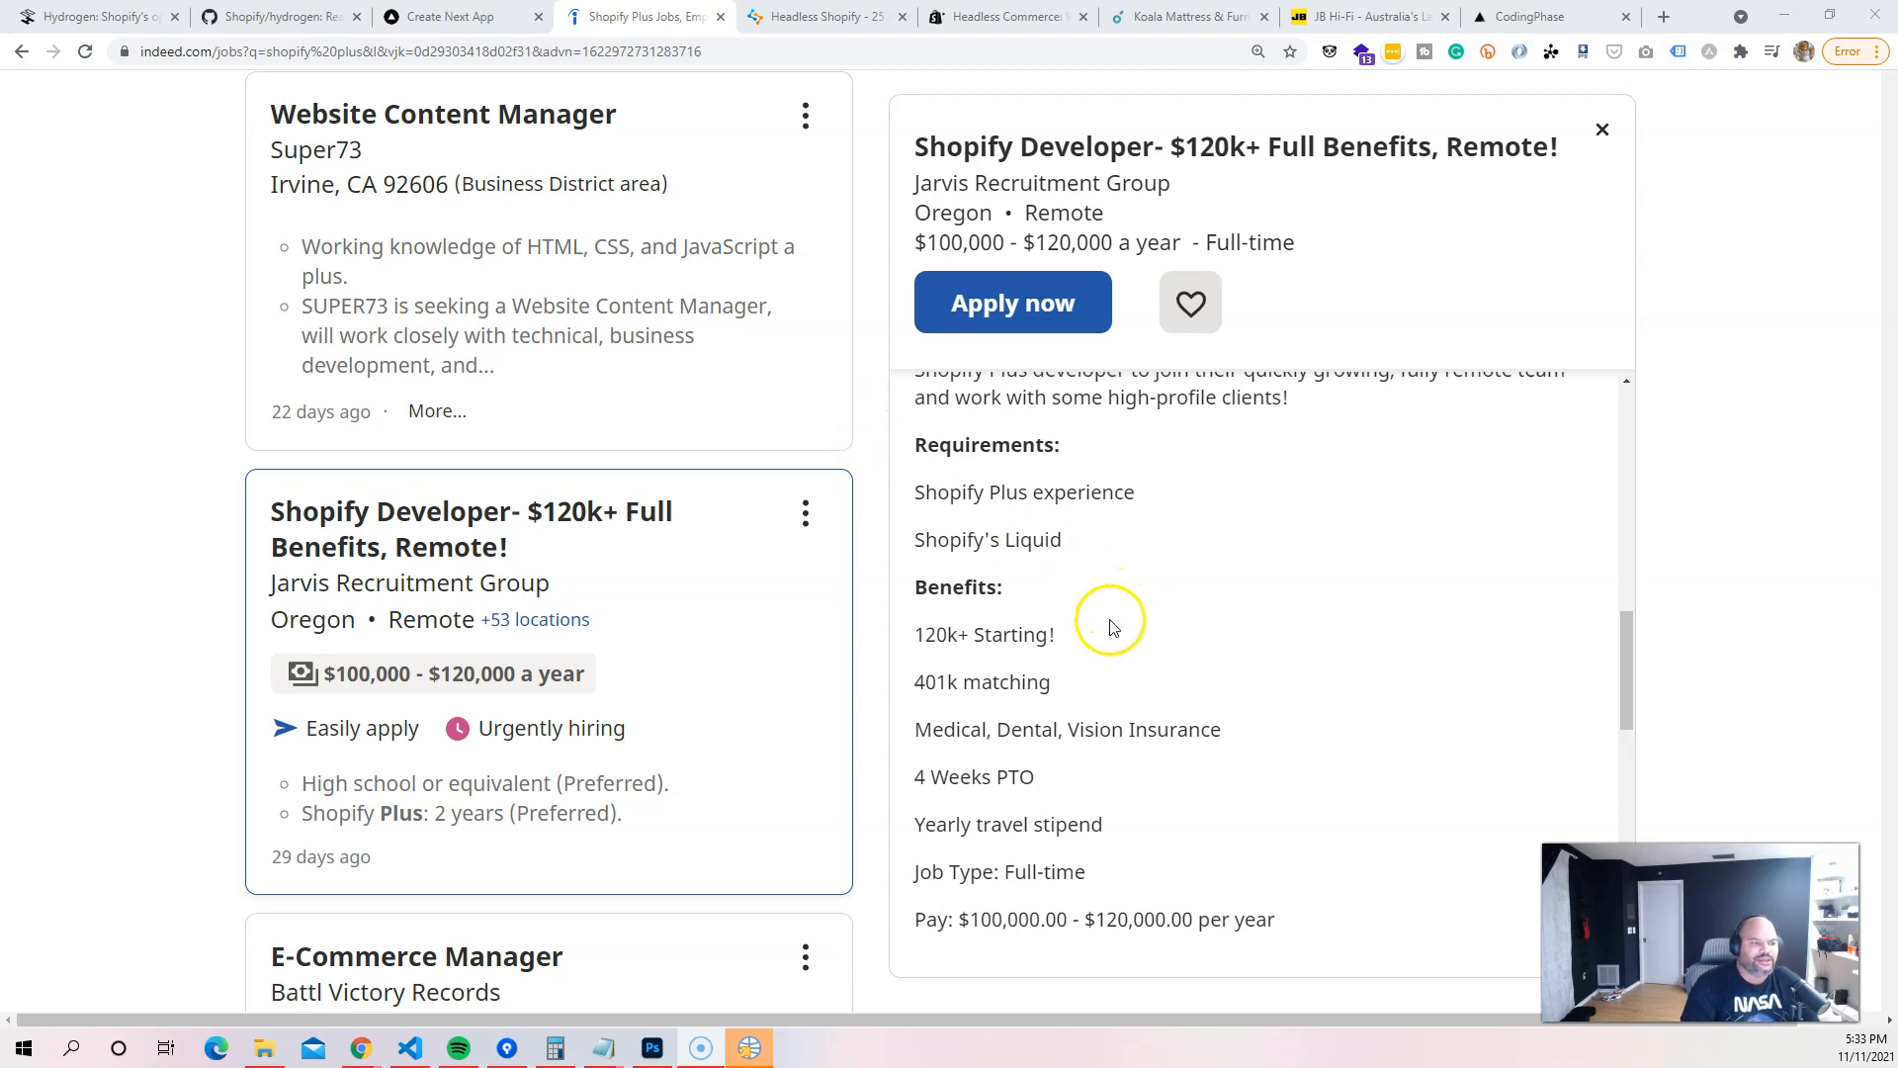
mouse_move(875, 582)
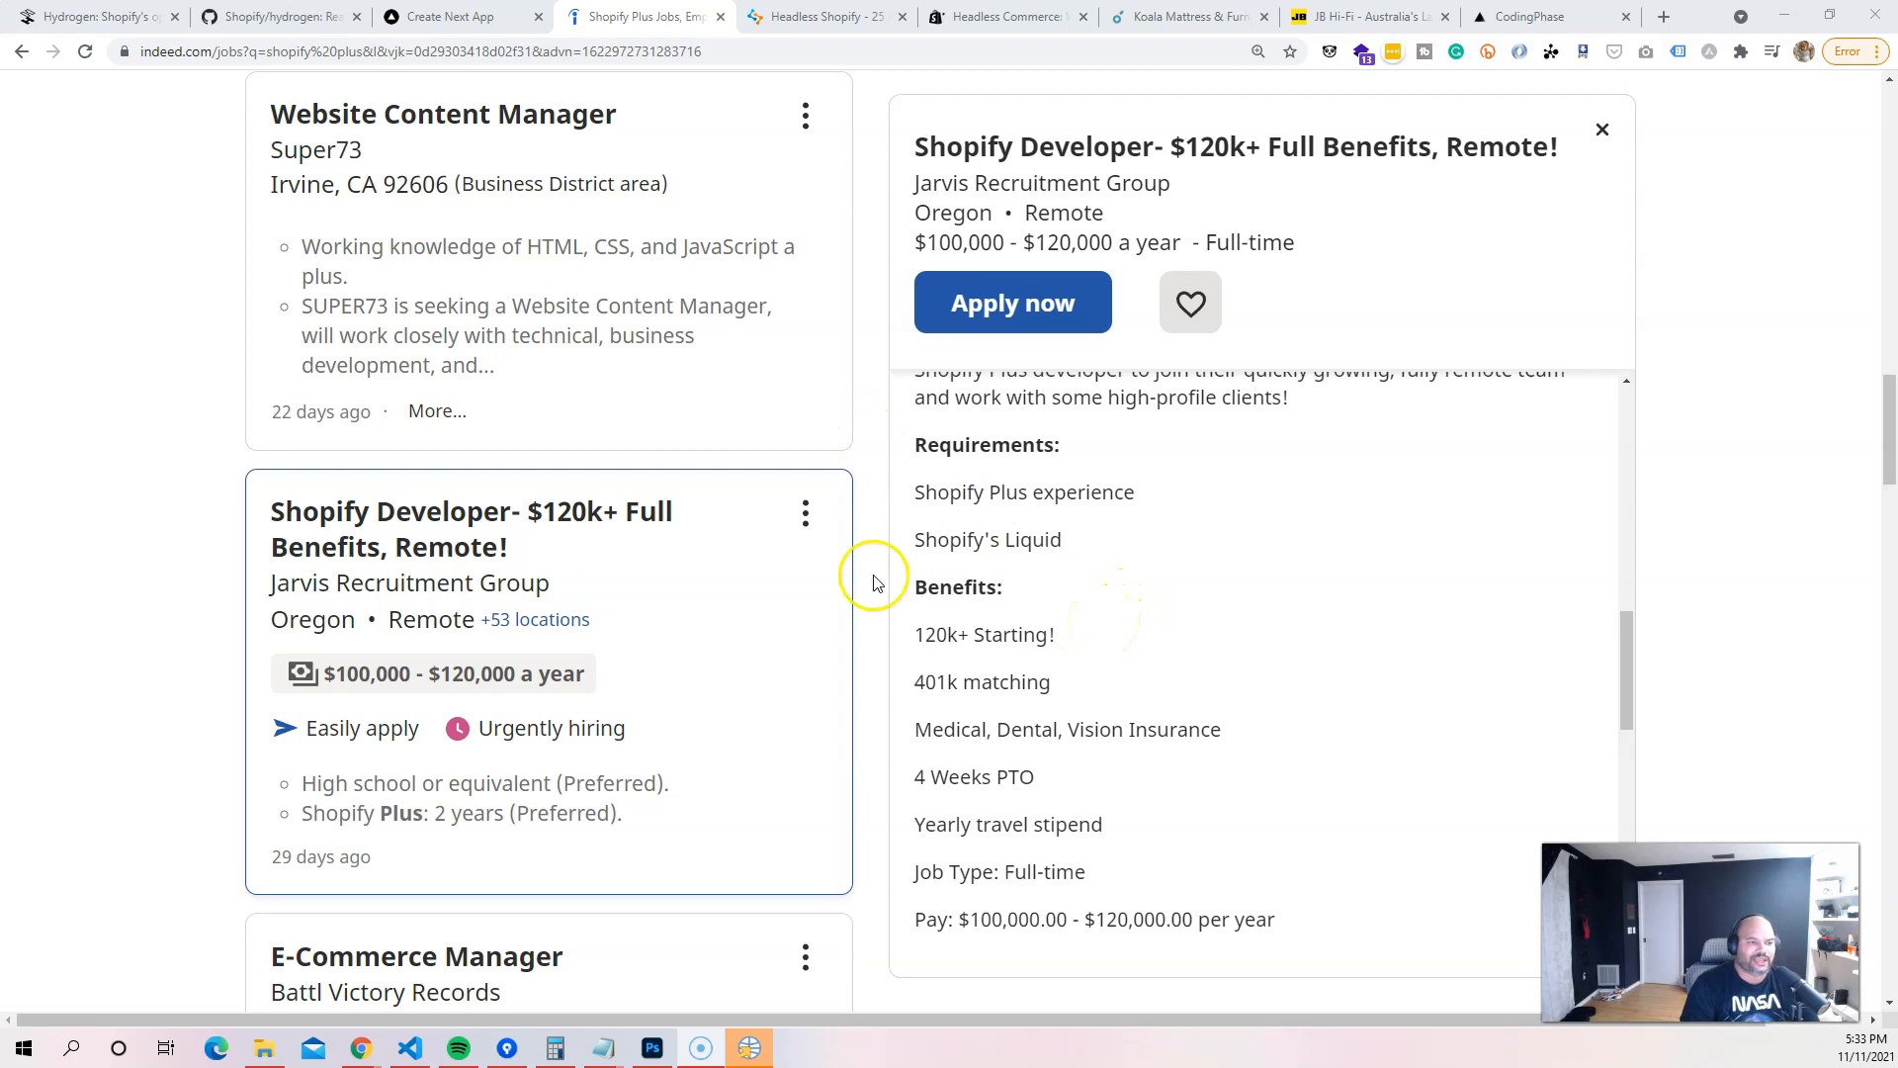
mouse_move(1314, 720)
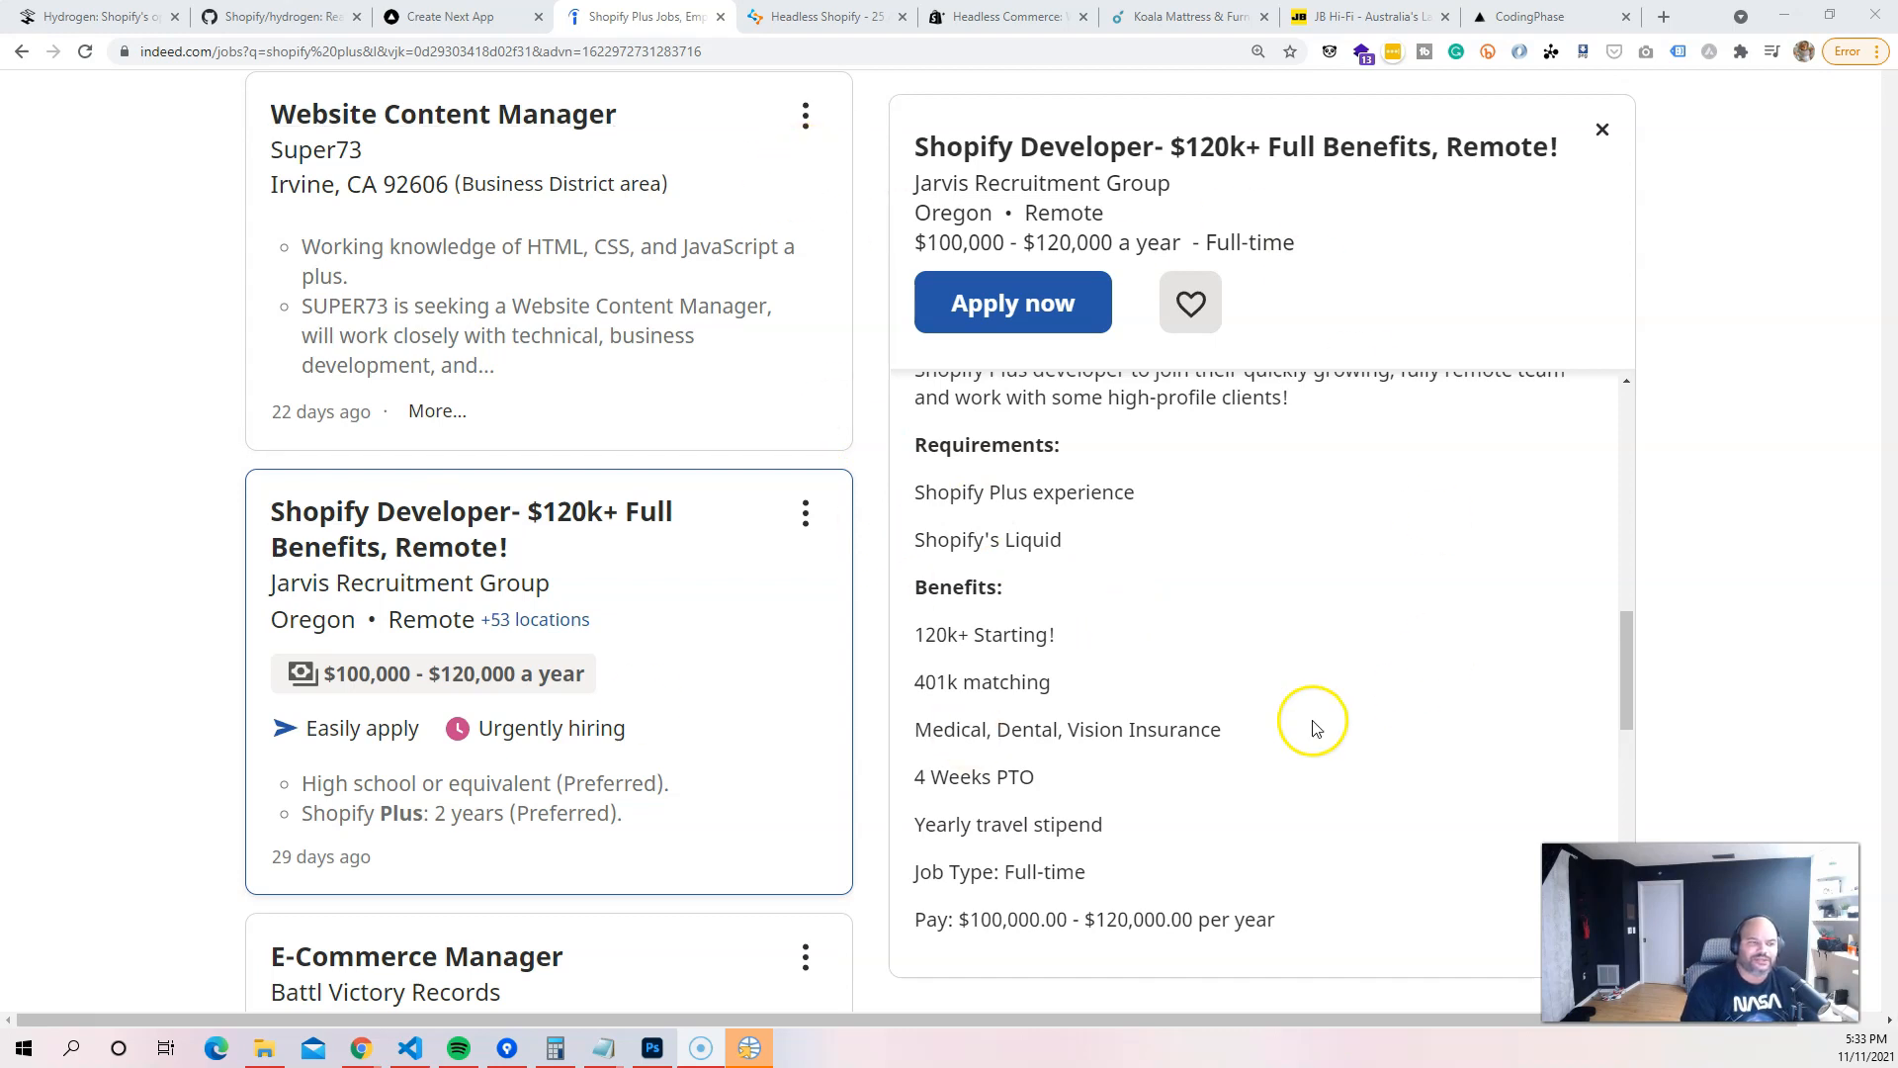
mouse_move(1214, 397)
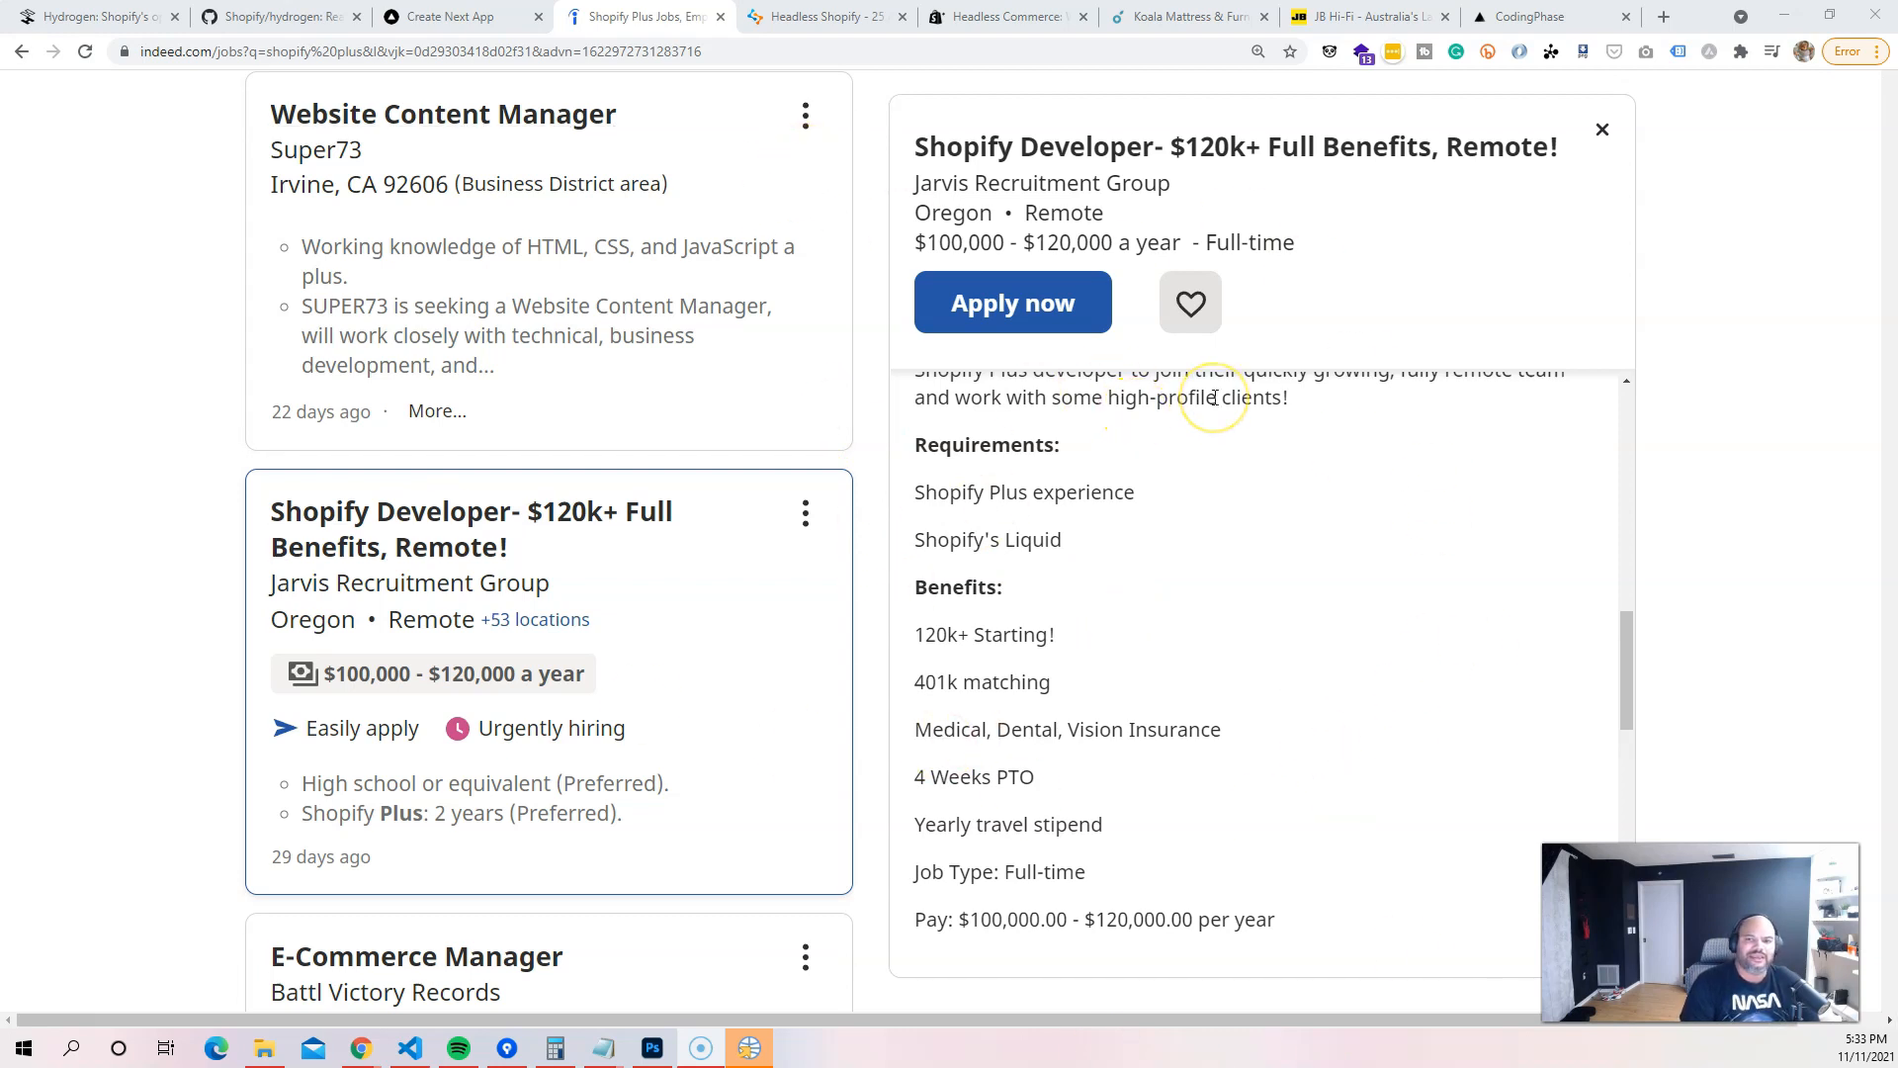
mouse_move(1214, 397)
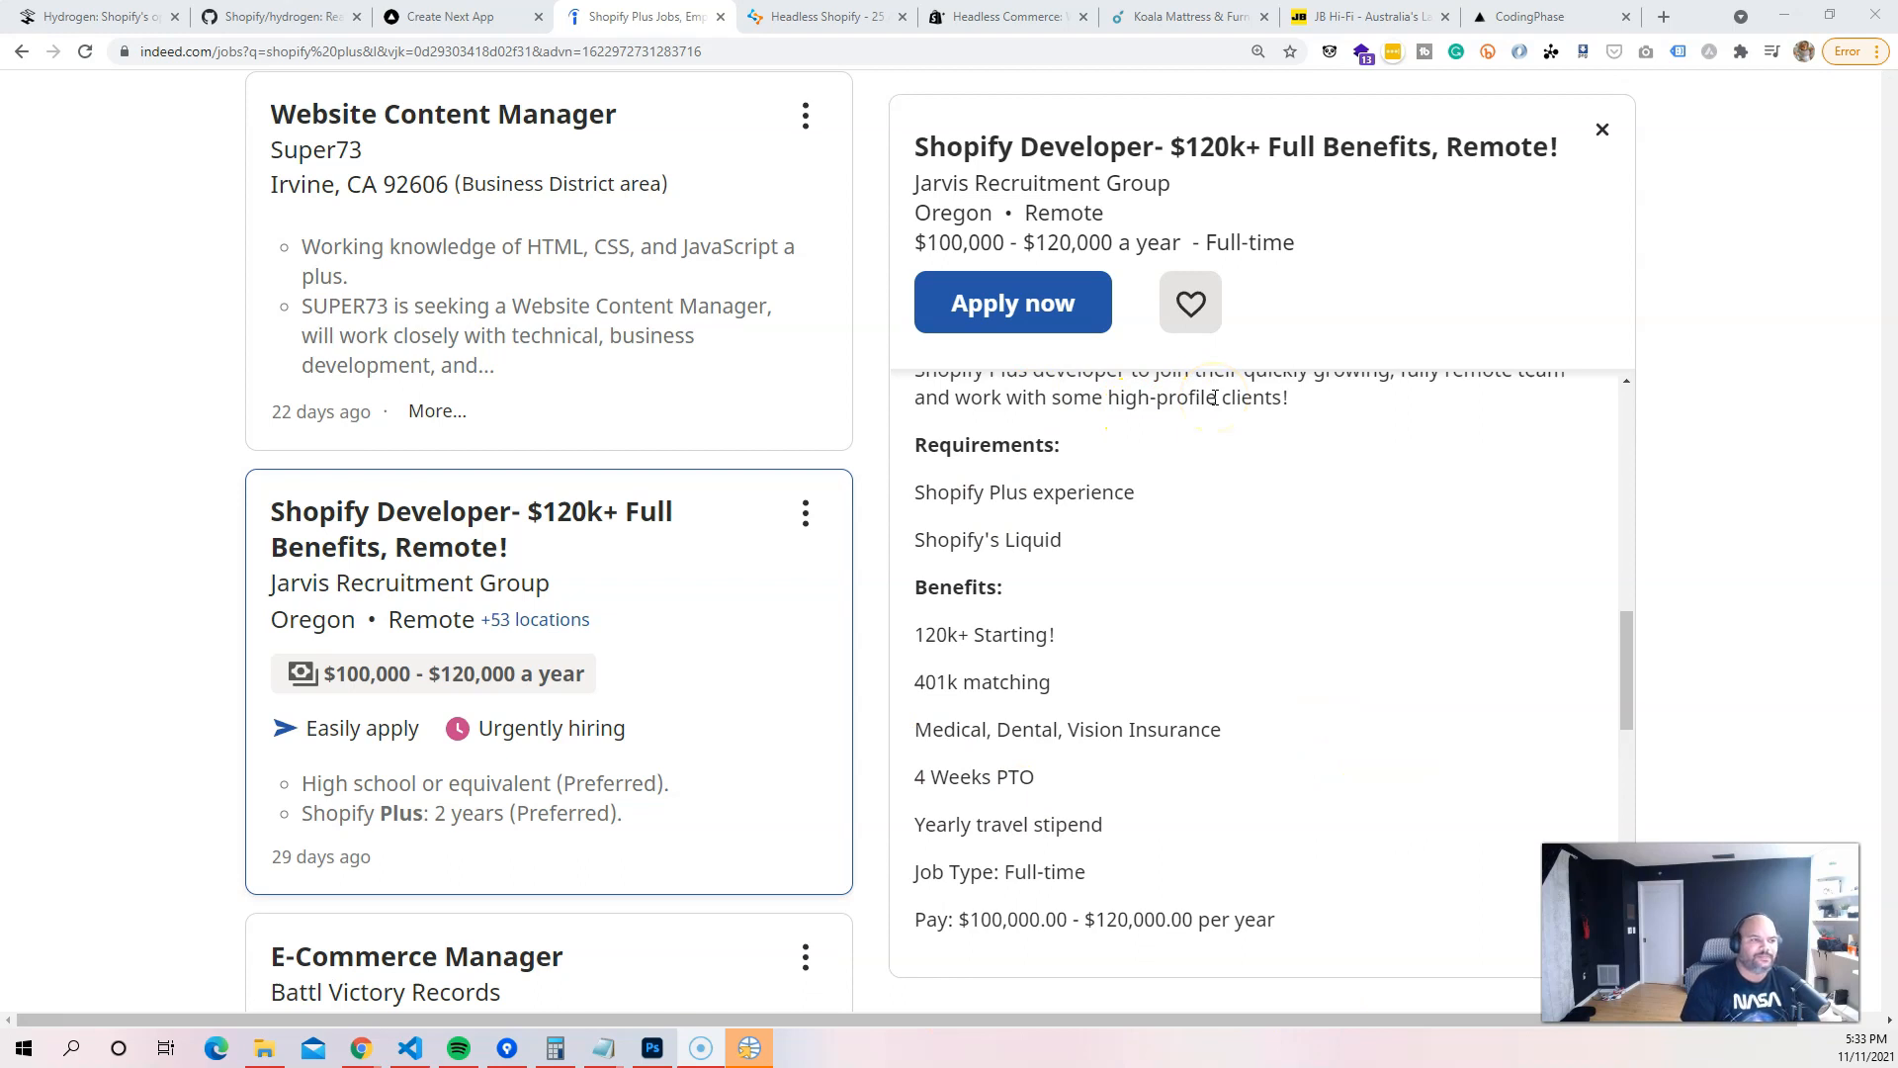
mouse_move(990, 248)
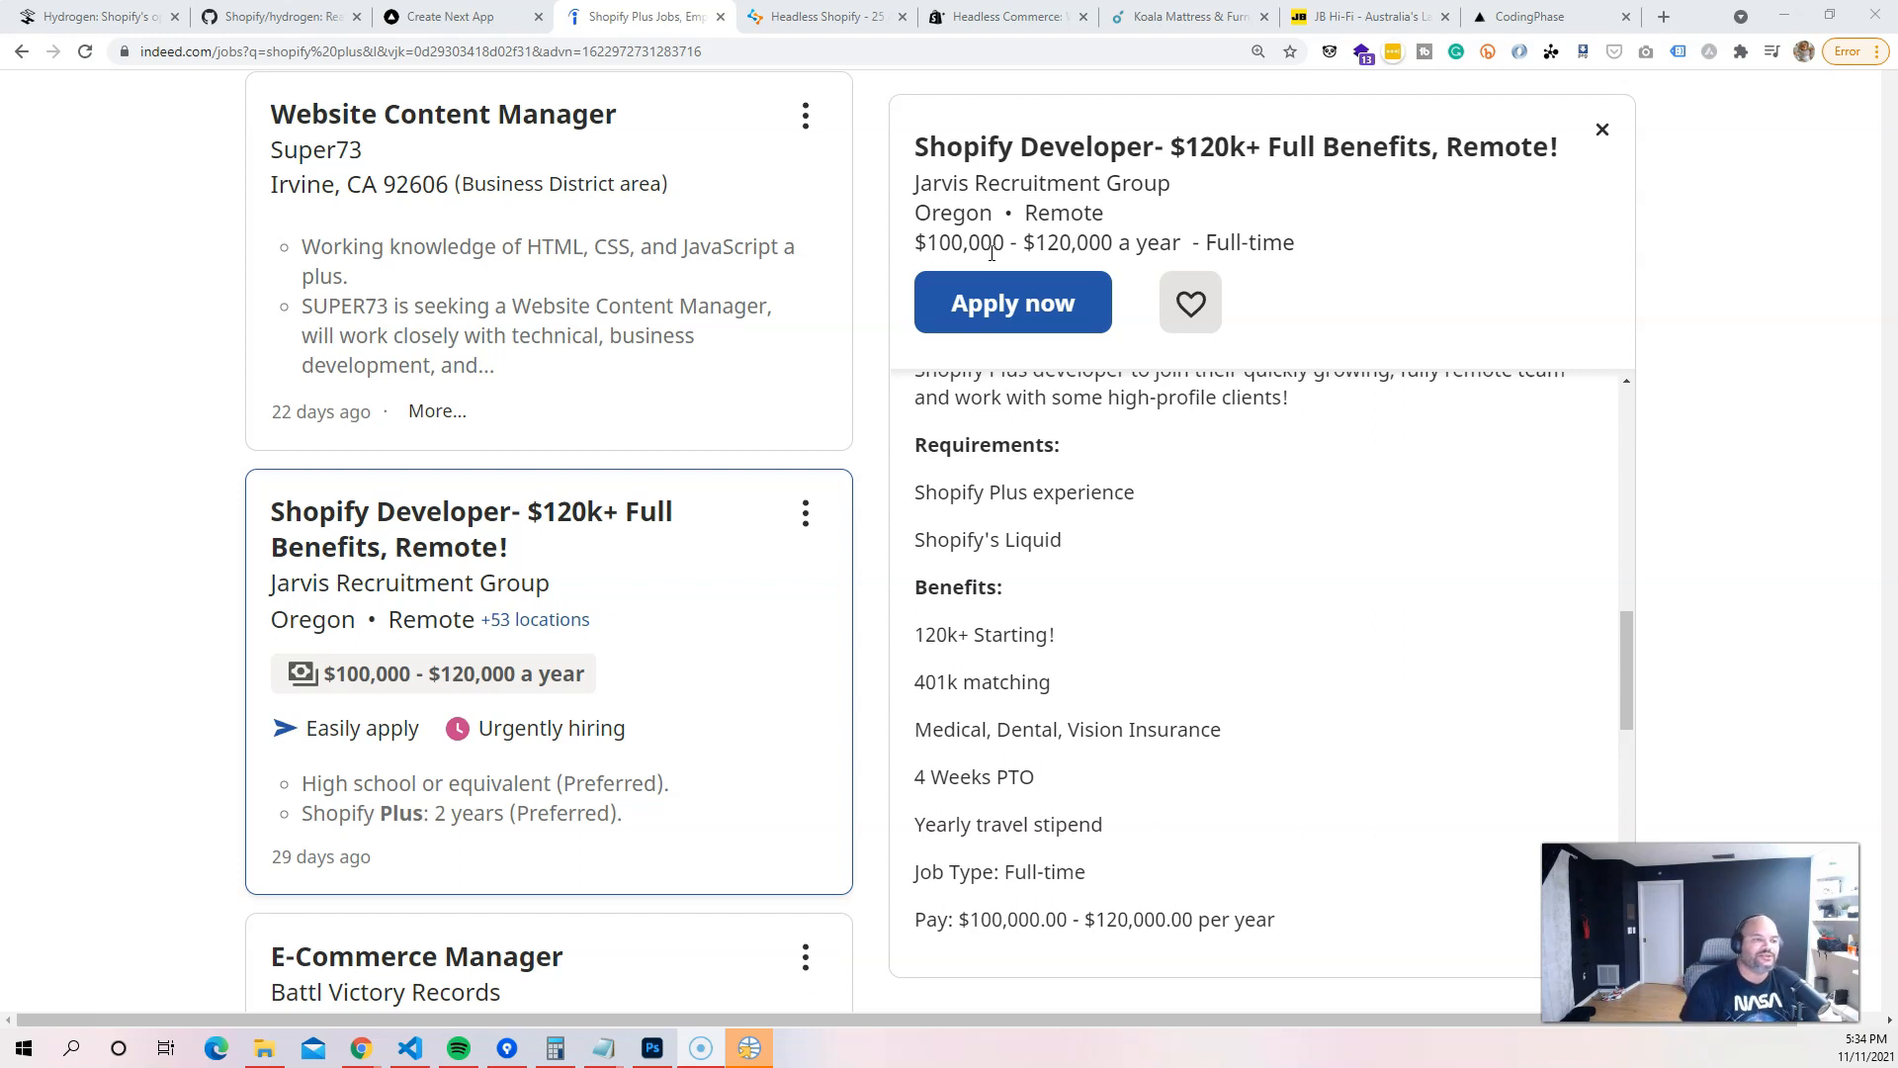
mouse_move(1237, 361)
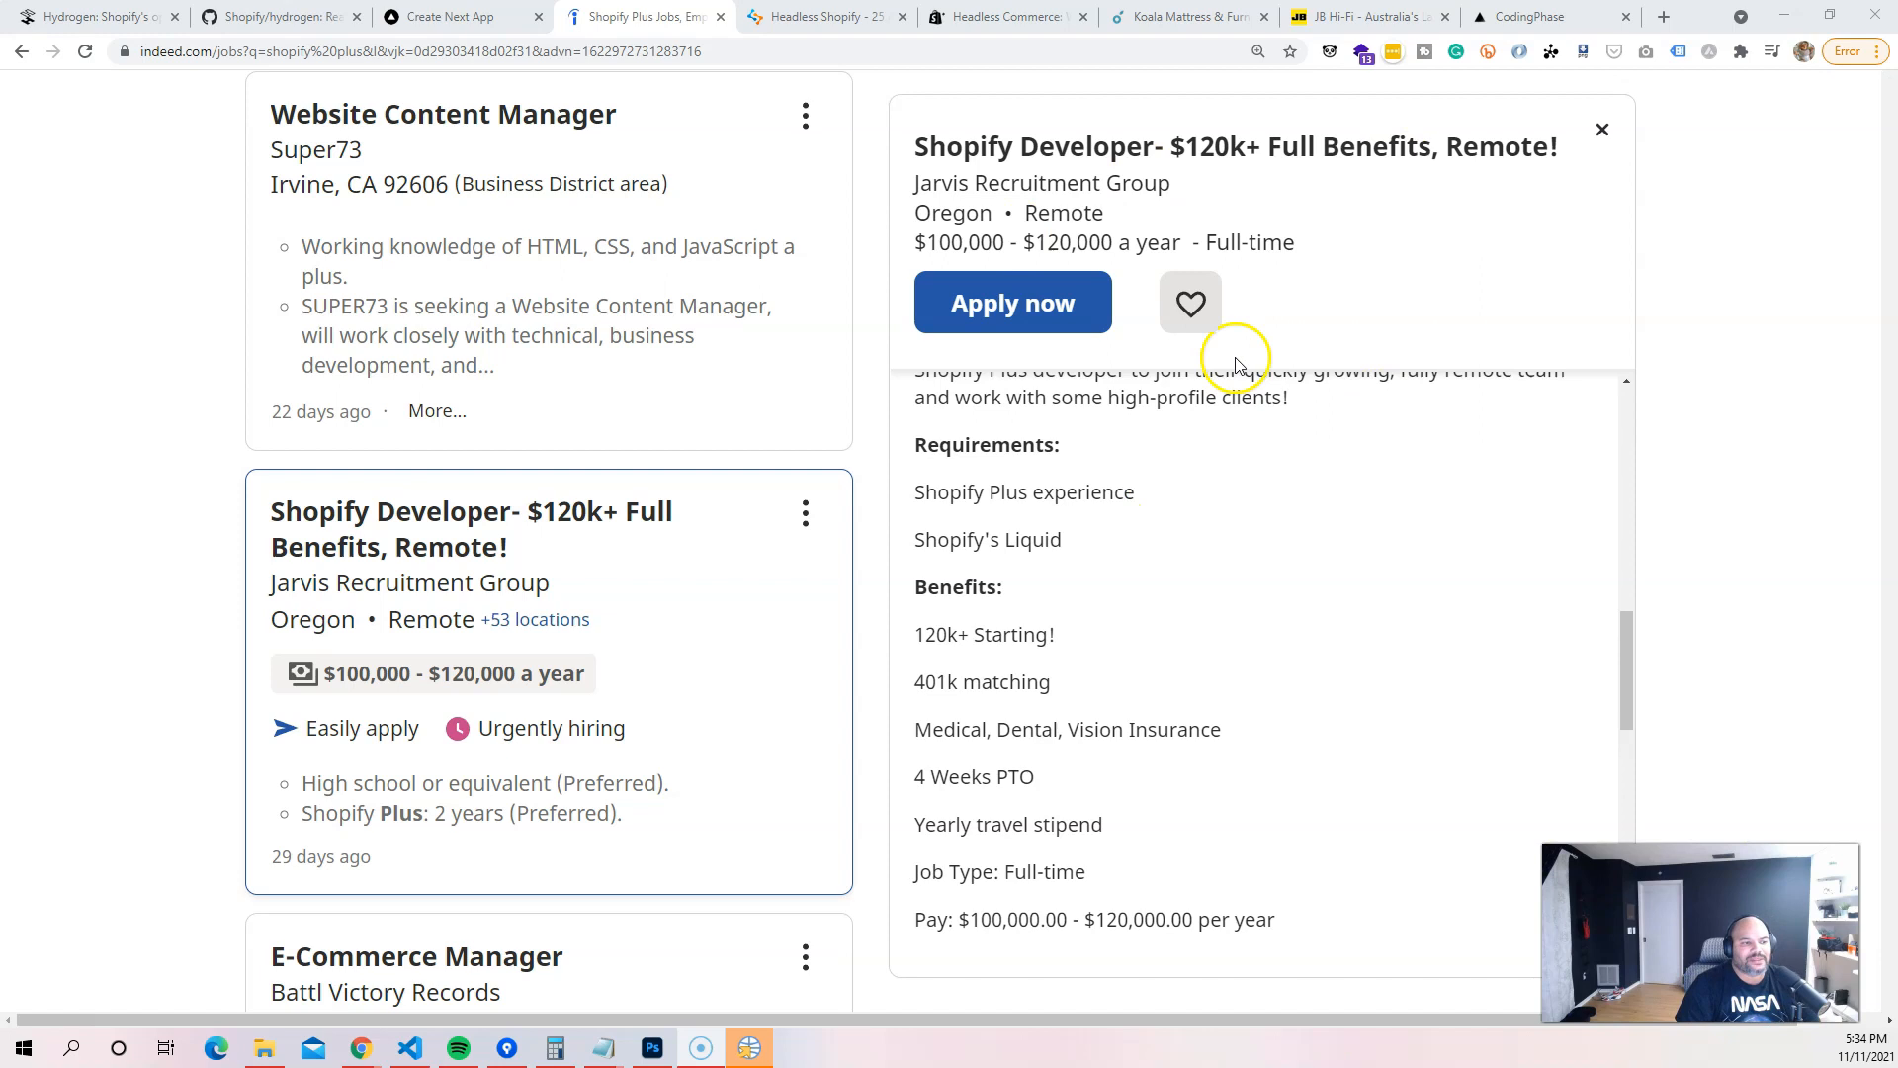
mouse_move(1035, 444)
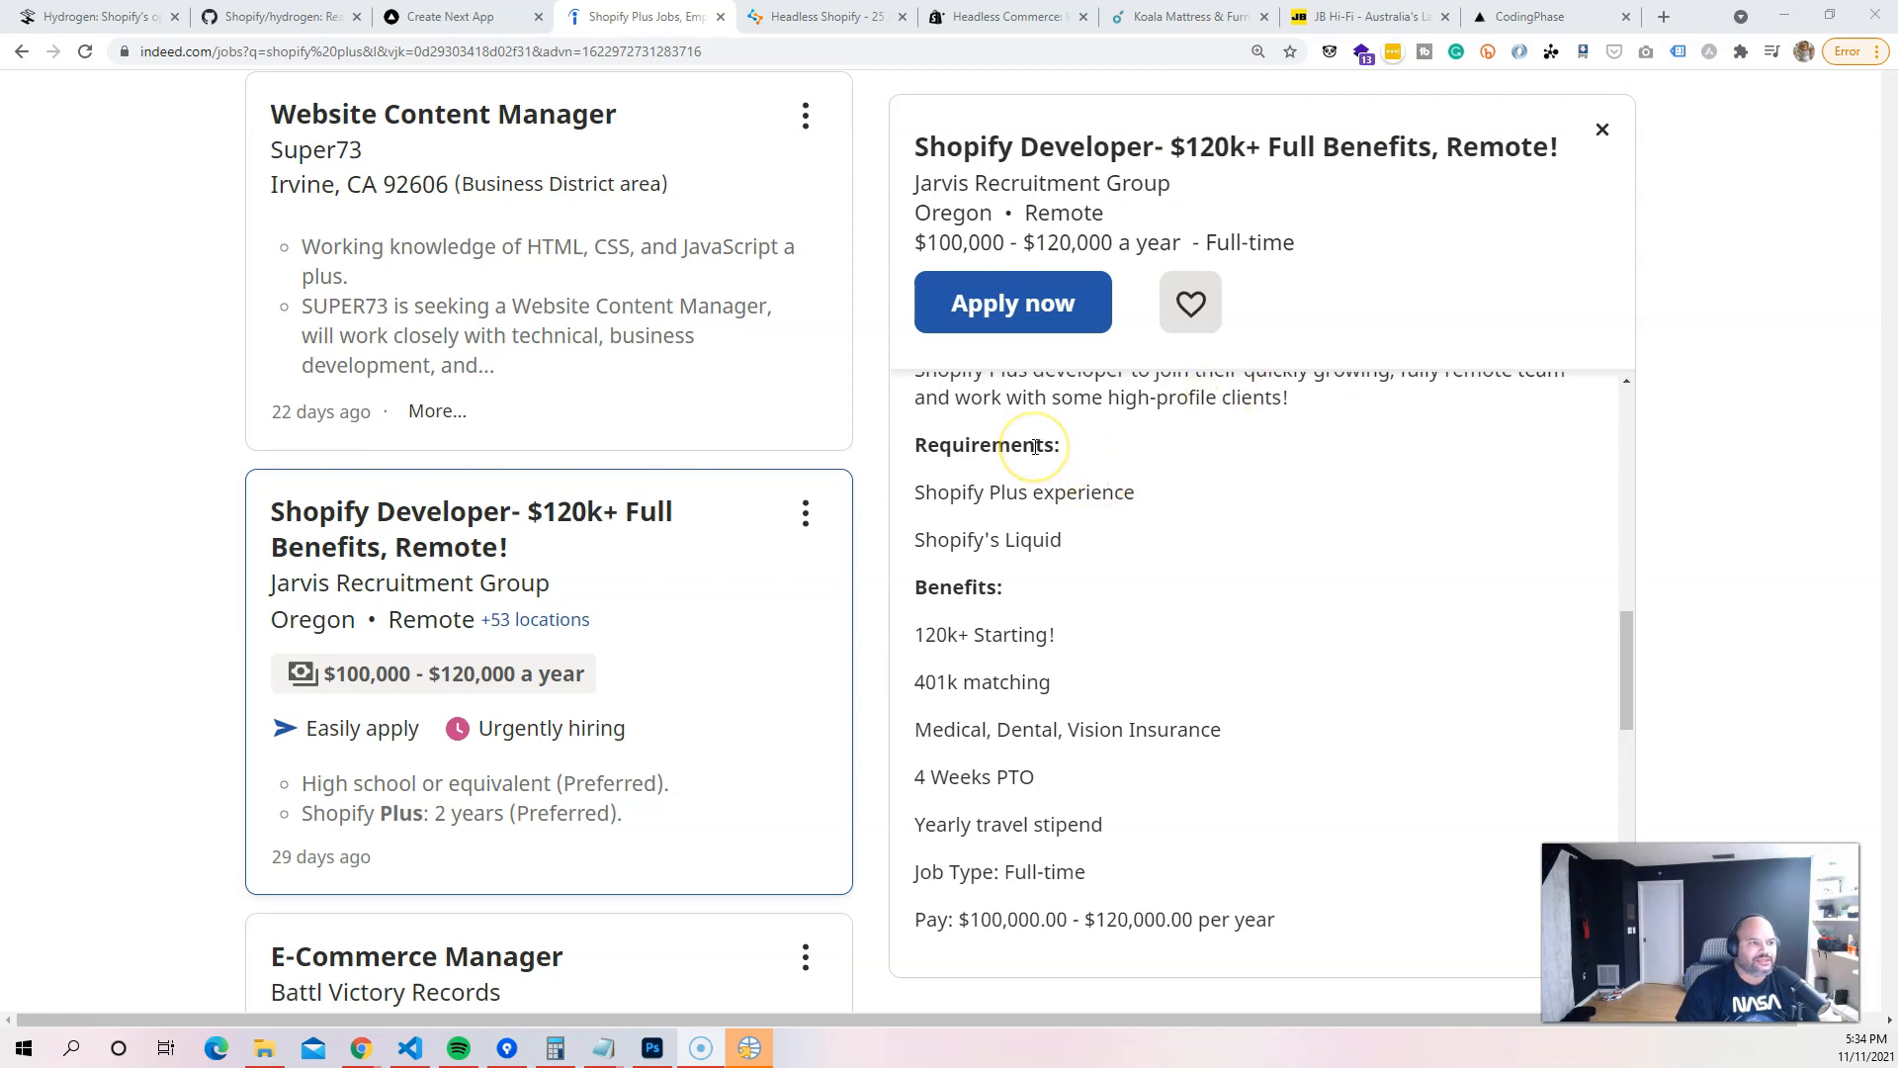
mouse_move(890, 285)
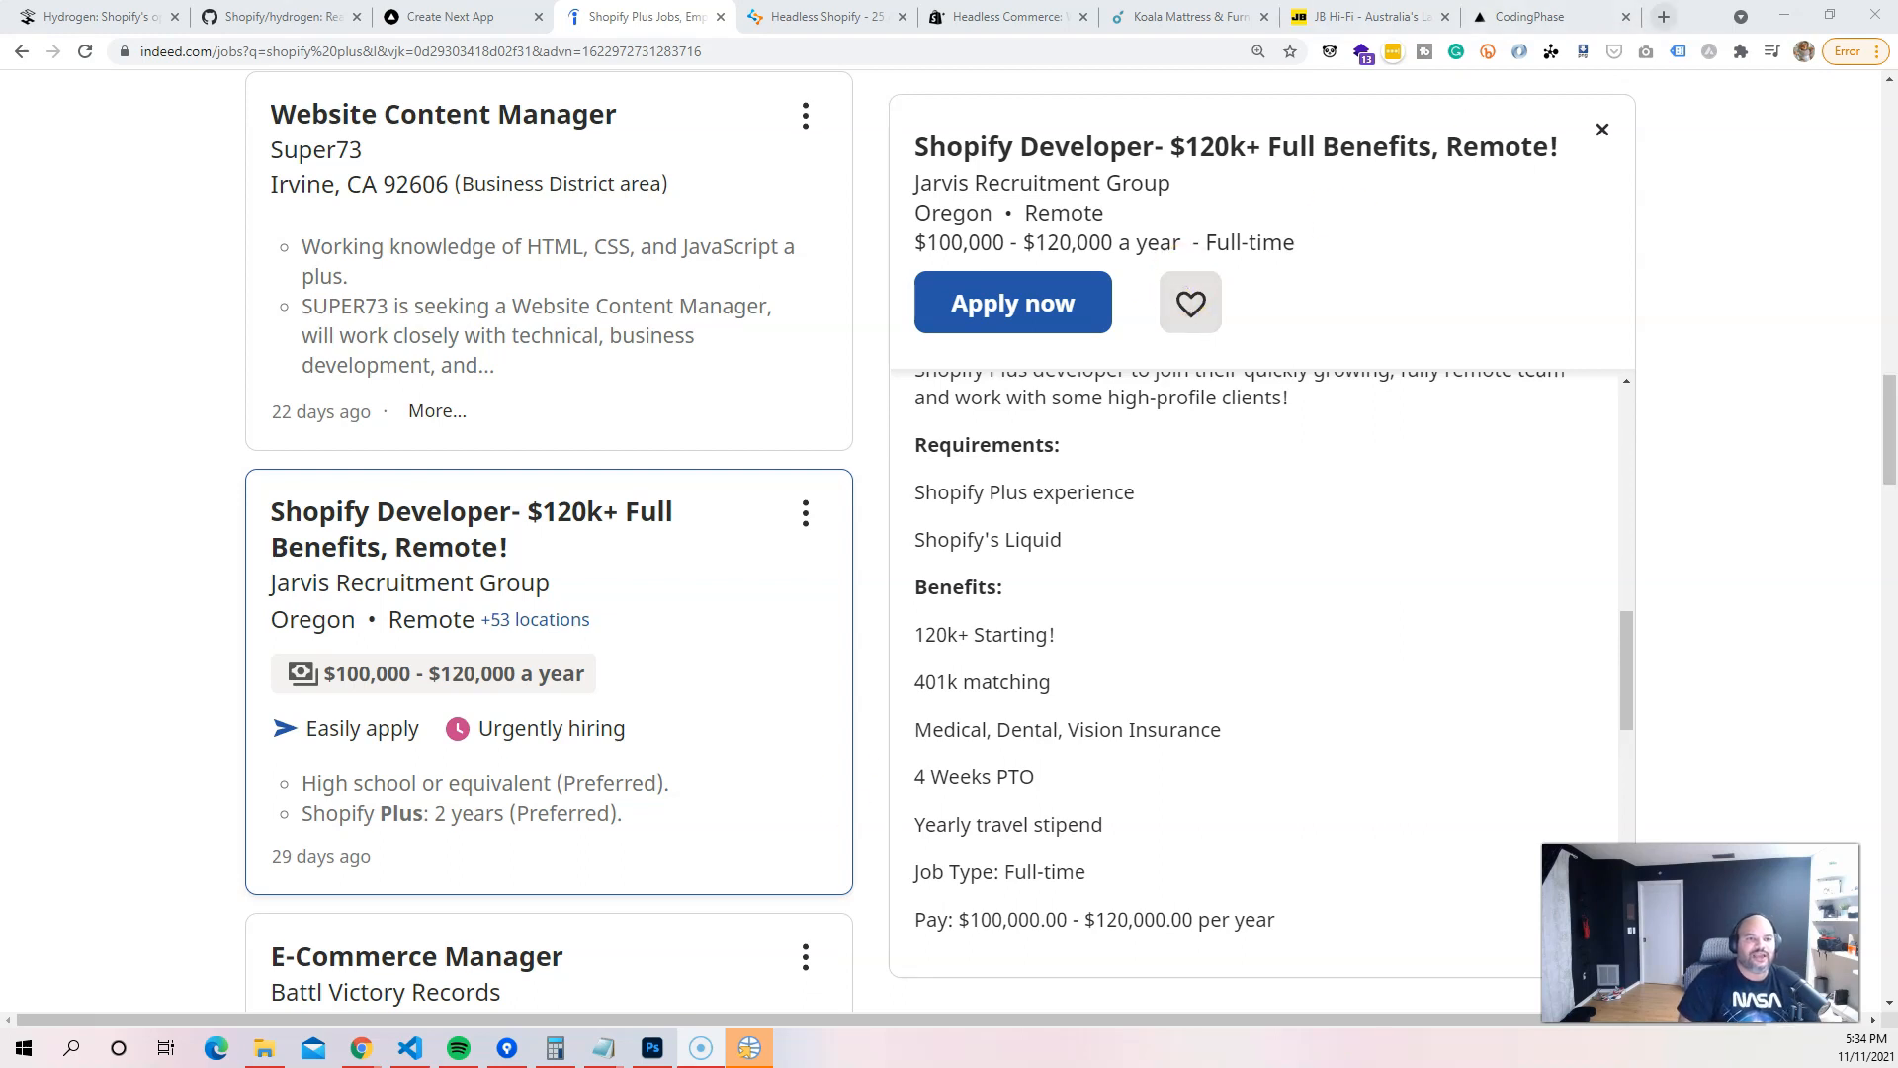
click(1663, 16)
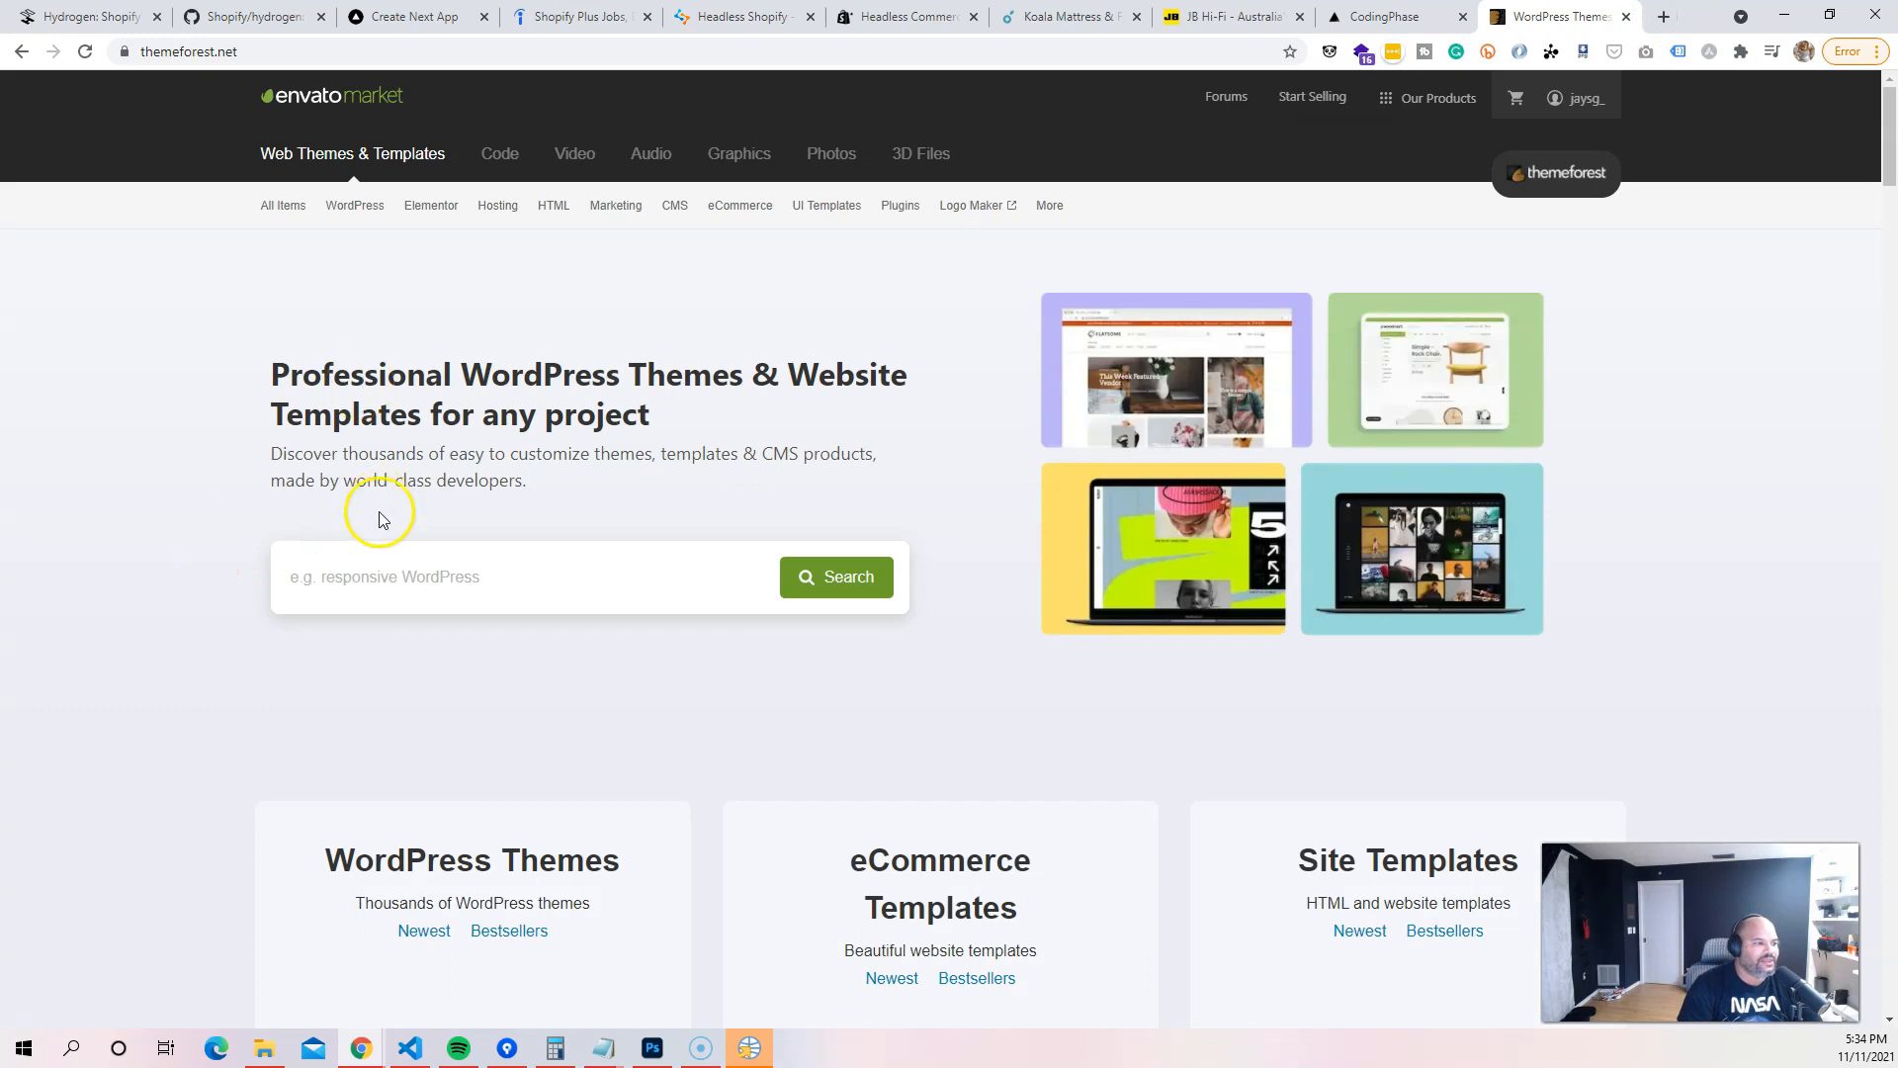
Search ThemeForest for "next js" and open the Lezada template's live preview.
text(next js)
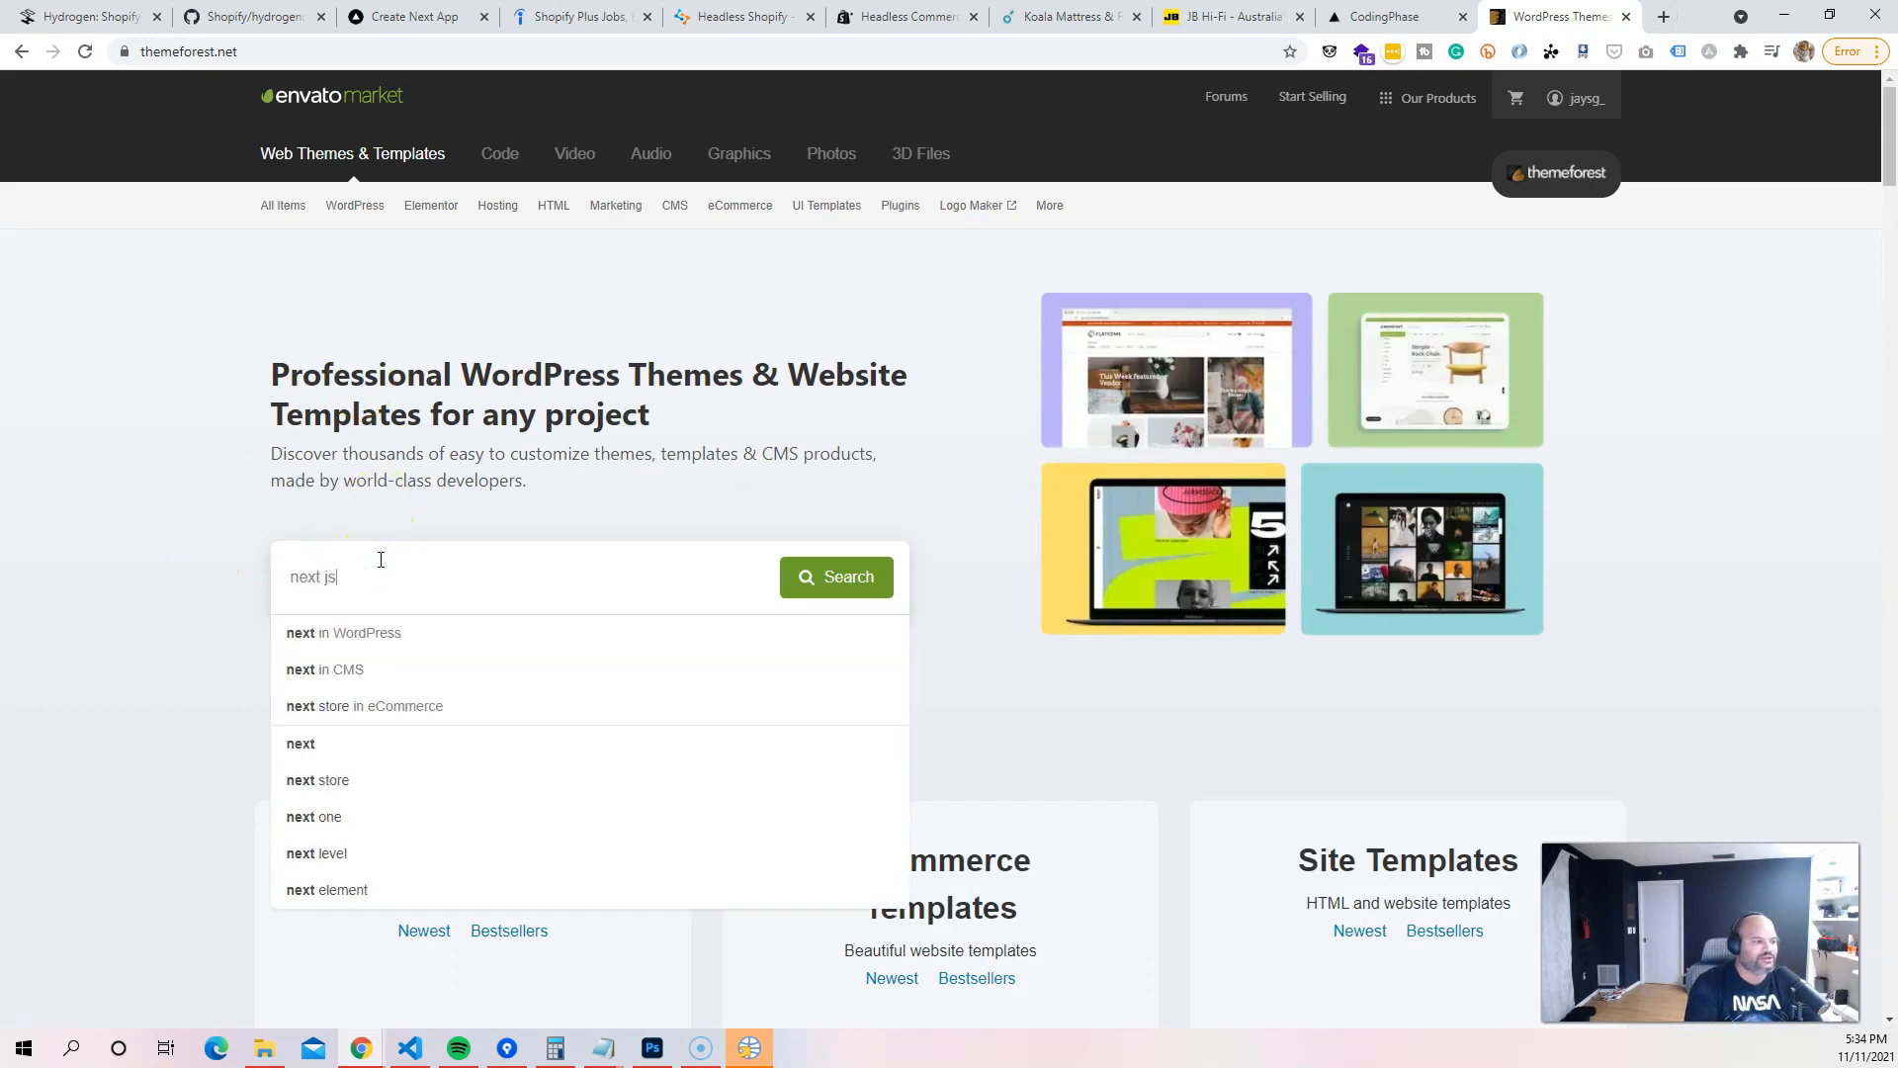
click(835, 576)
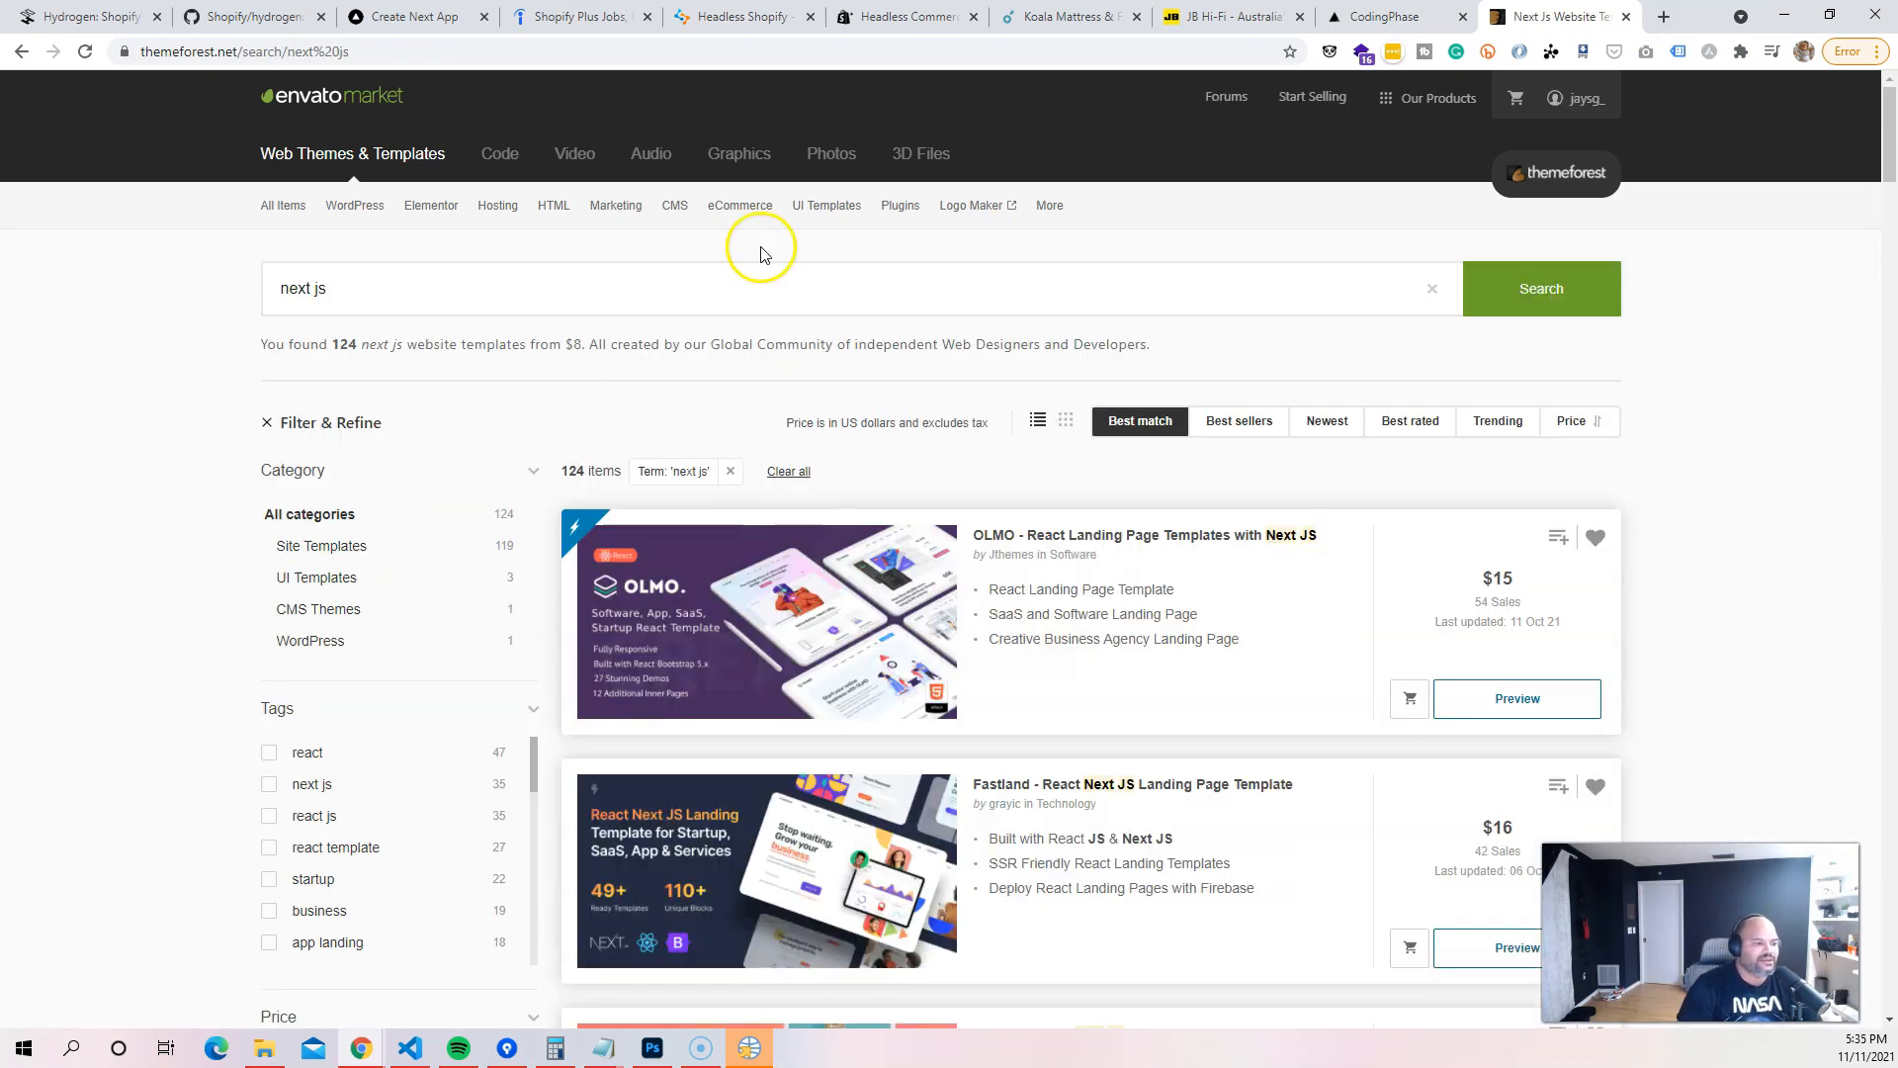
scroll(down, 3)
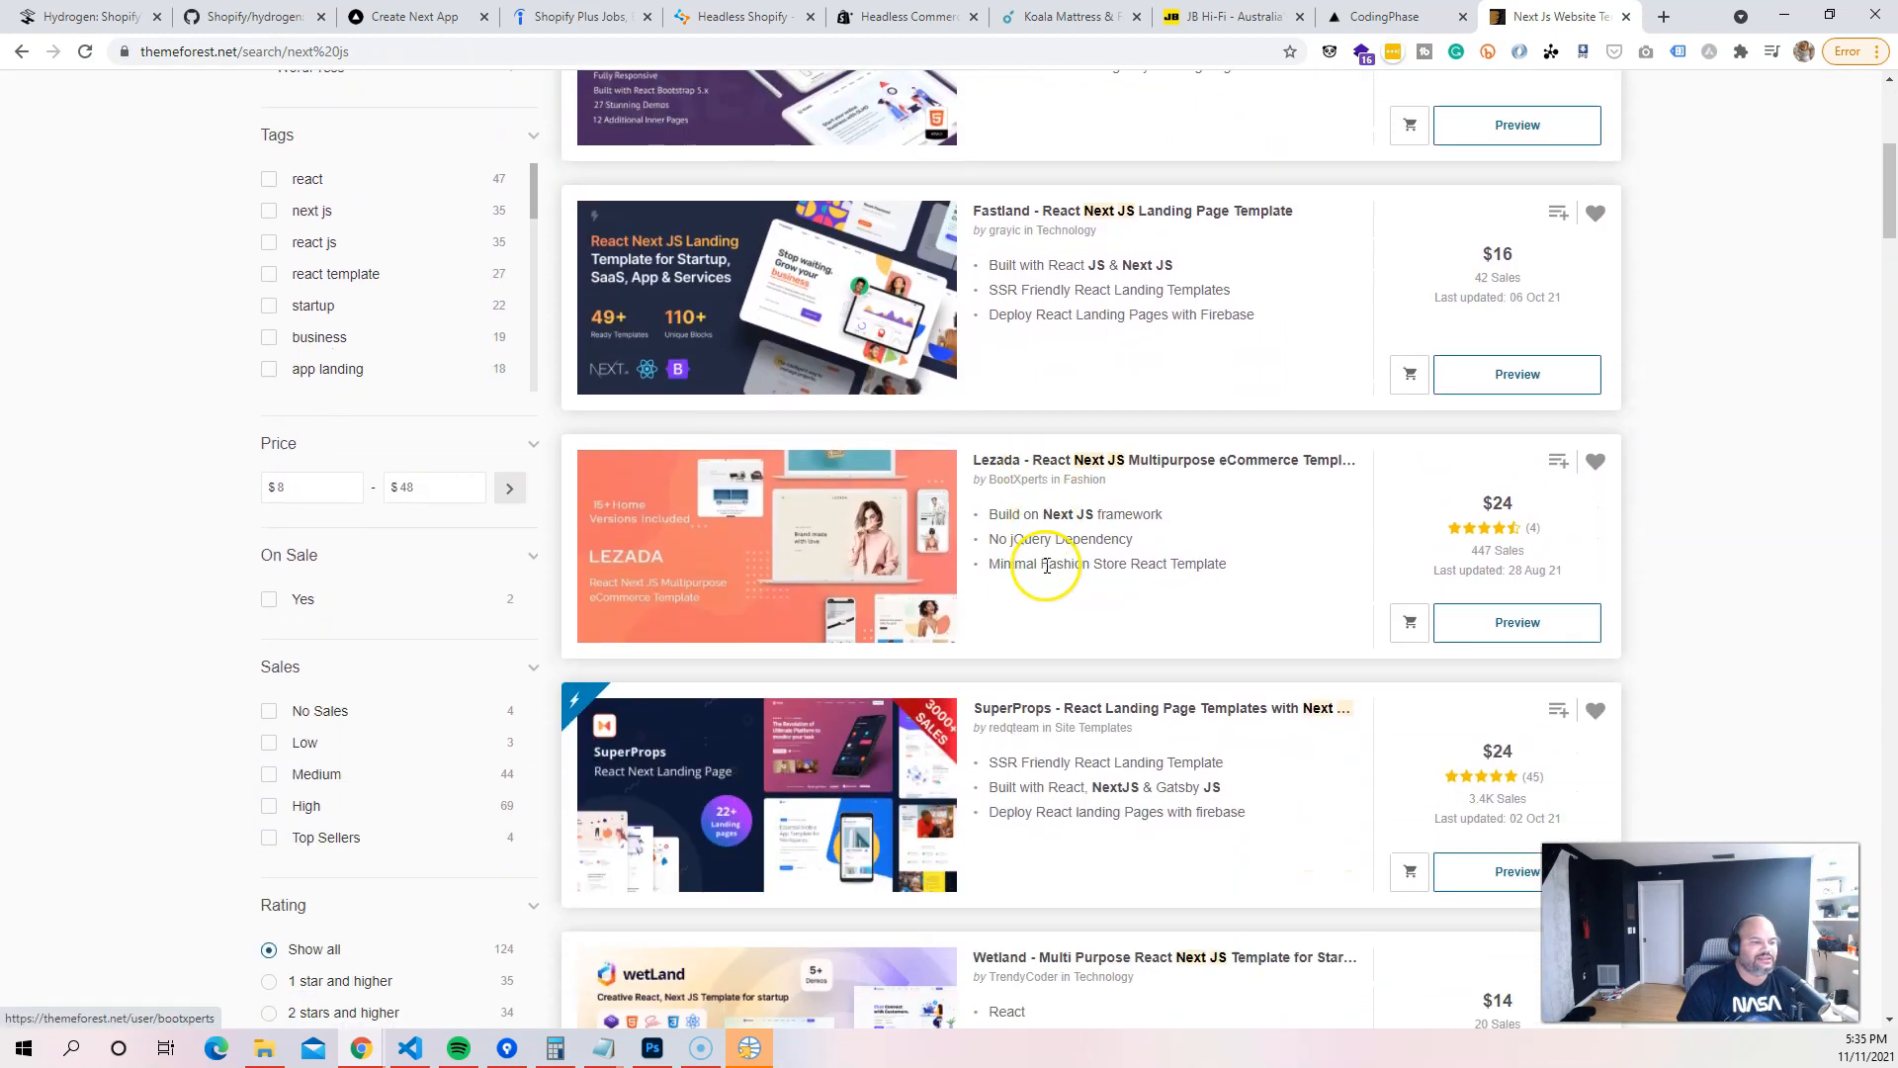
scroll(down, 3)
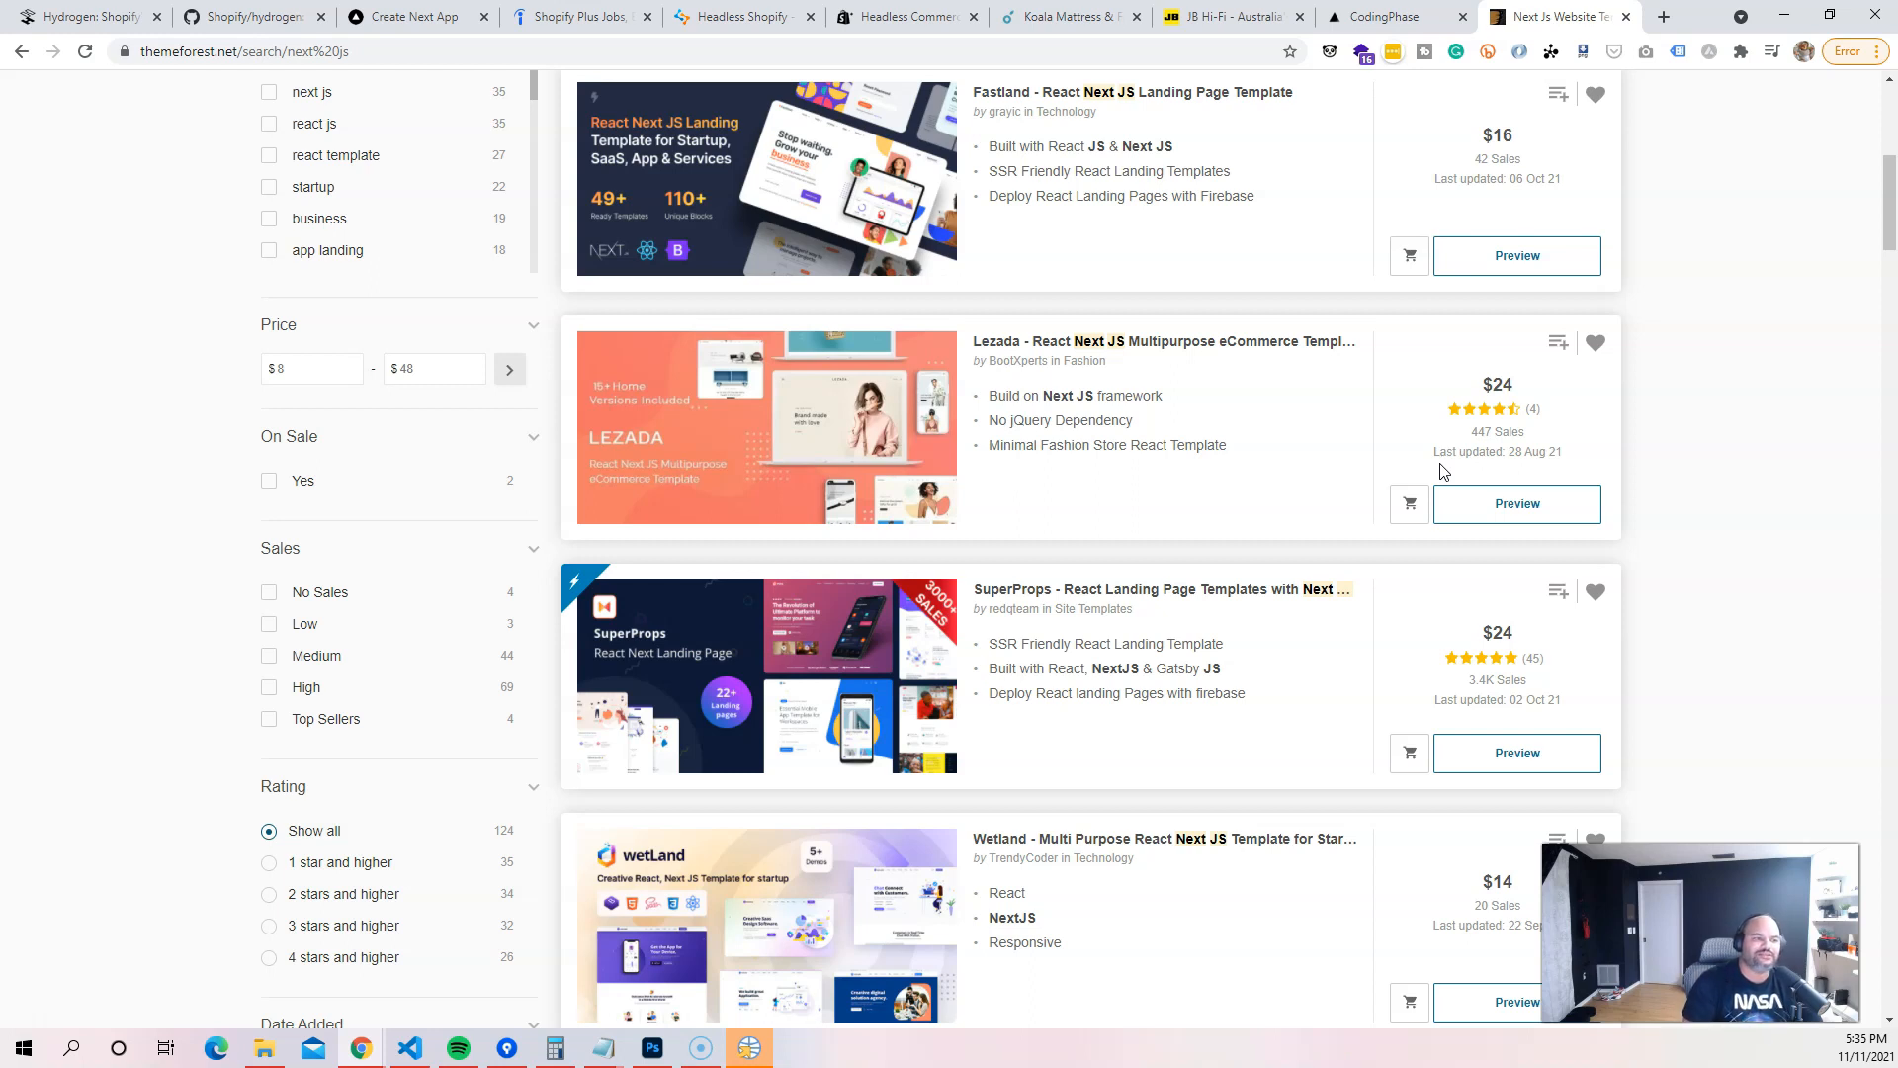
click(1516, 503)
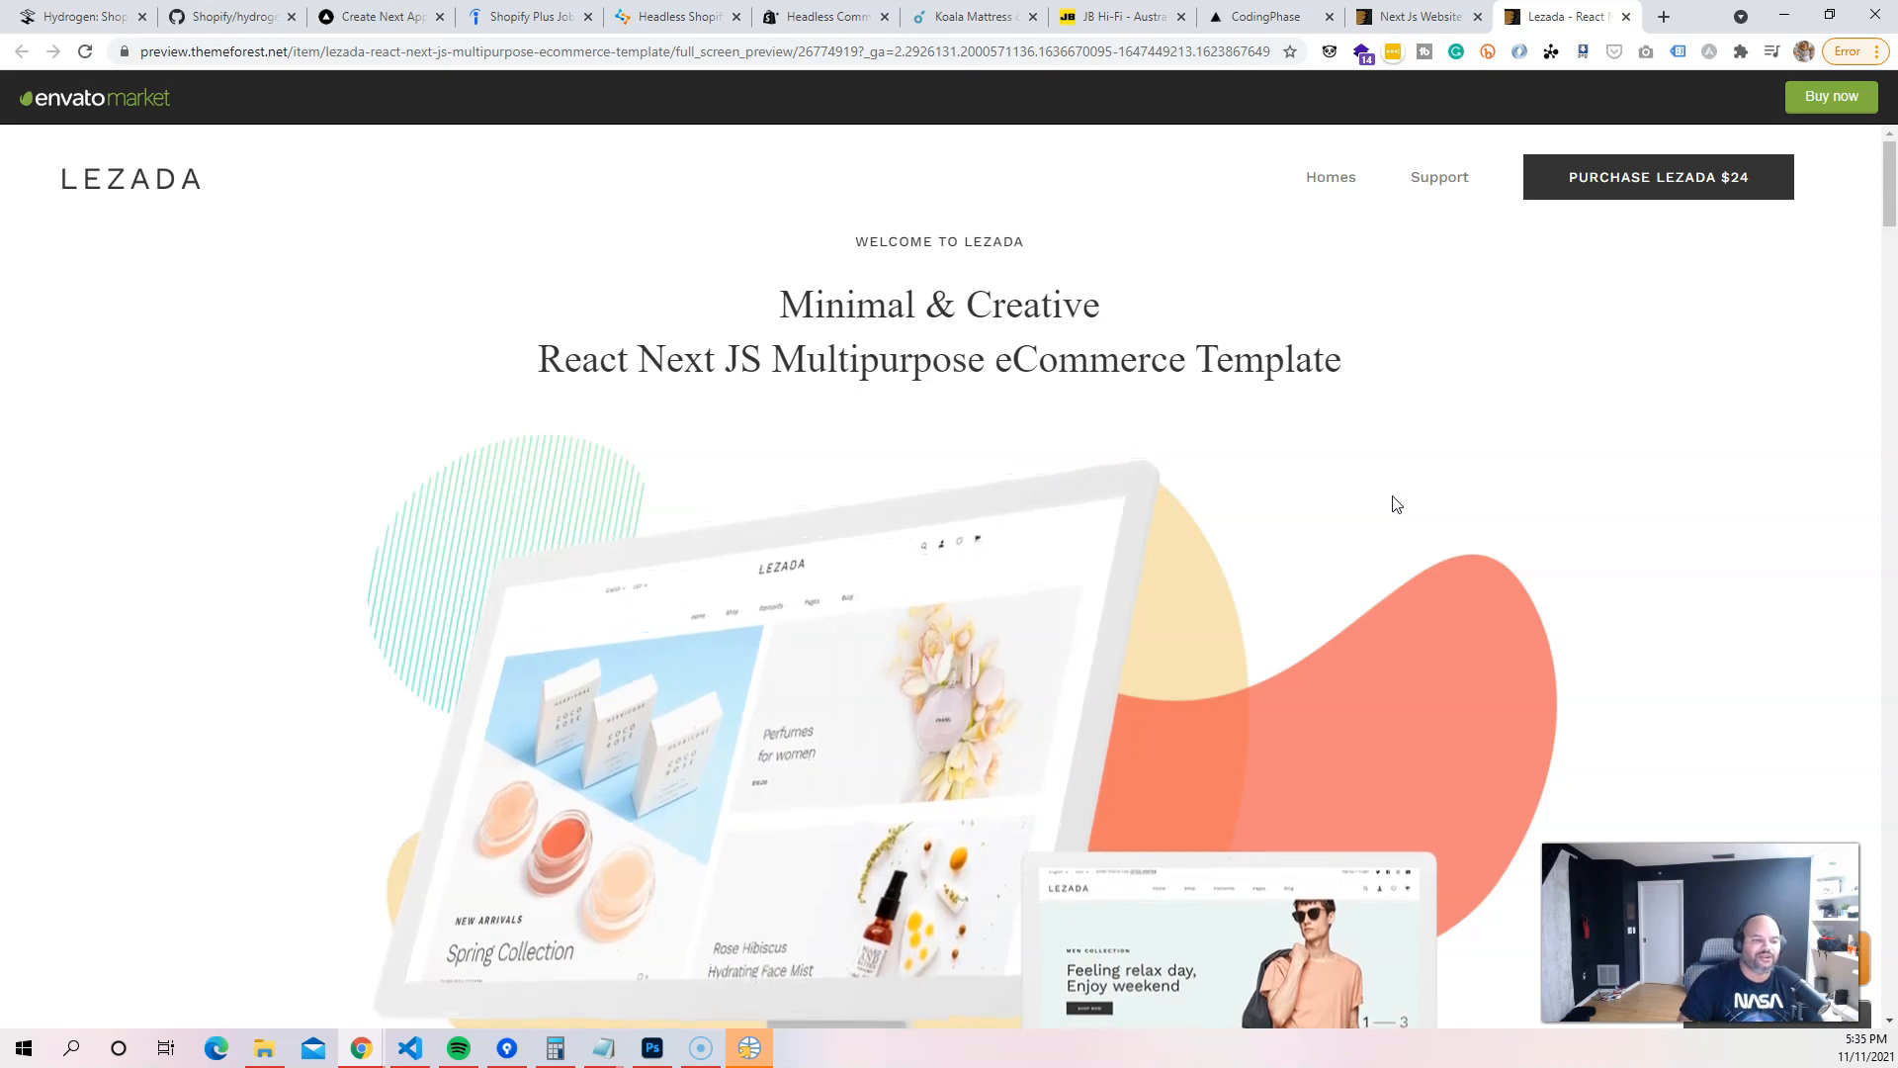
Scroll through Lezada's demo homepages: Home Decor, Creative, Trending and My Collections.
scroll(down, 3)
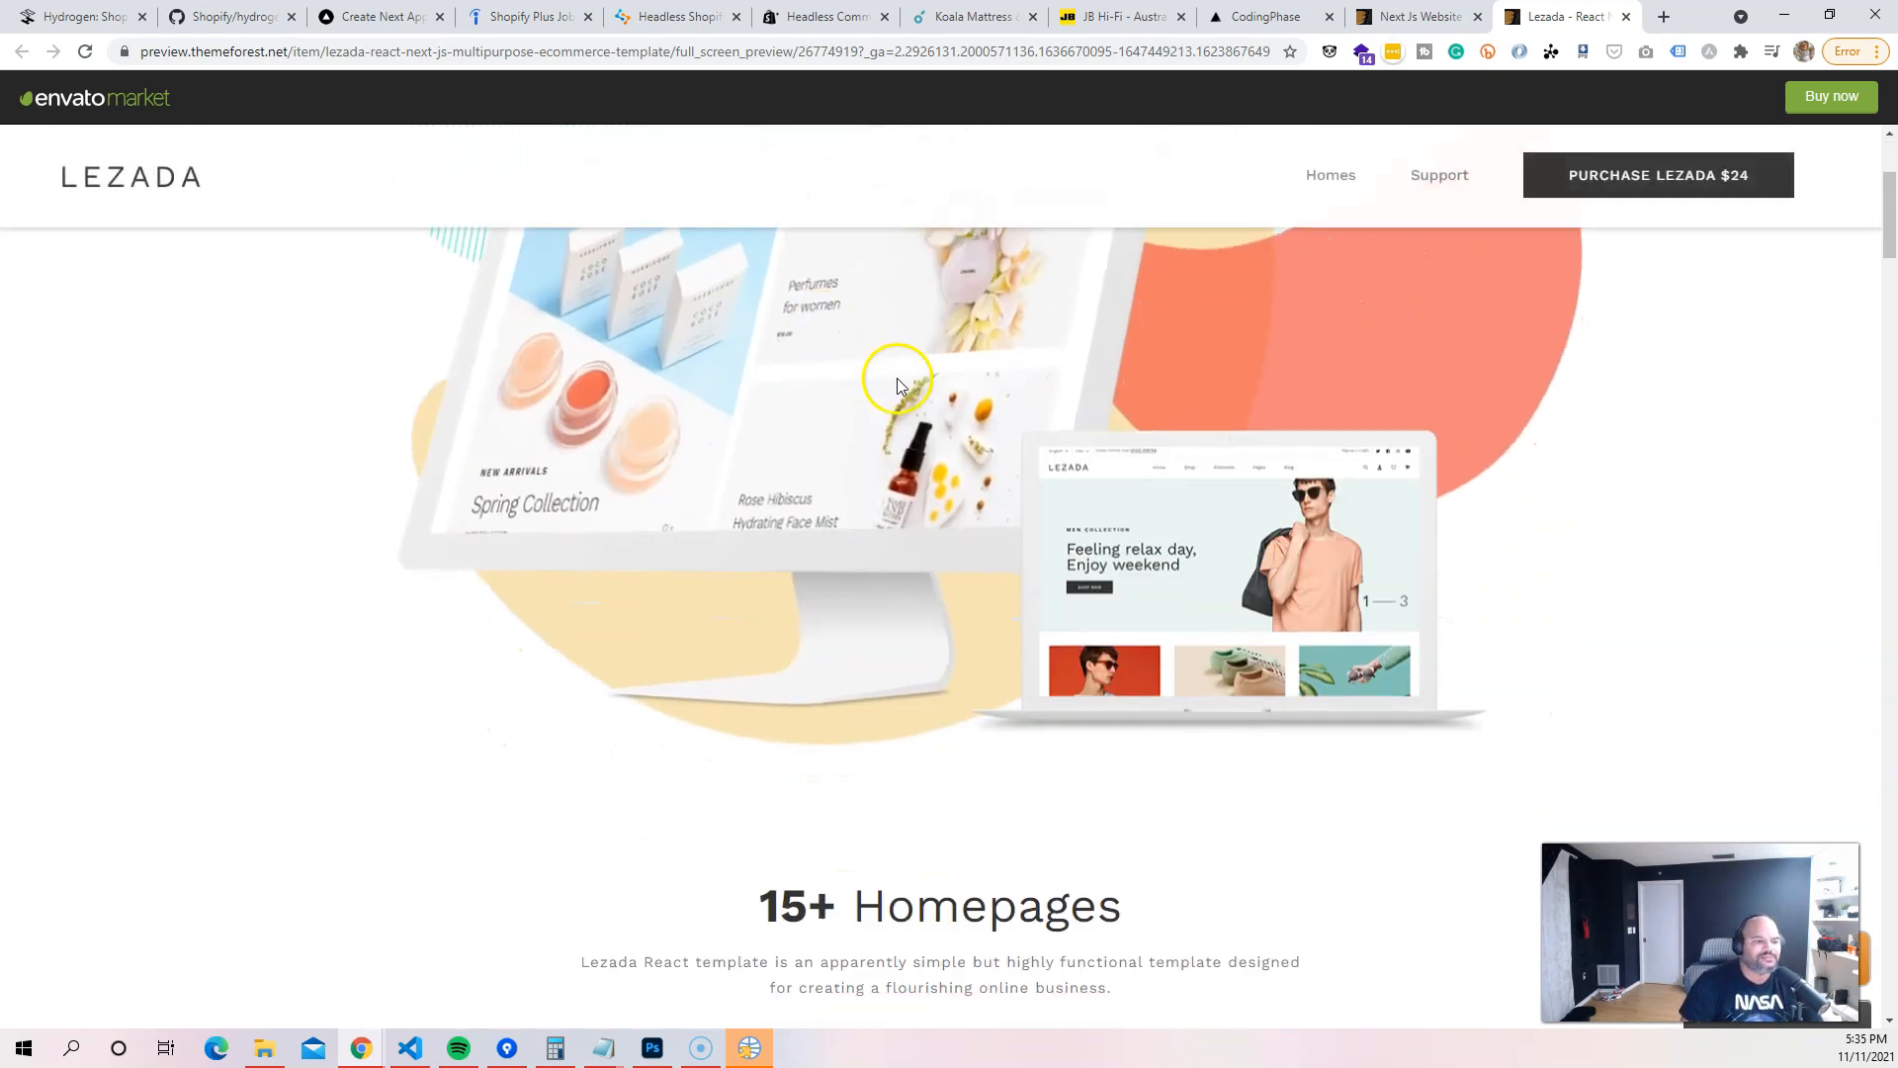
scroll(down, 3)
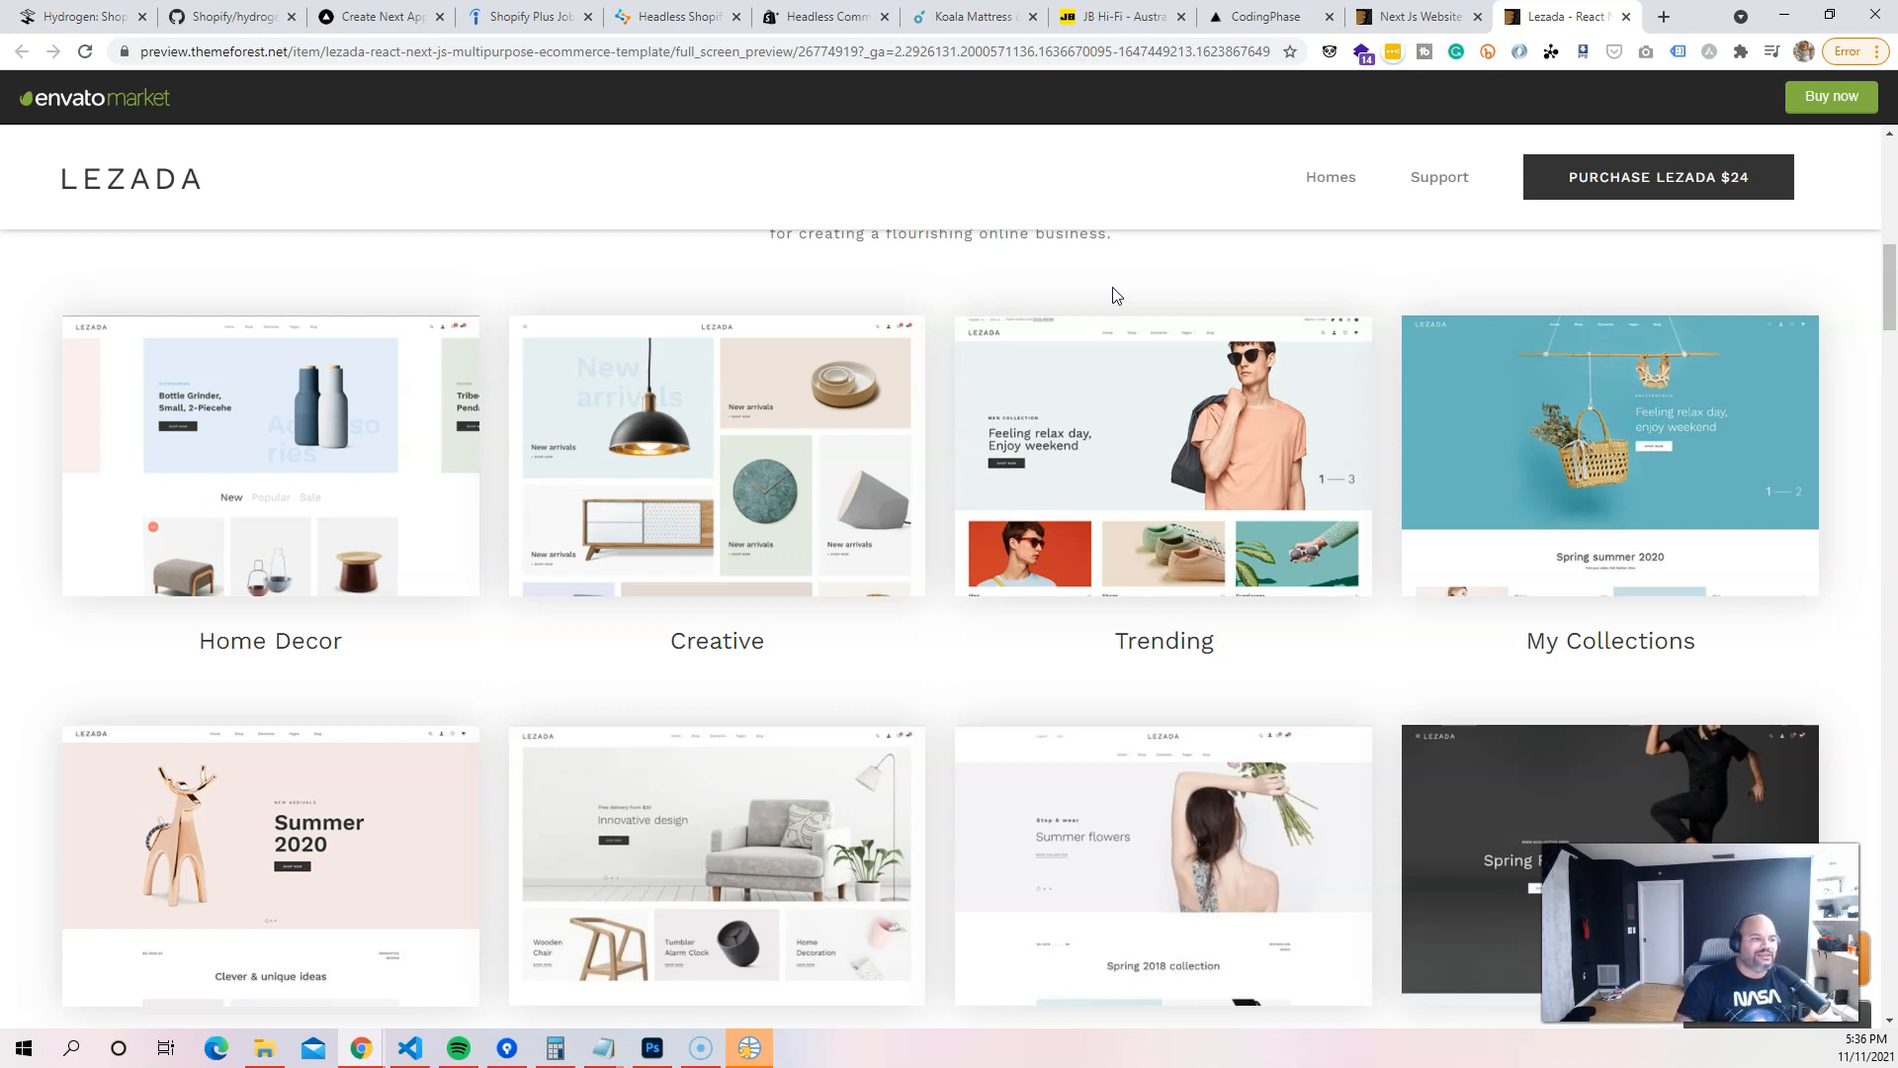
mouse_move(1164, 264)
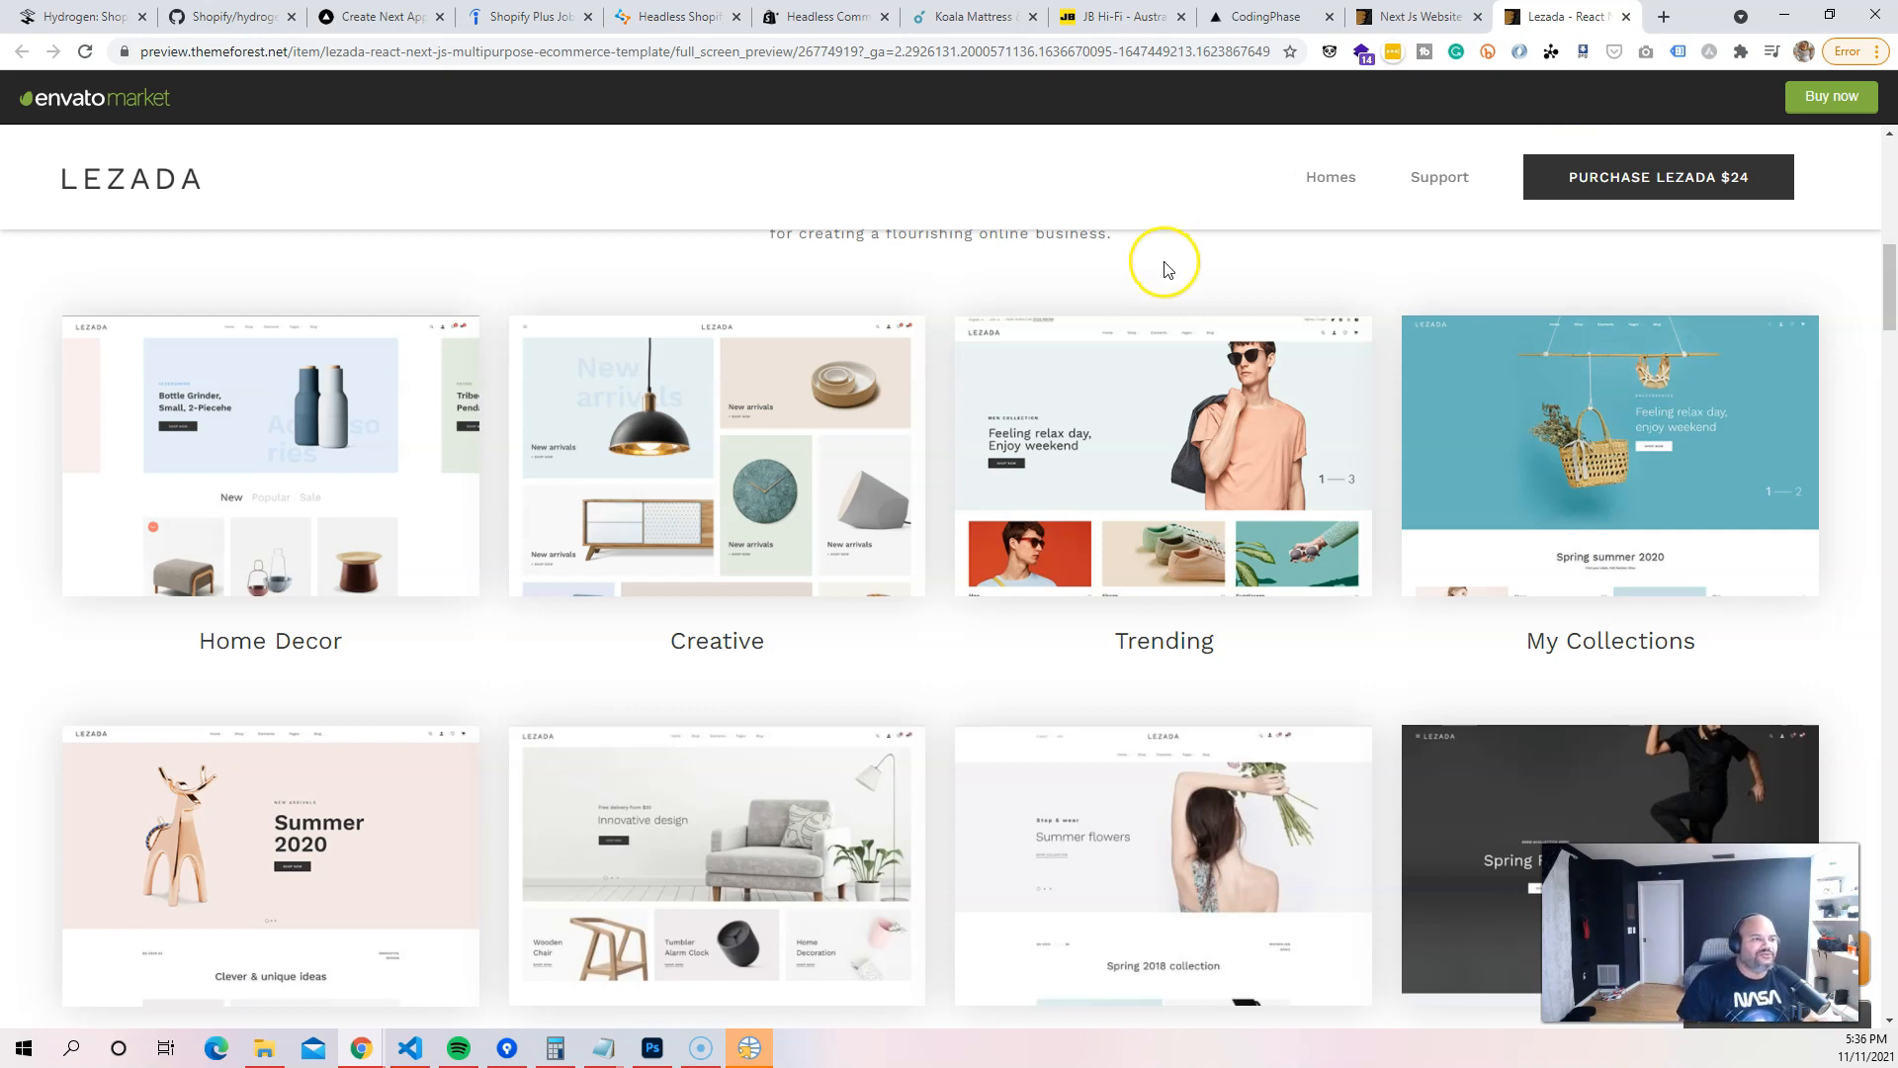
mouse_move(1165, 264)
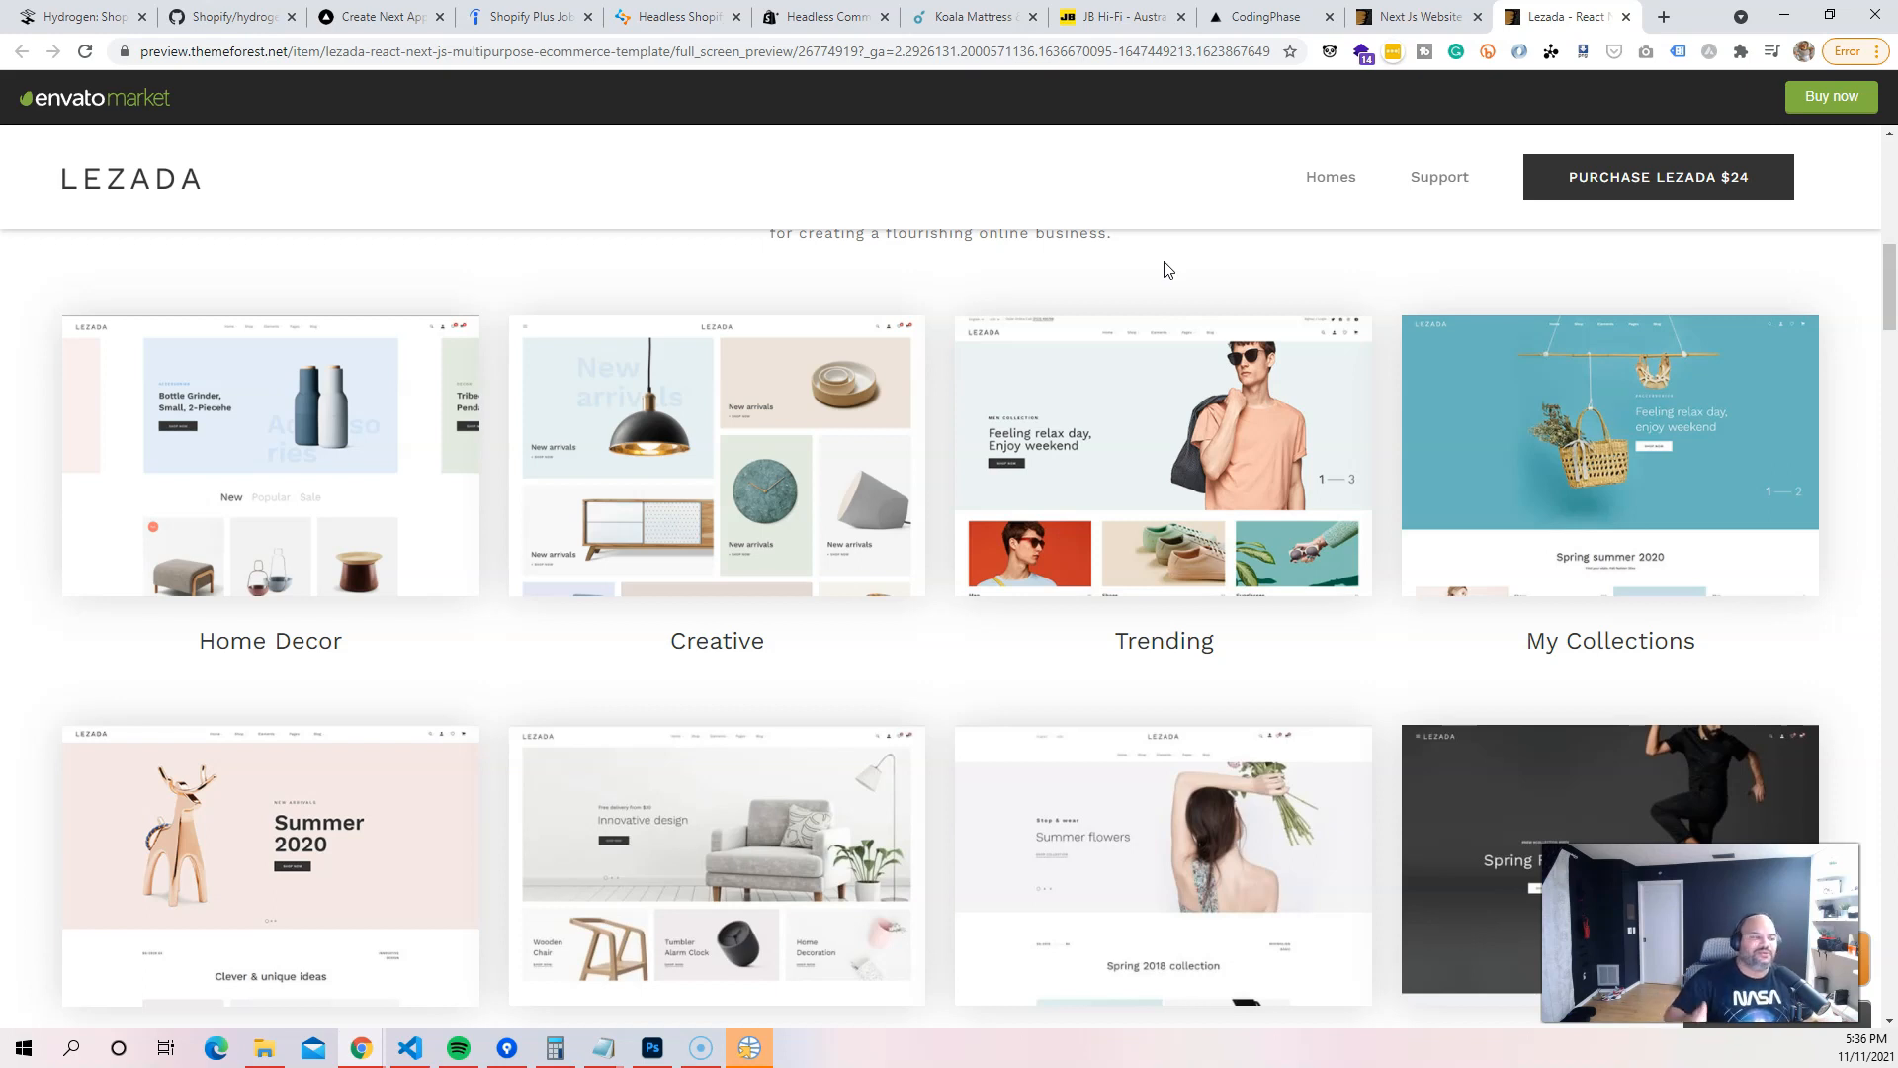
mouse_move(1045, 281)
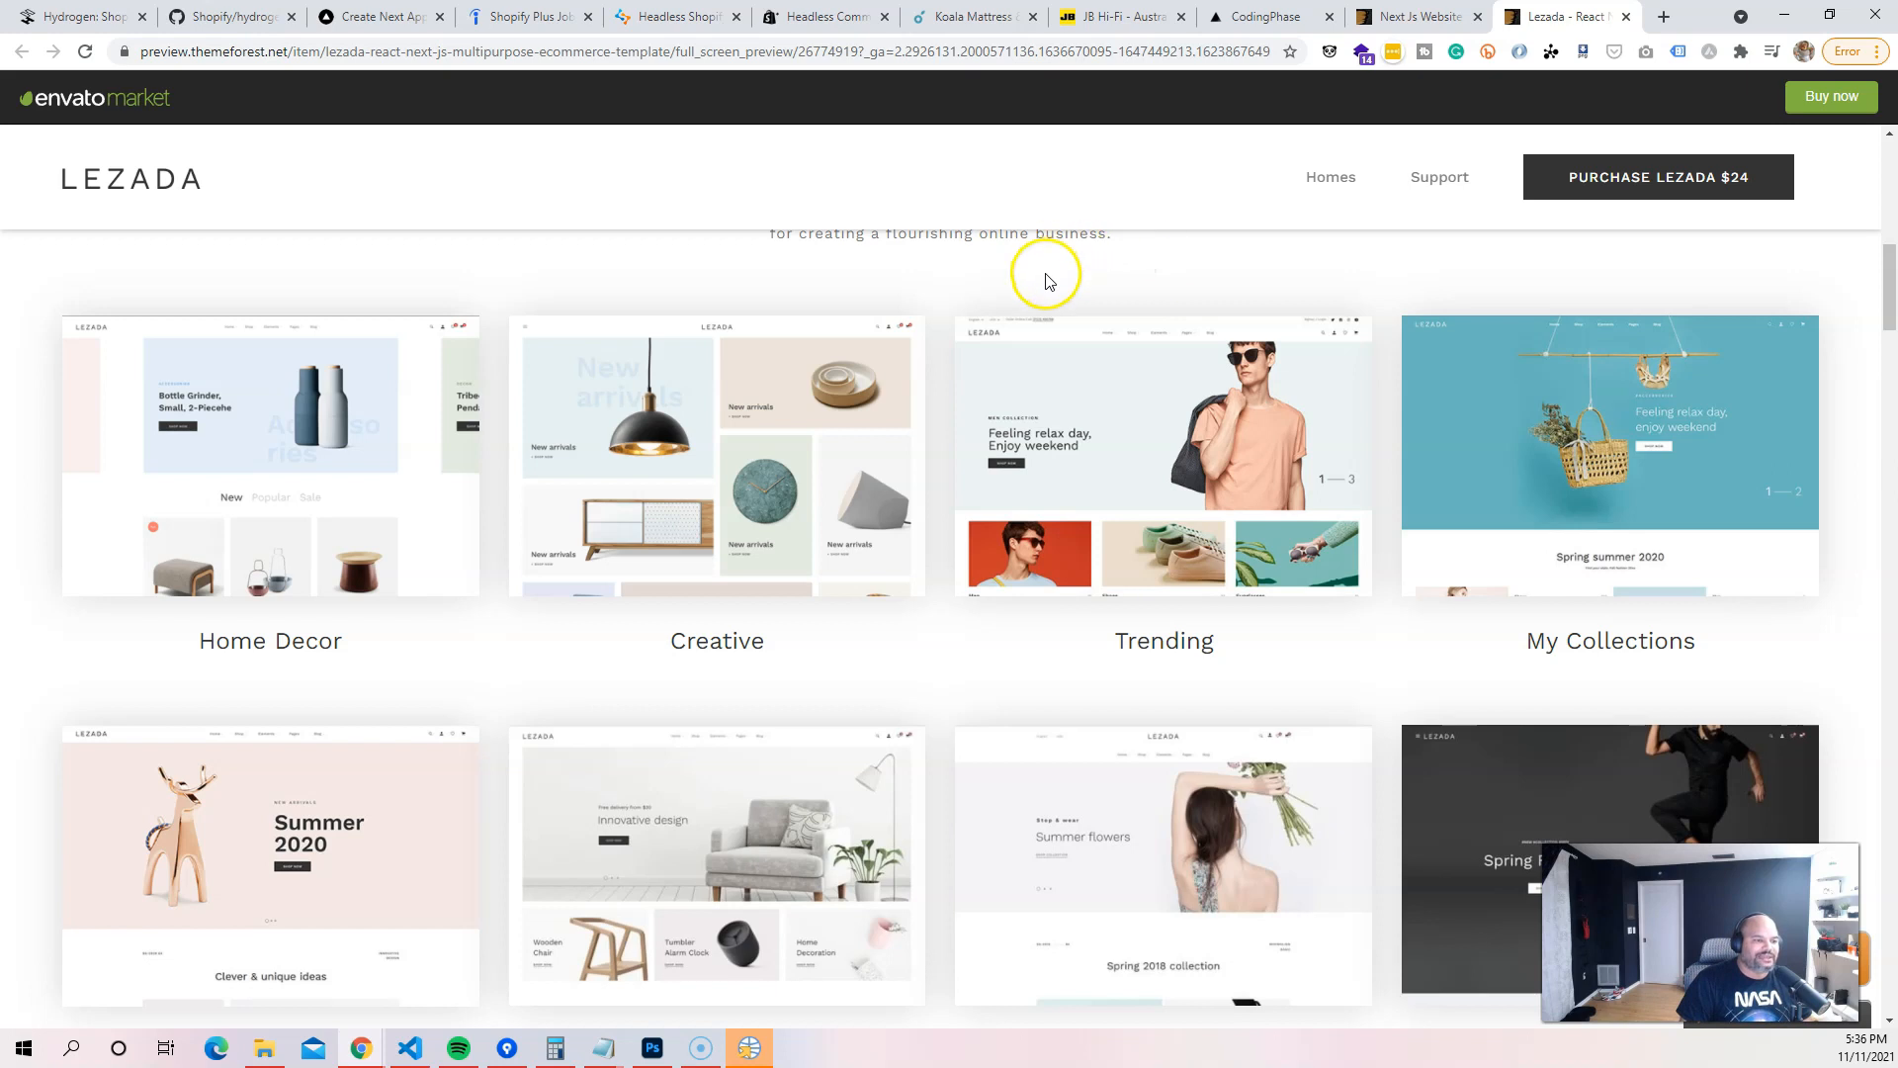
mouse_move(972, 260)
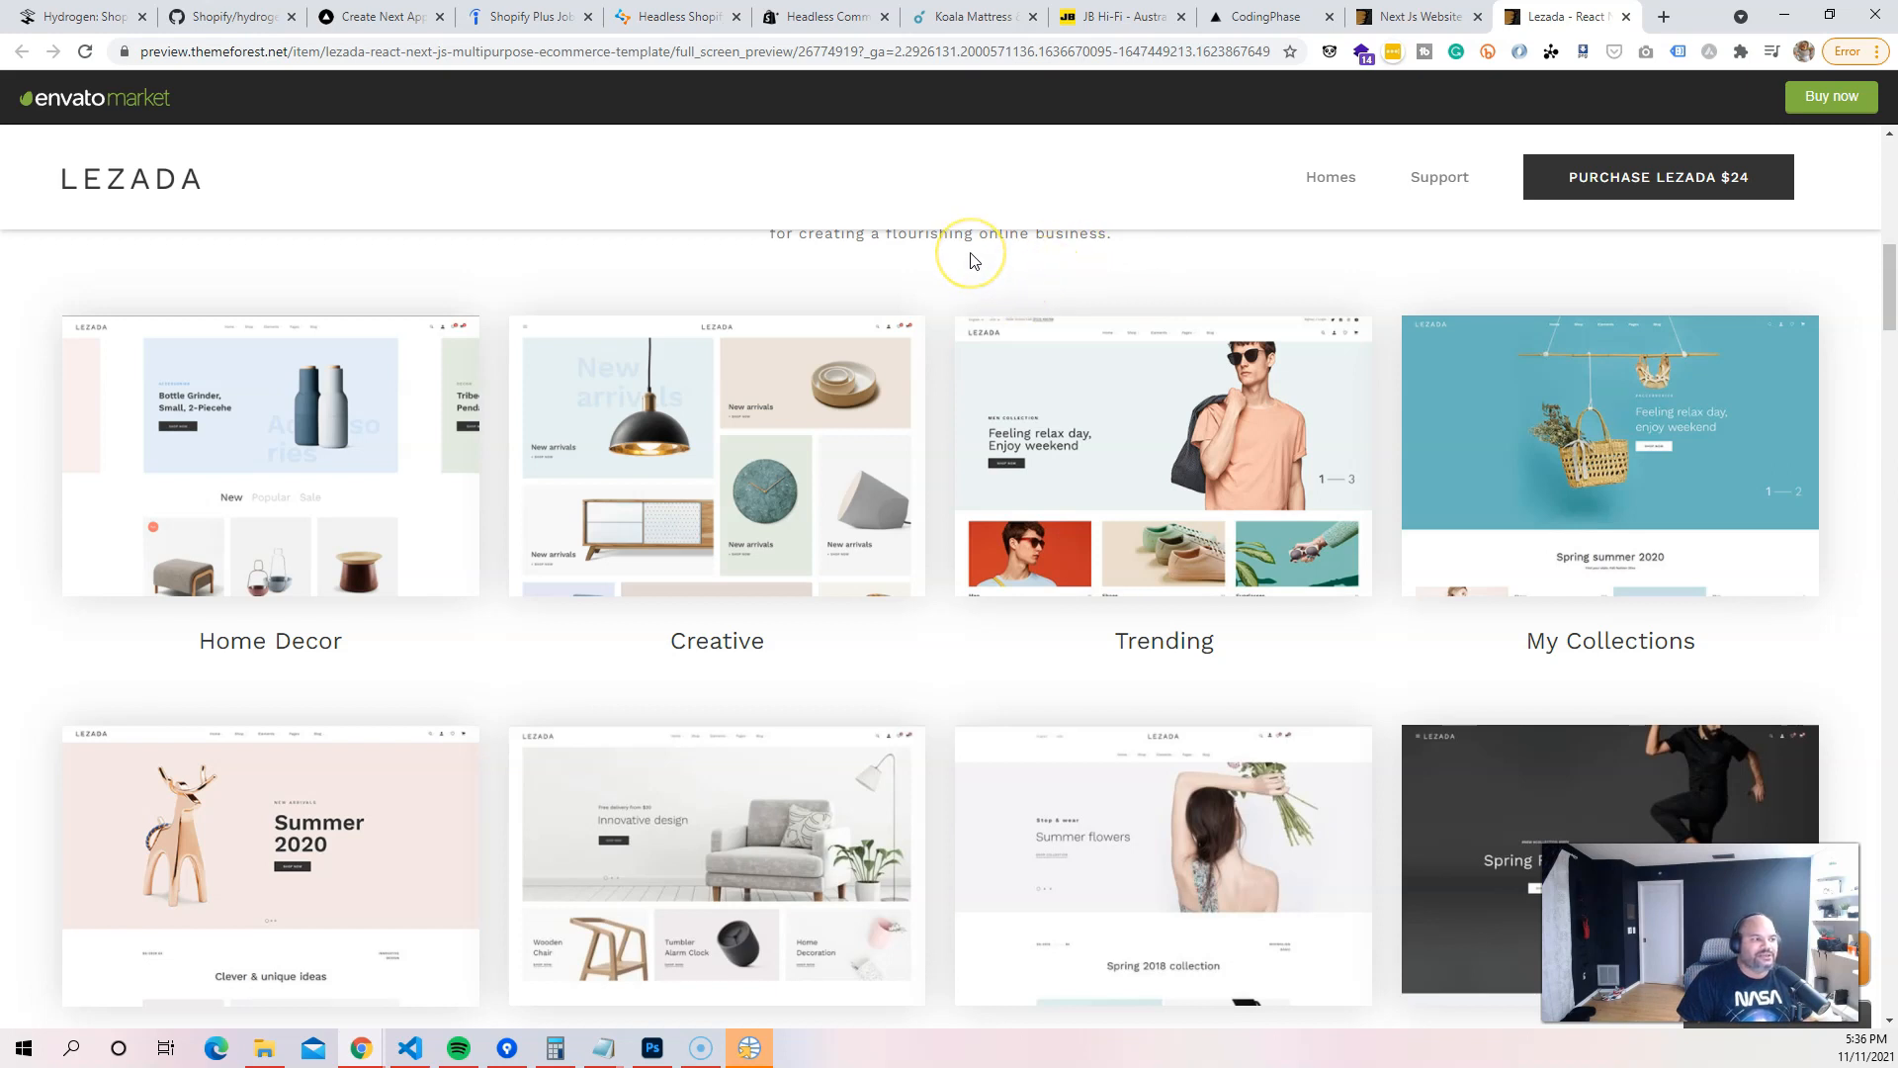
mouse_move(389, 264)
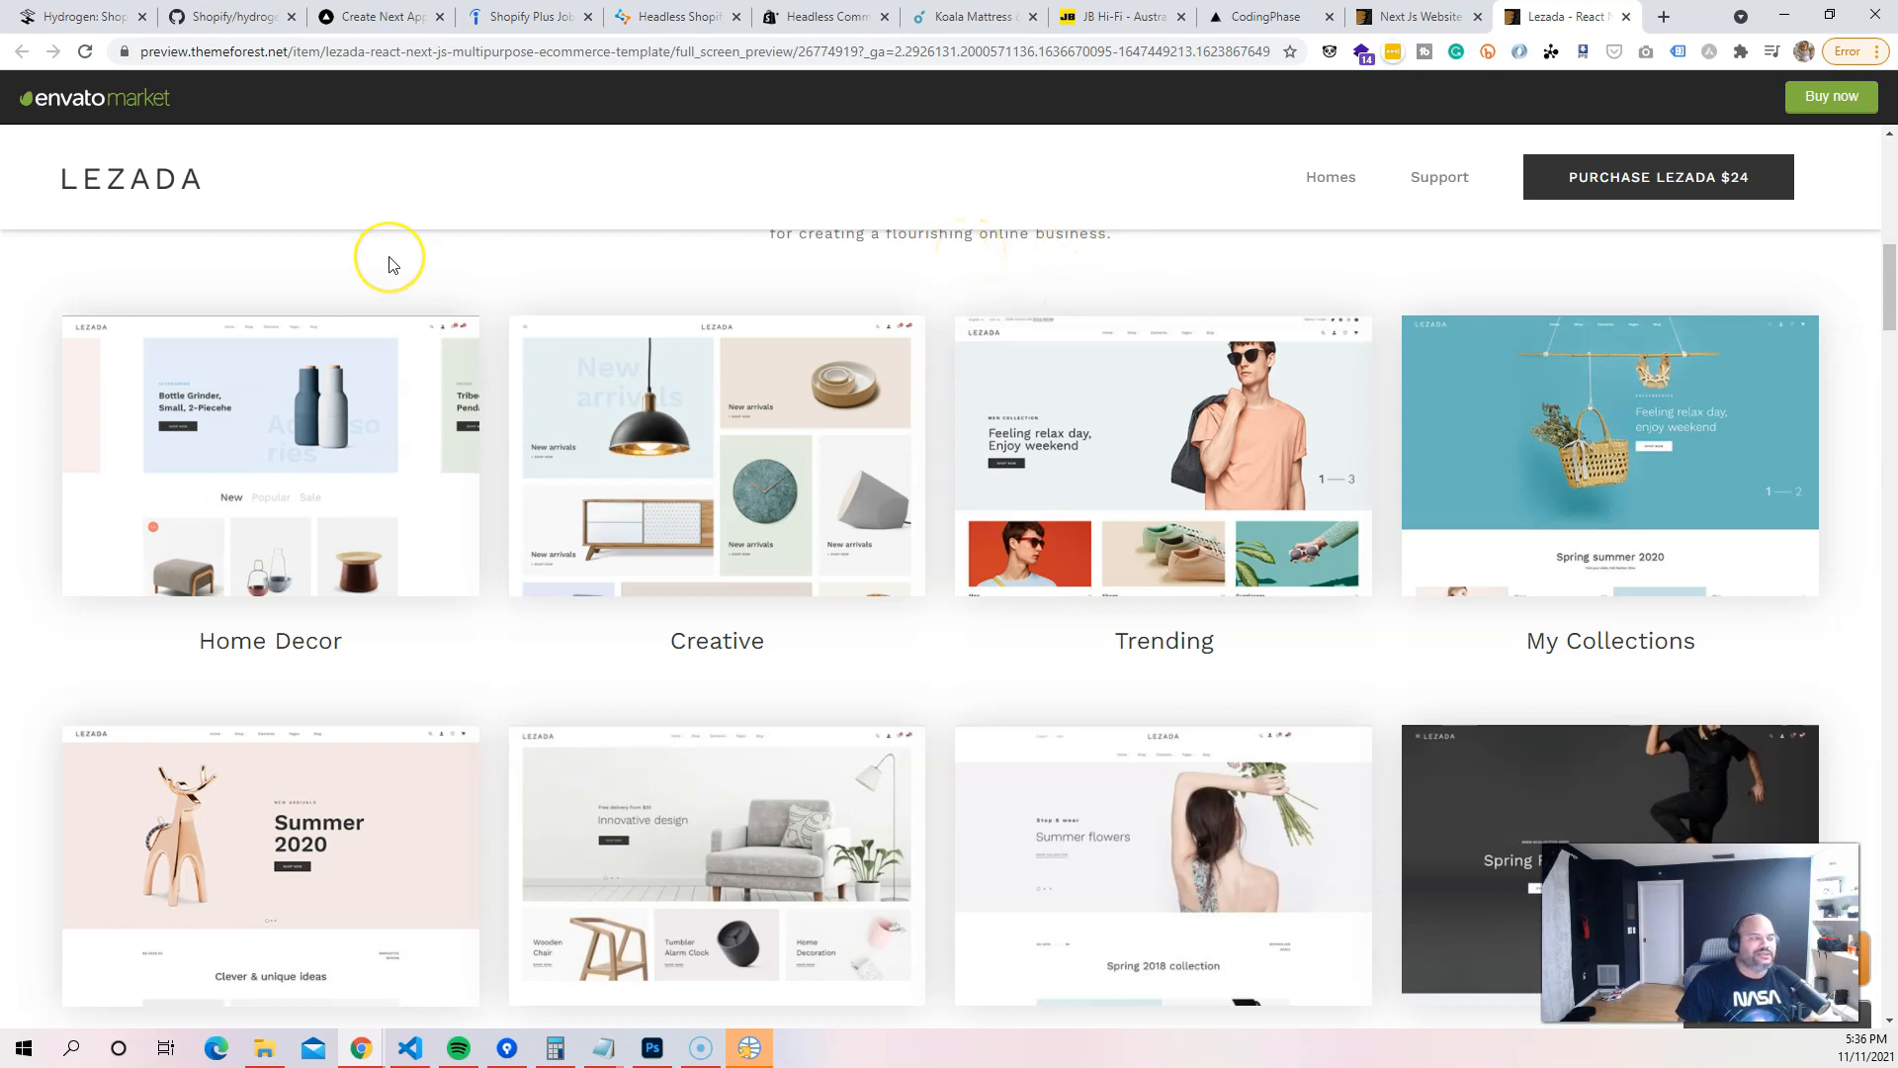
mouse_move(390, 264)
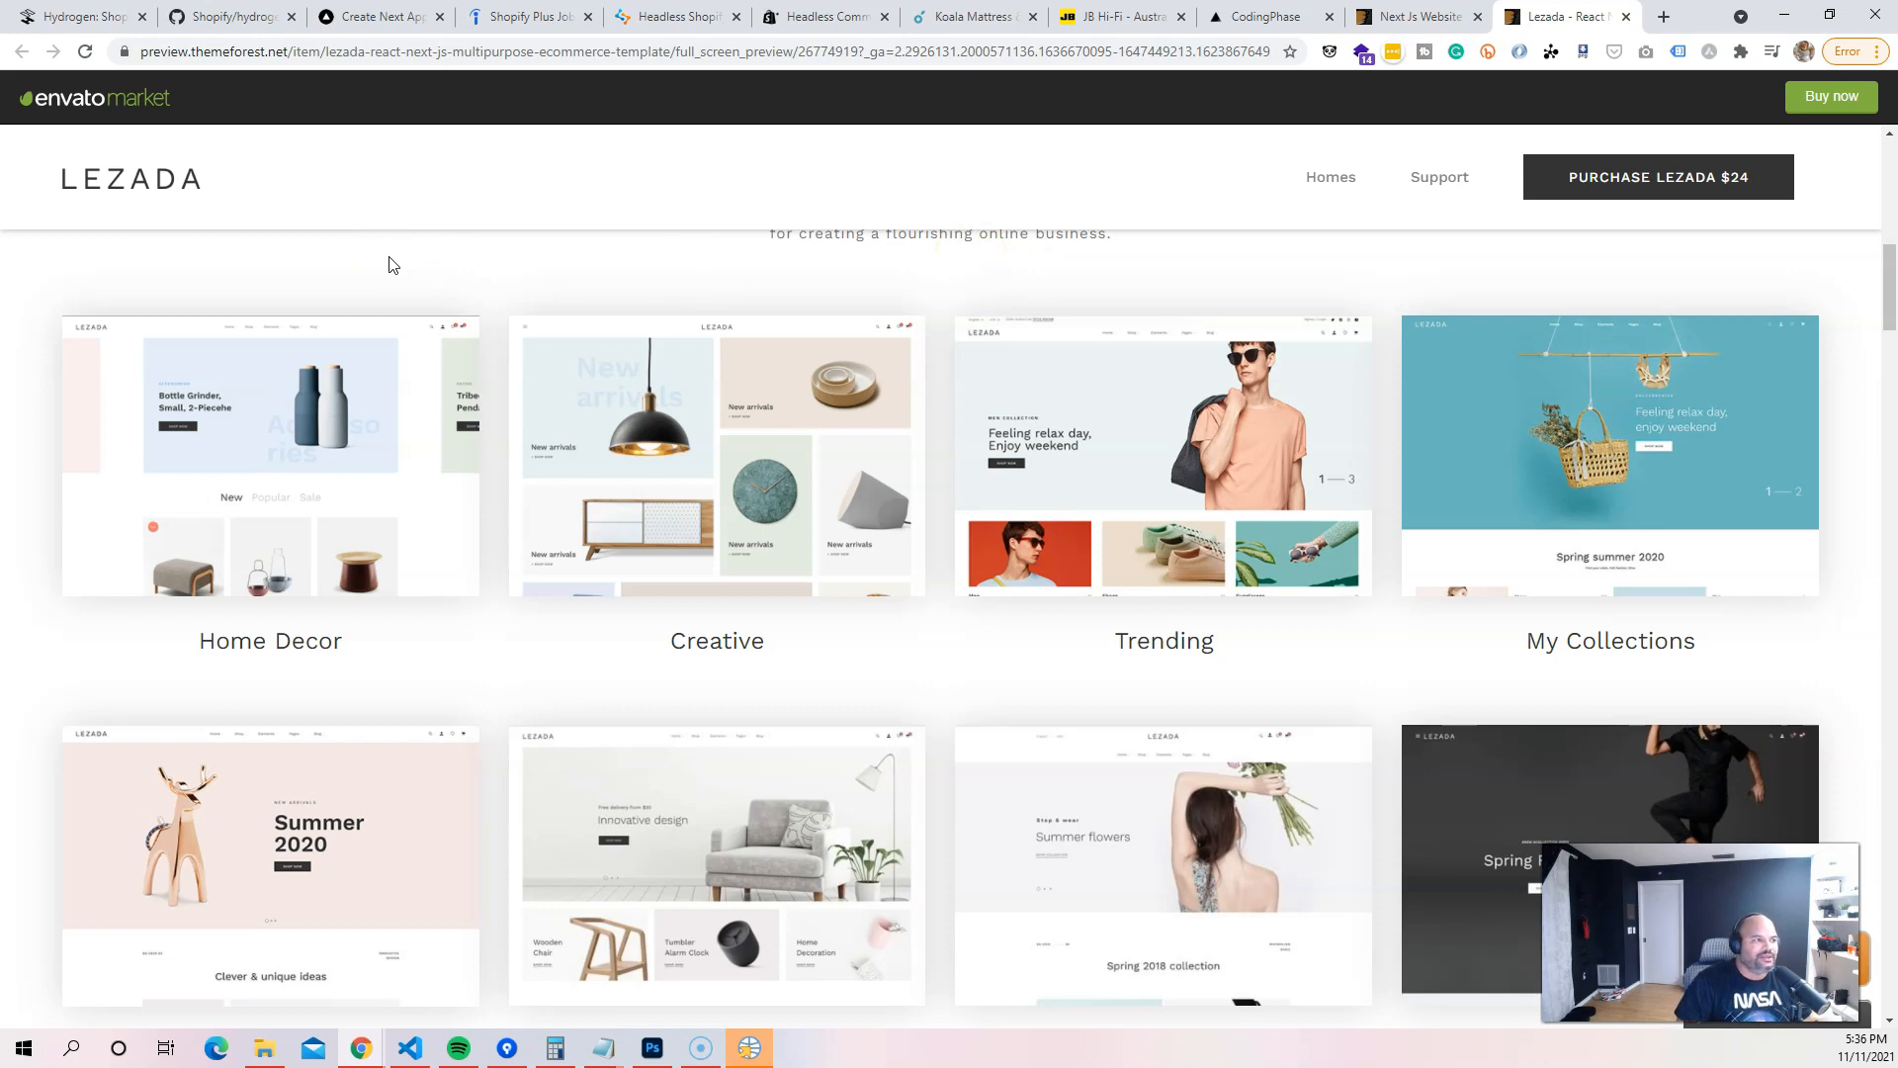
mouse_move(405, 231)
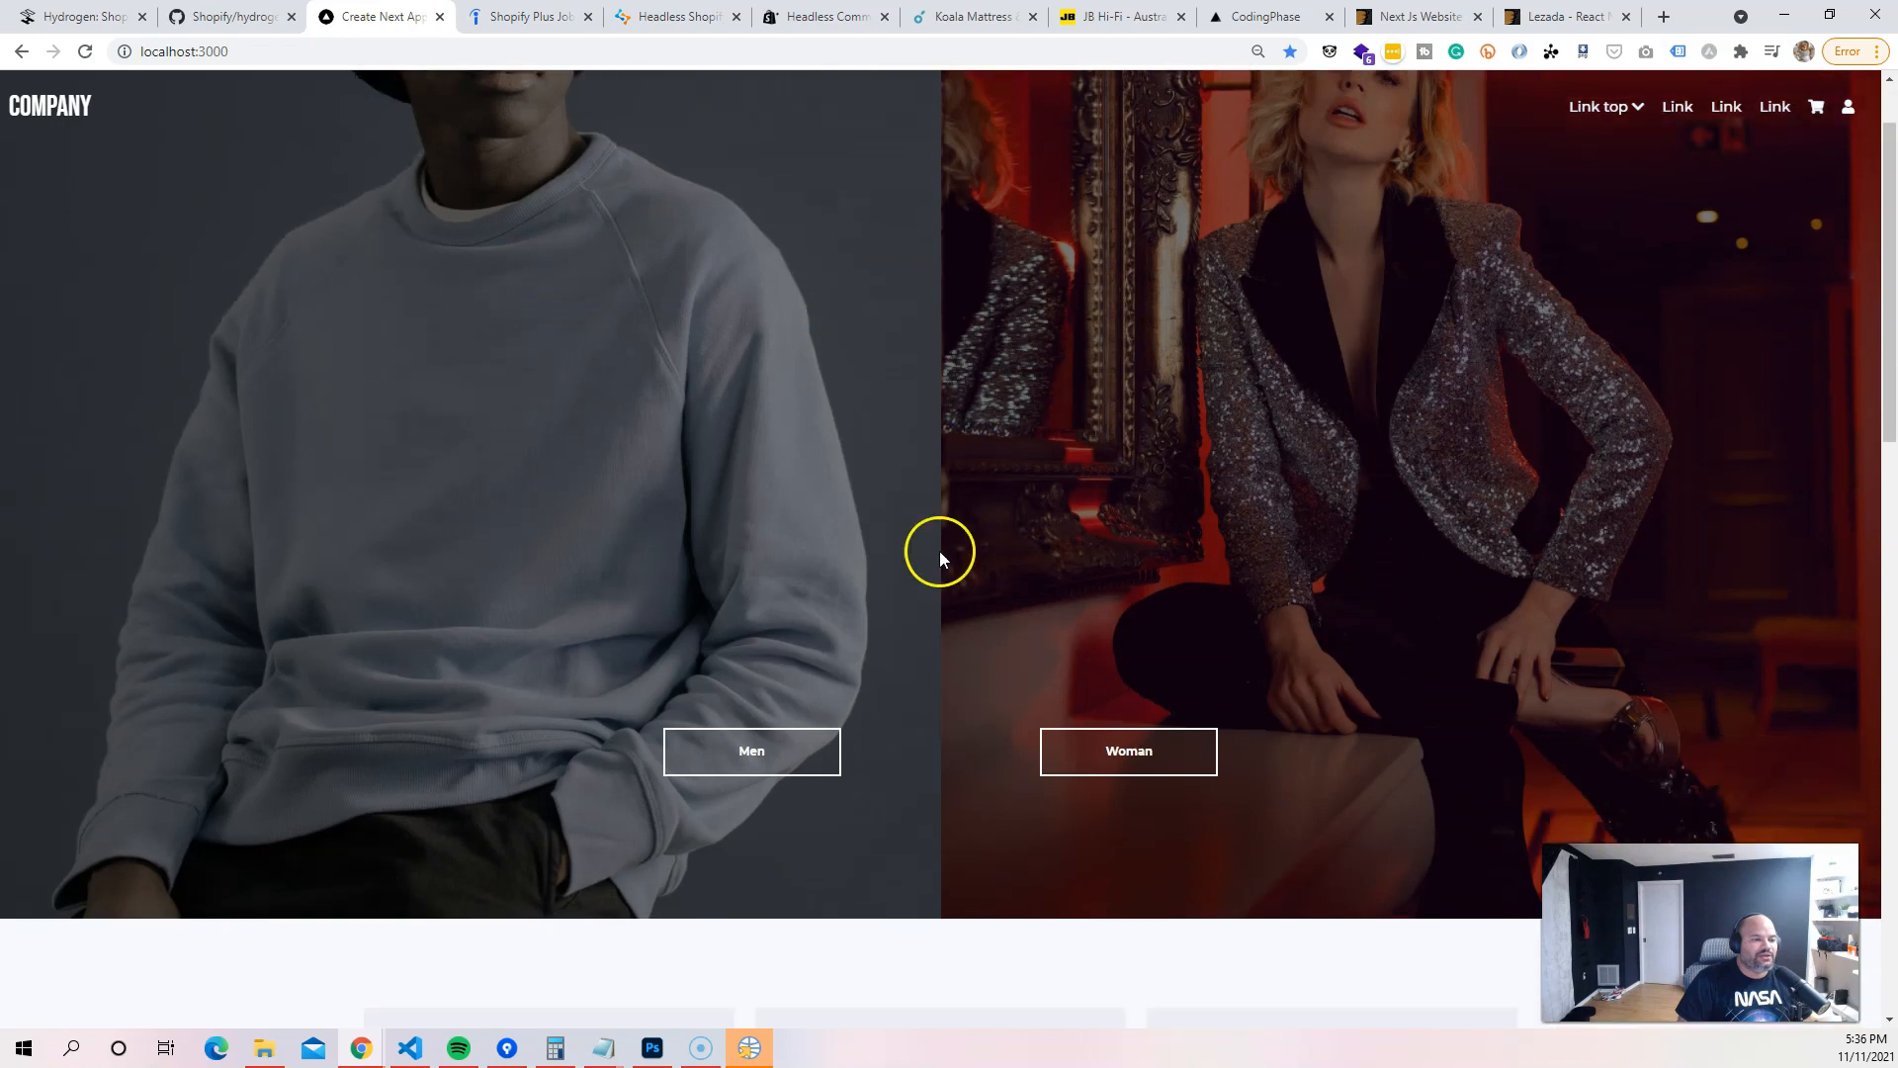
Browse the localhost:3000 dress products and footer, then switch to the VS Code project.
scroll(down, 3)
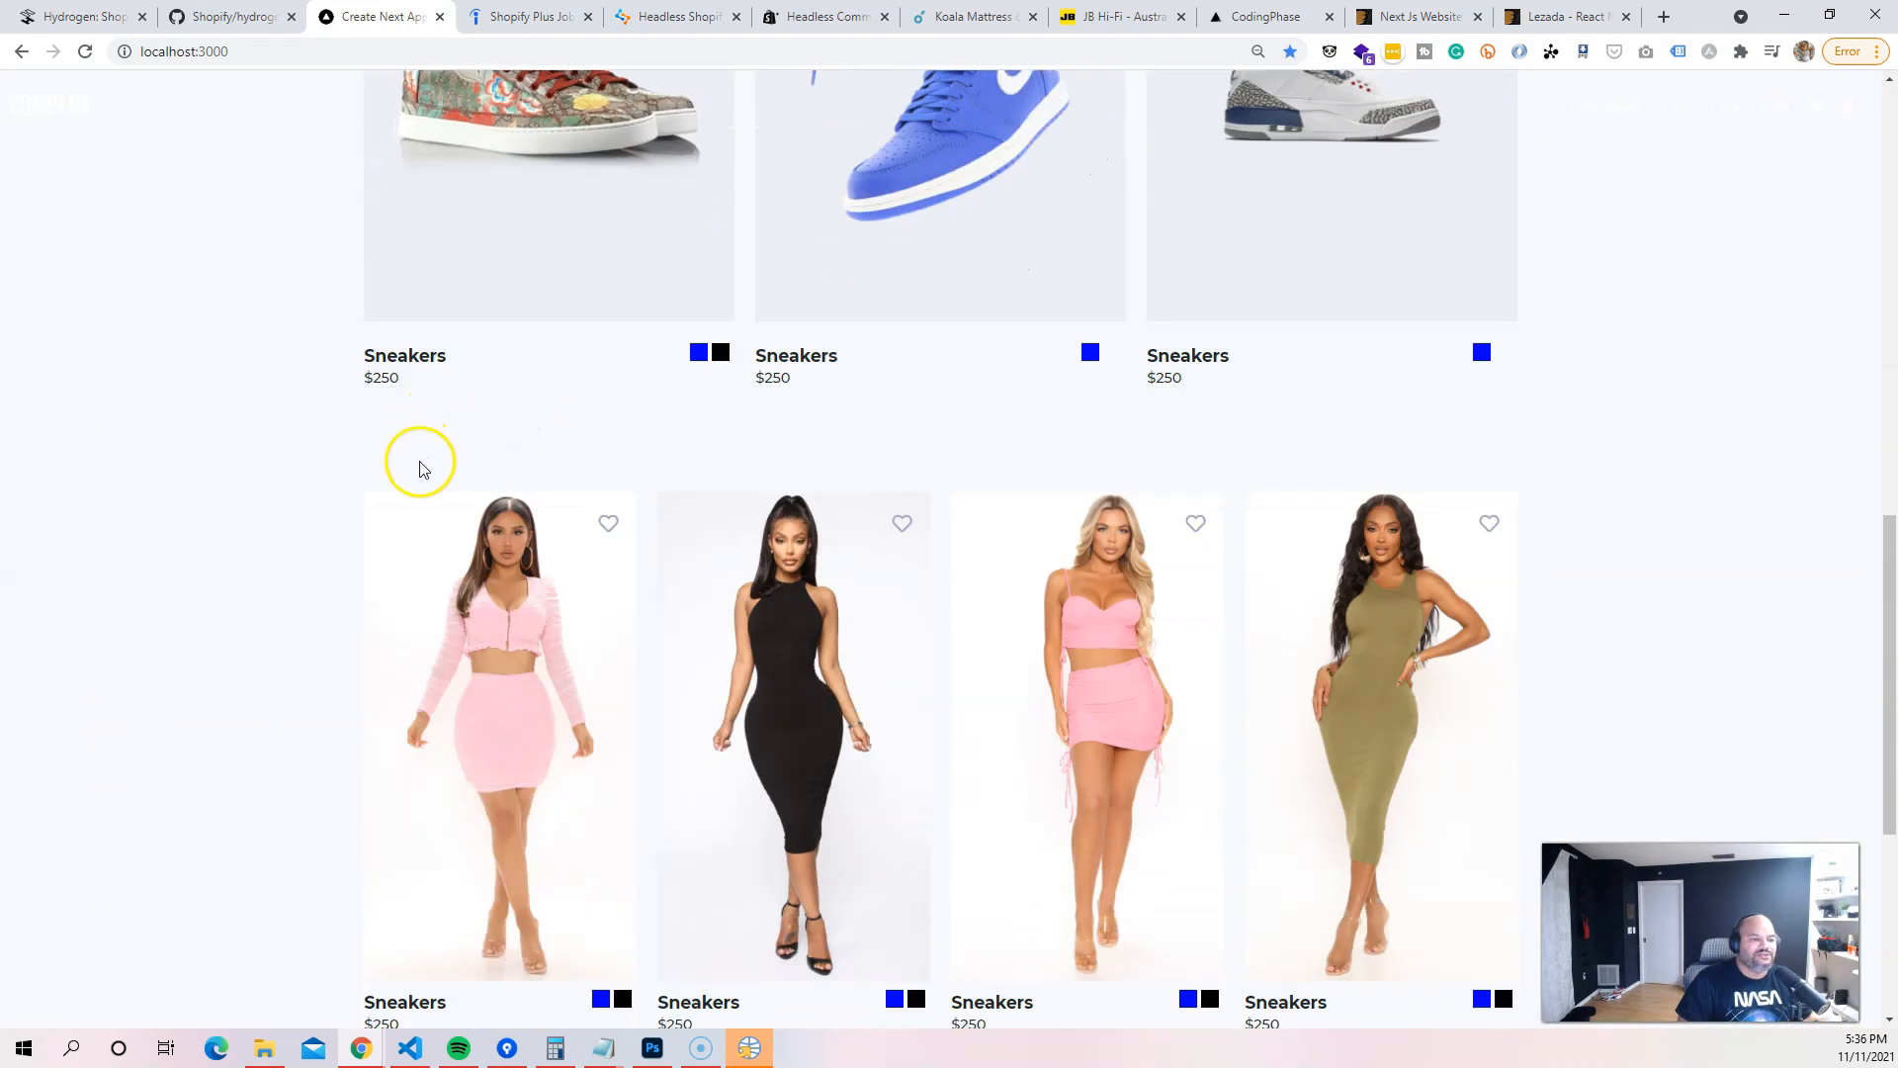
scroll(down, 3)
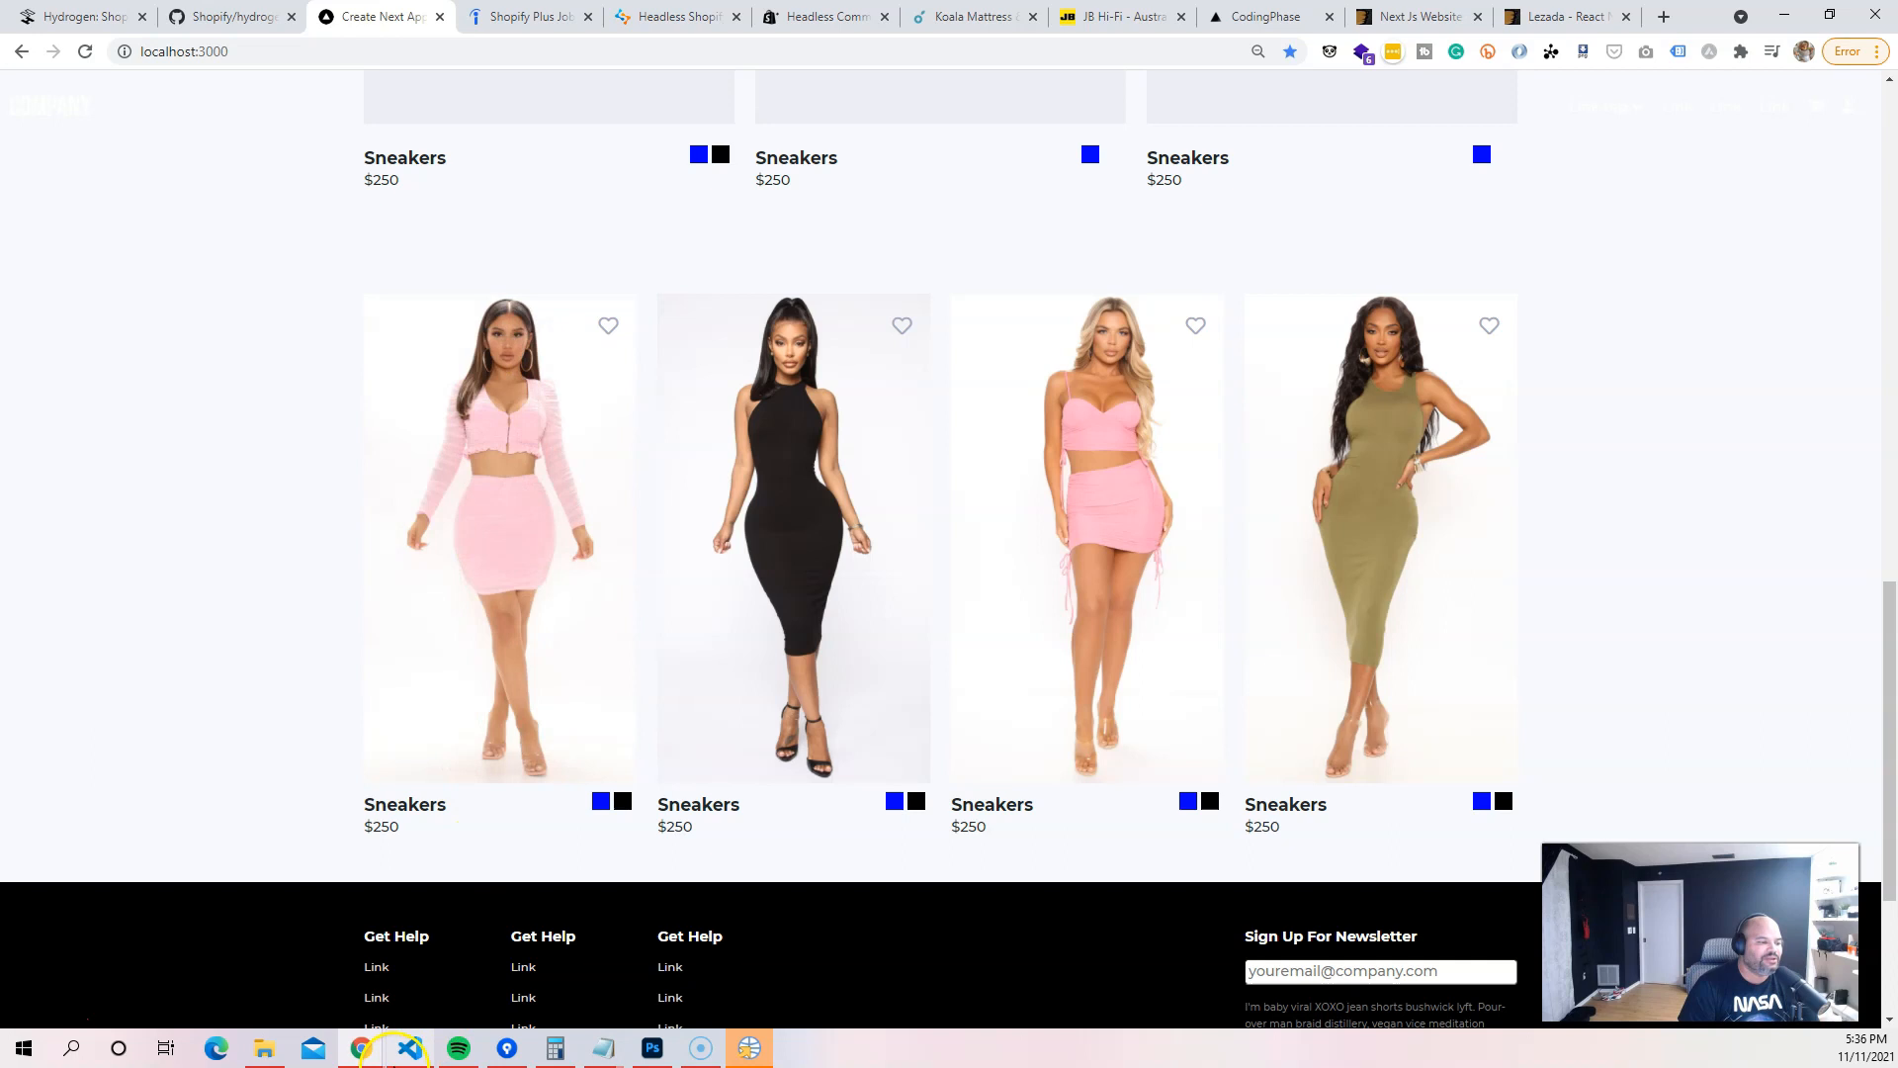
click(410, 1047)
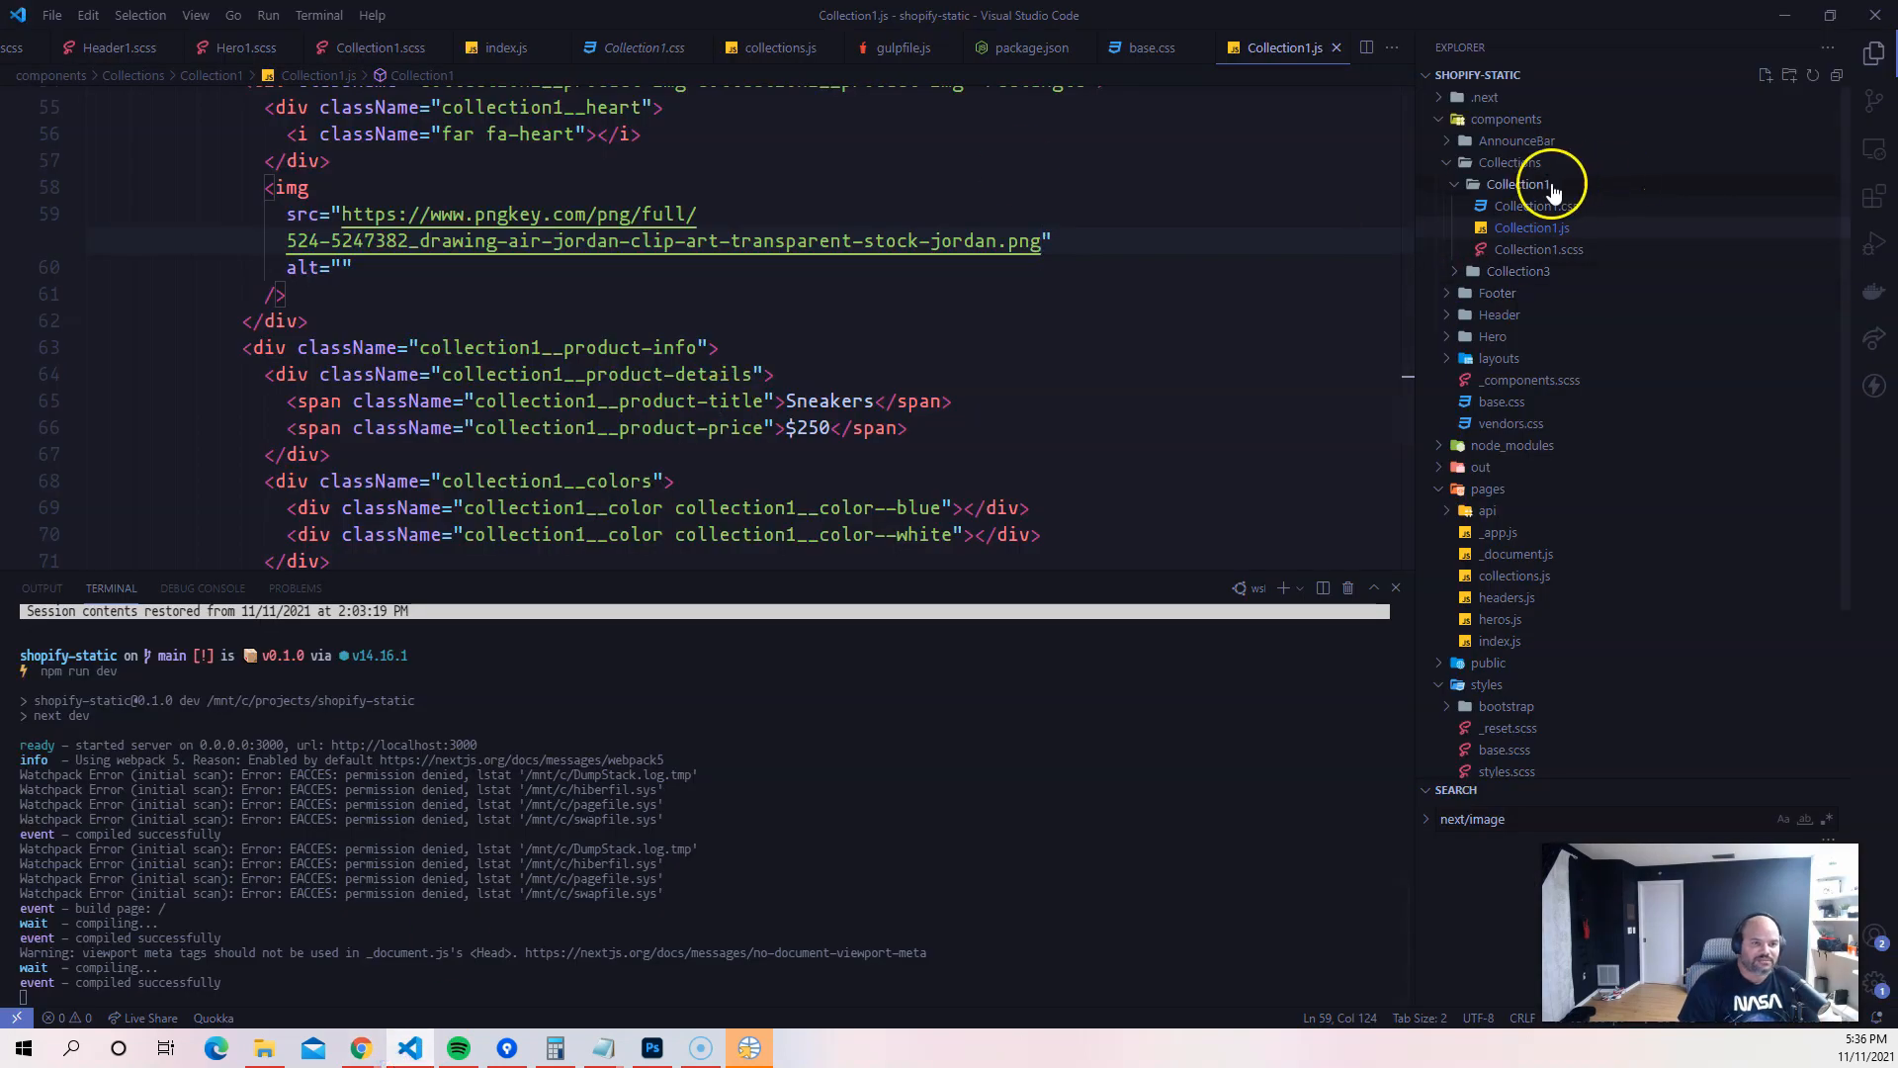
Collapse the Collection1 folder, review Collection1.js, and return to the Chrome store preview.
click(1516, 184)
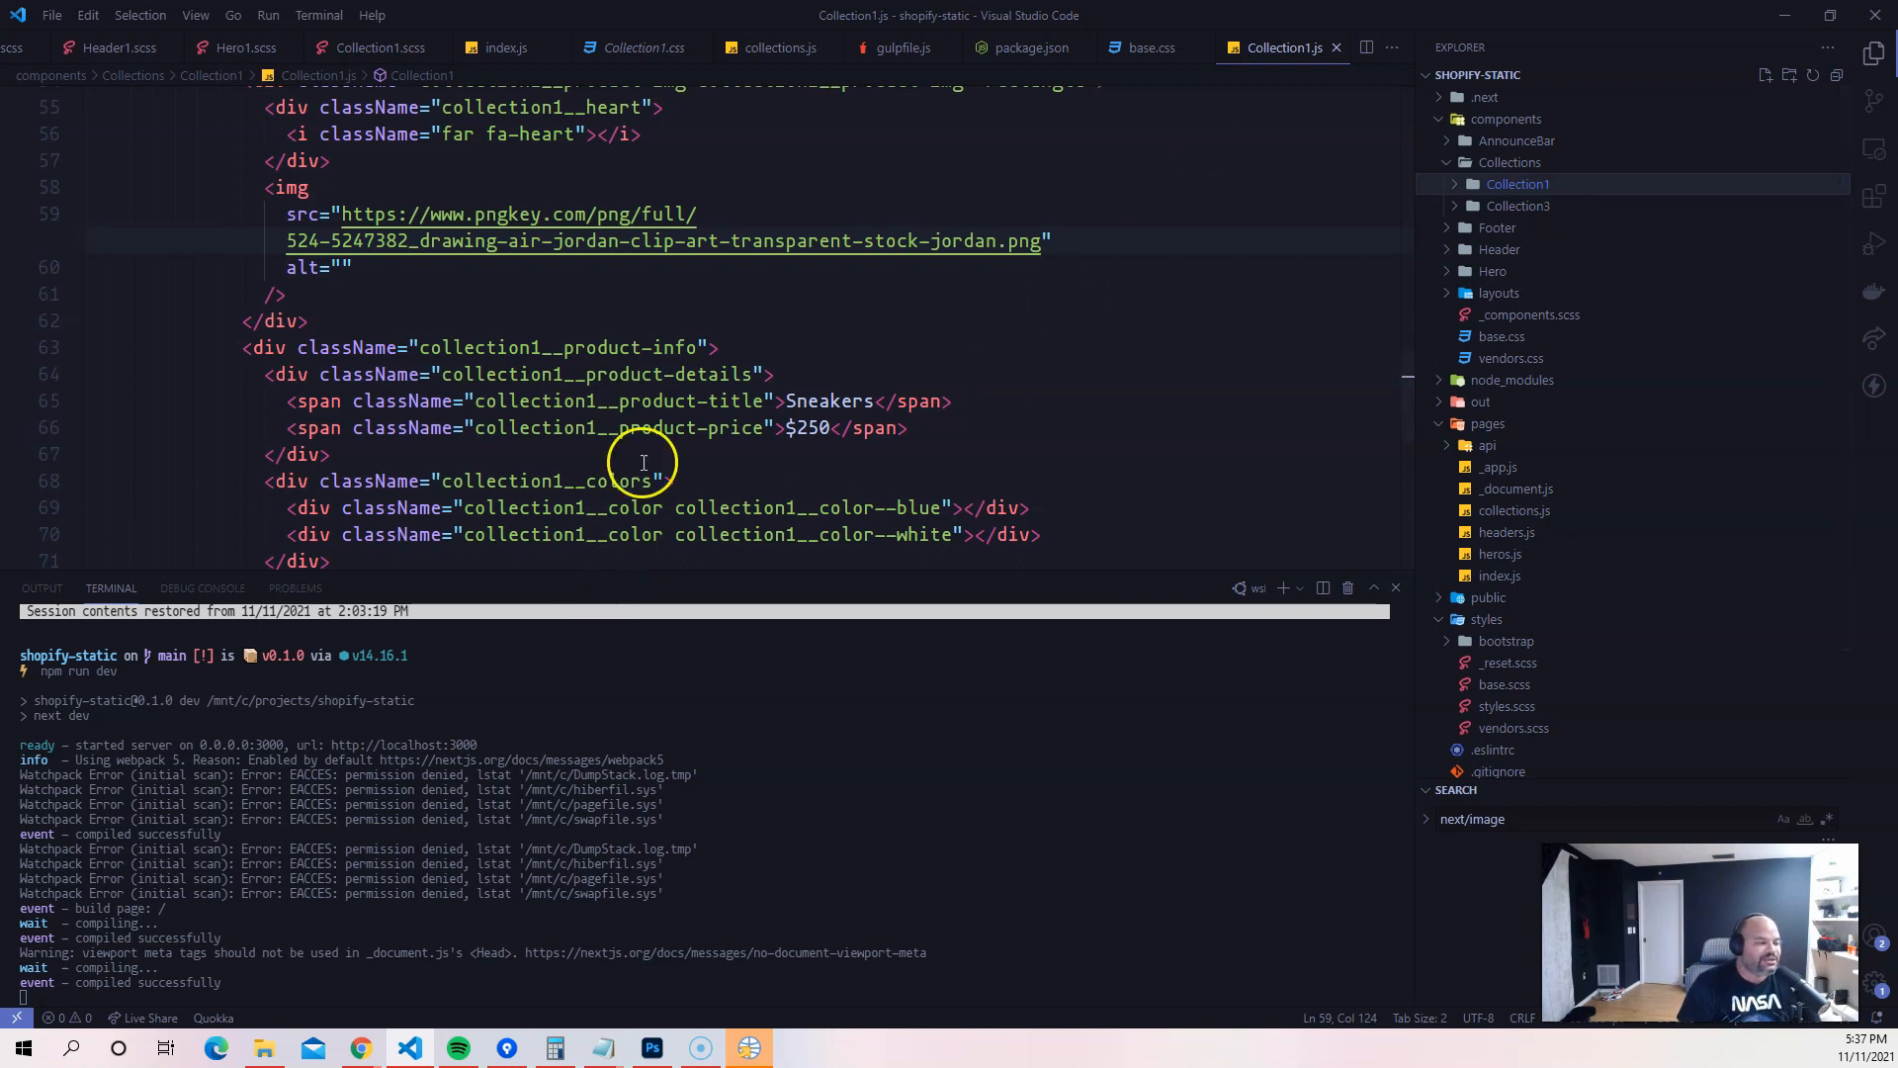
mouse_move(457, 923)
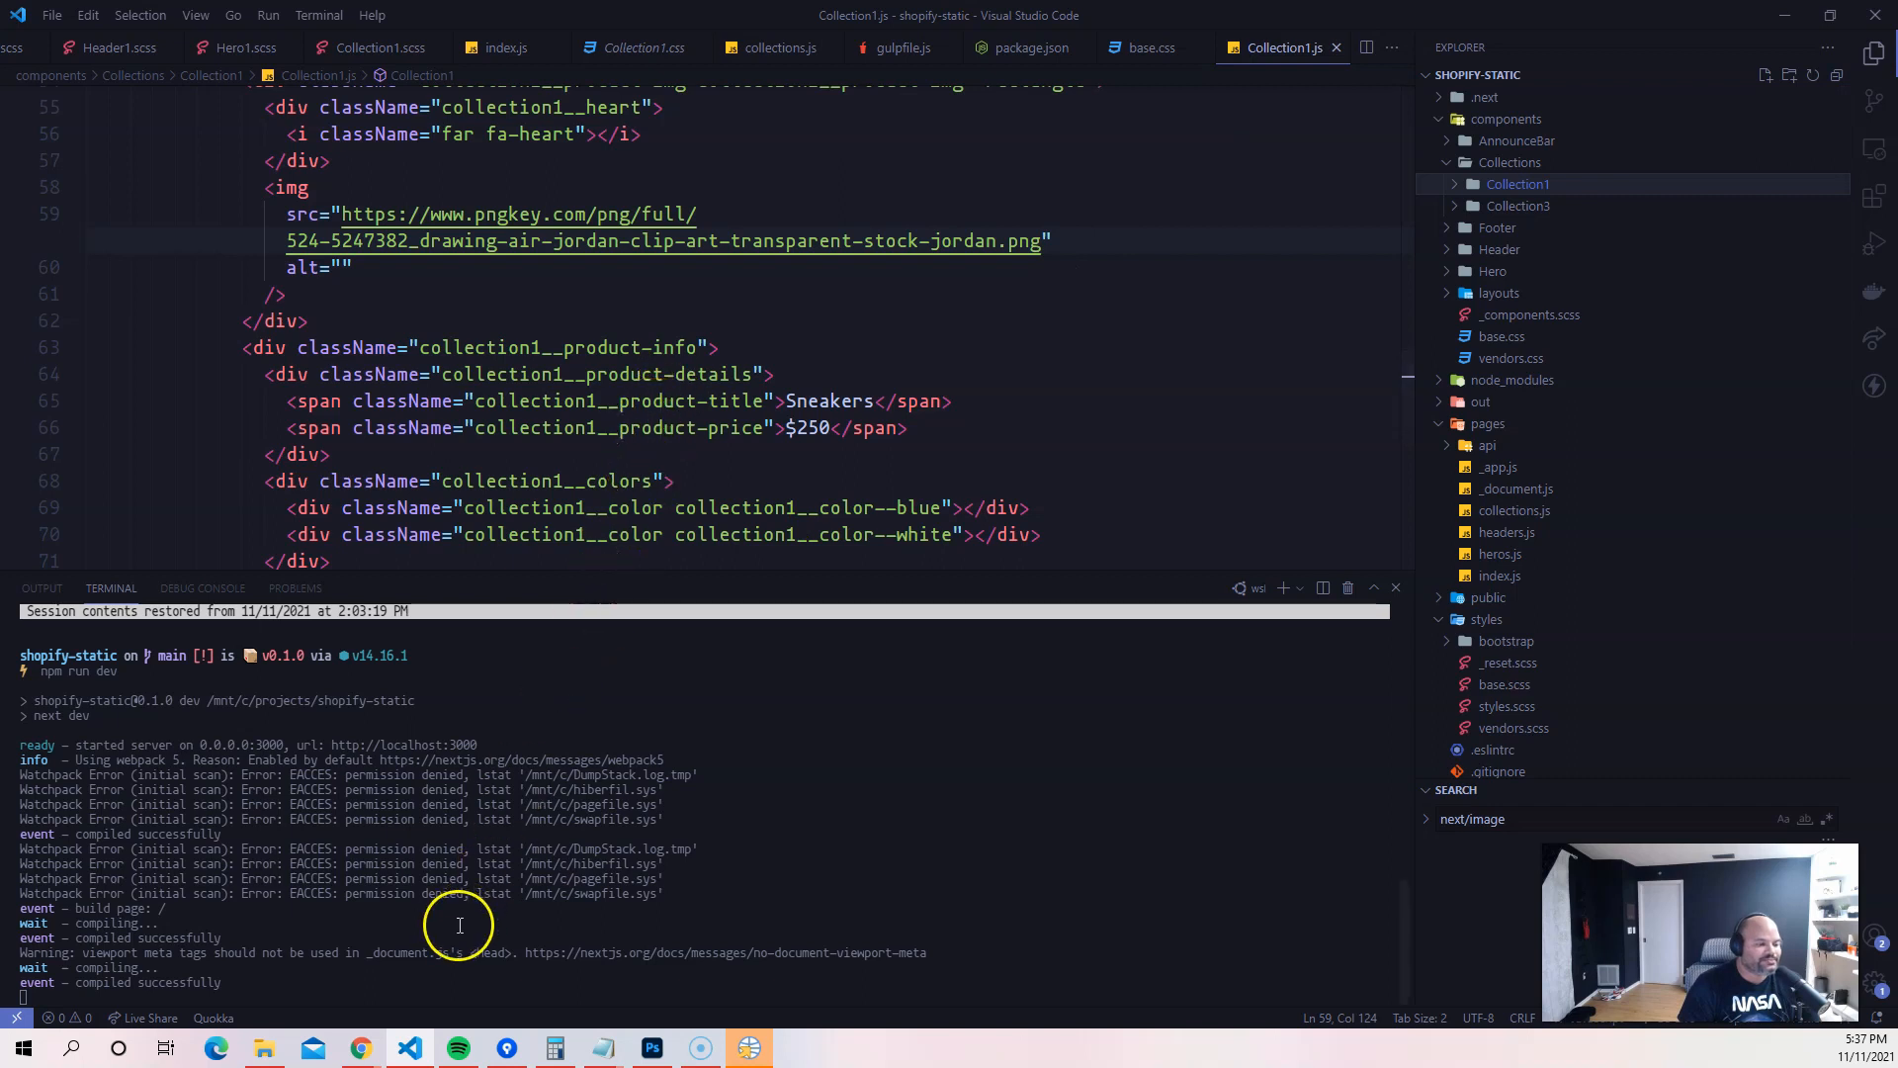
click(355, 1046)
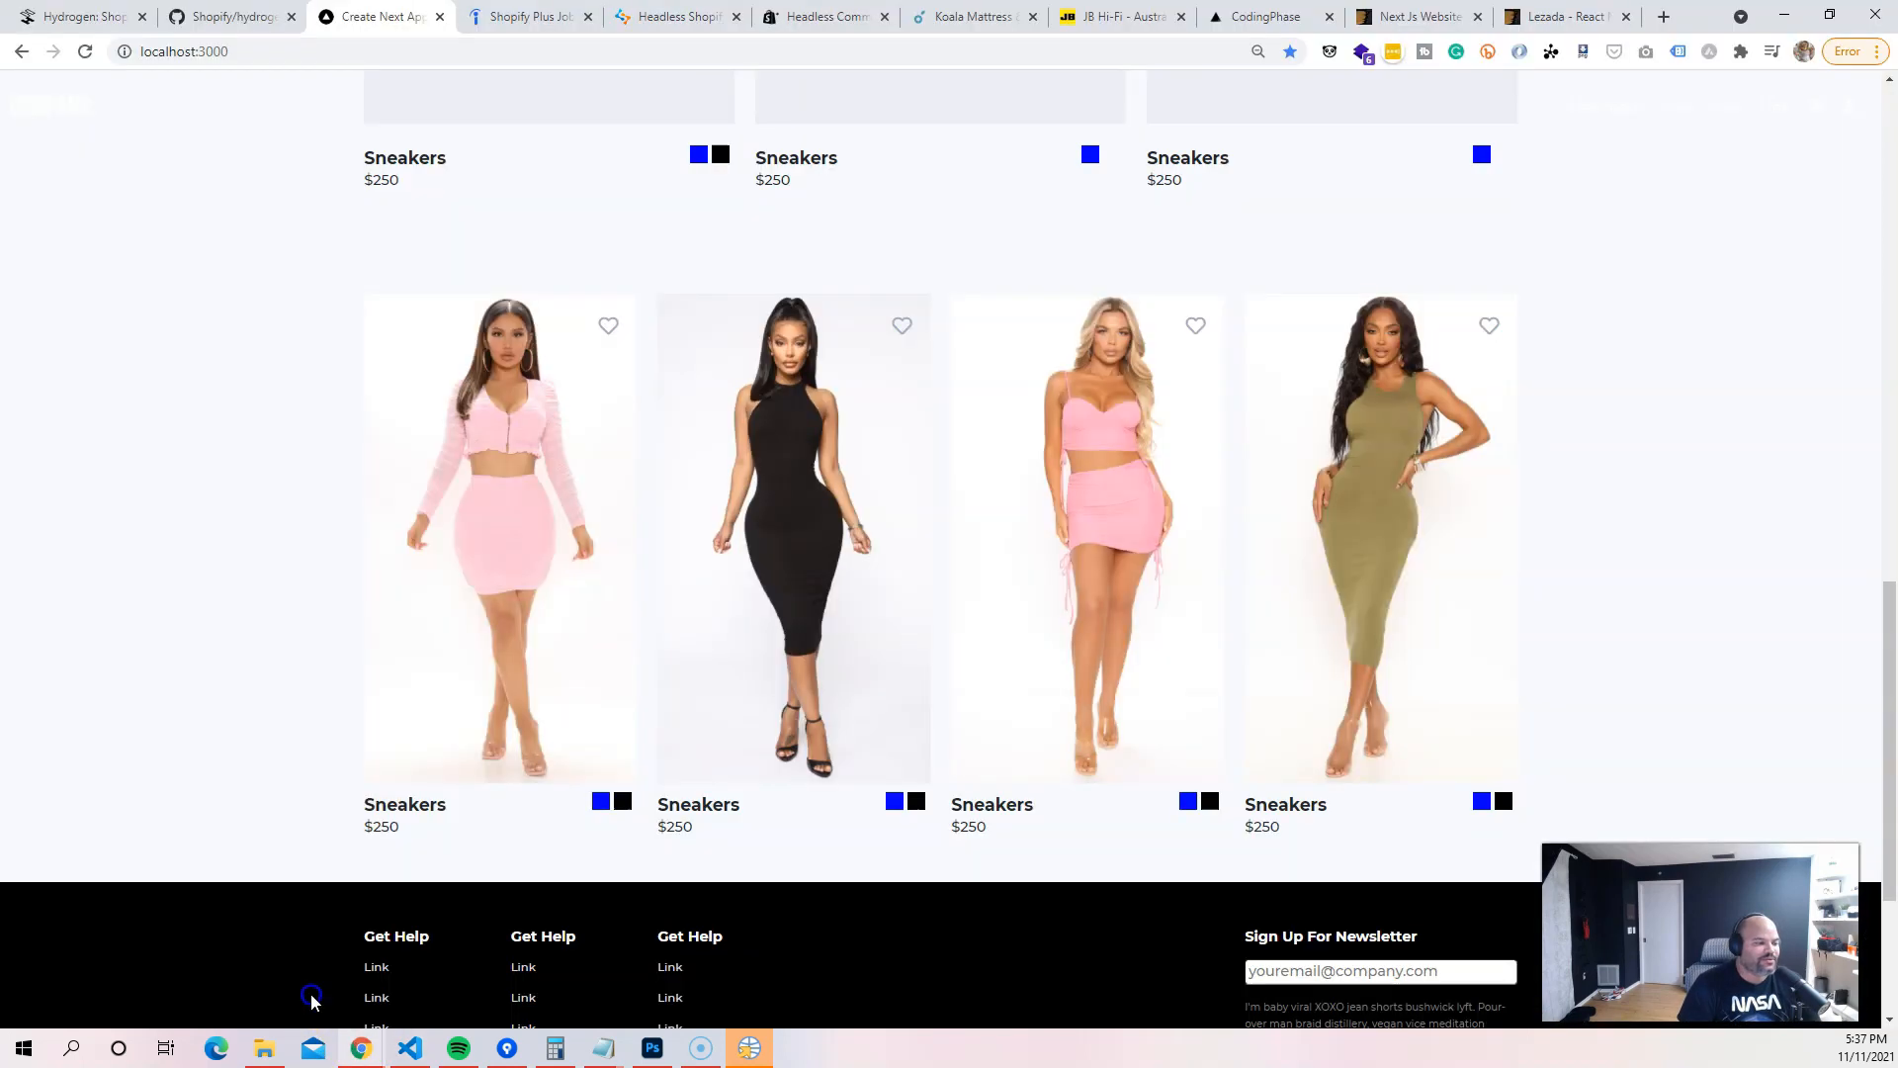
mouse_move(1331, 604)
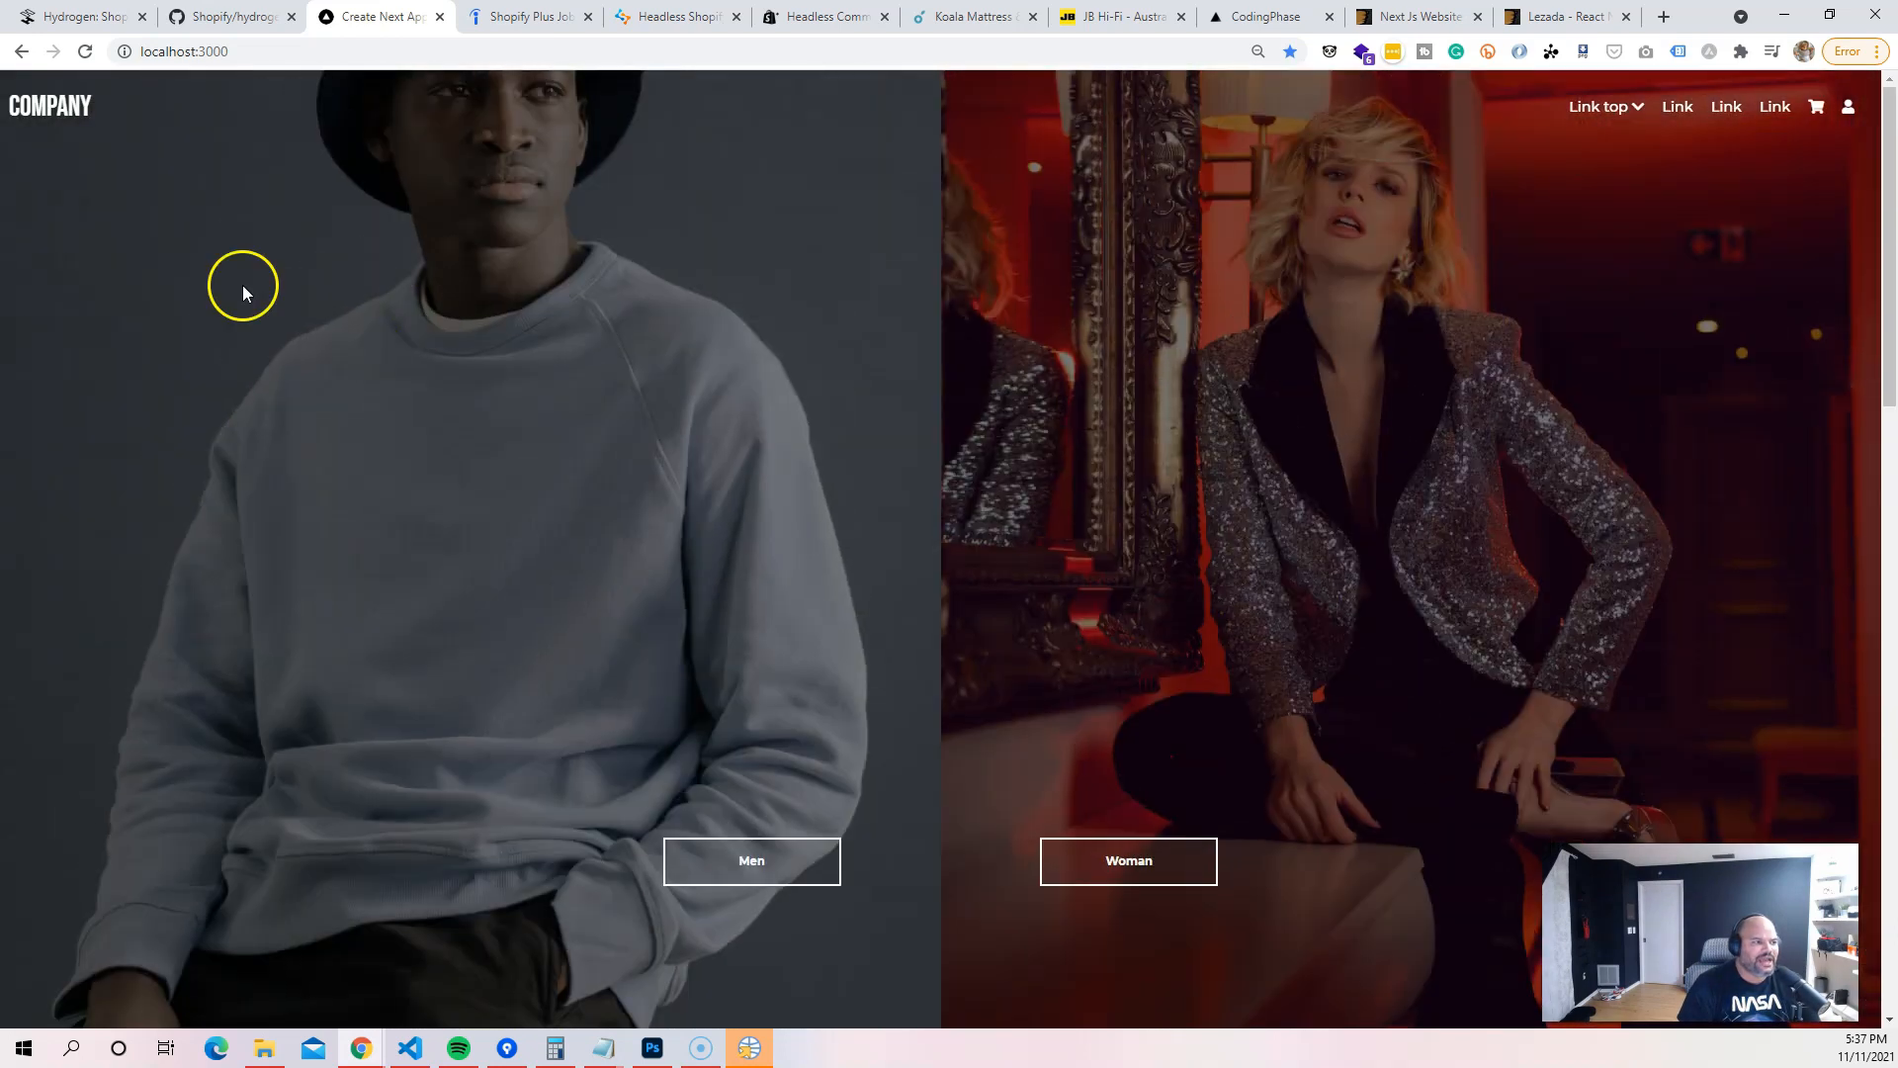
Scroll the localhost store to the Men and Woman banner and sneaker product cards.
scroll(down, 3)
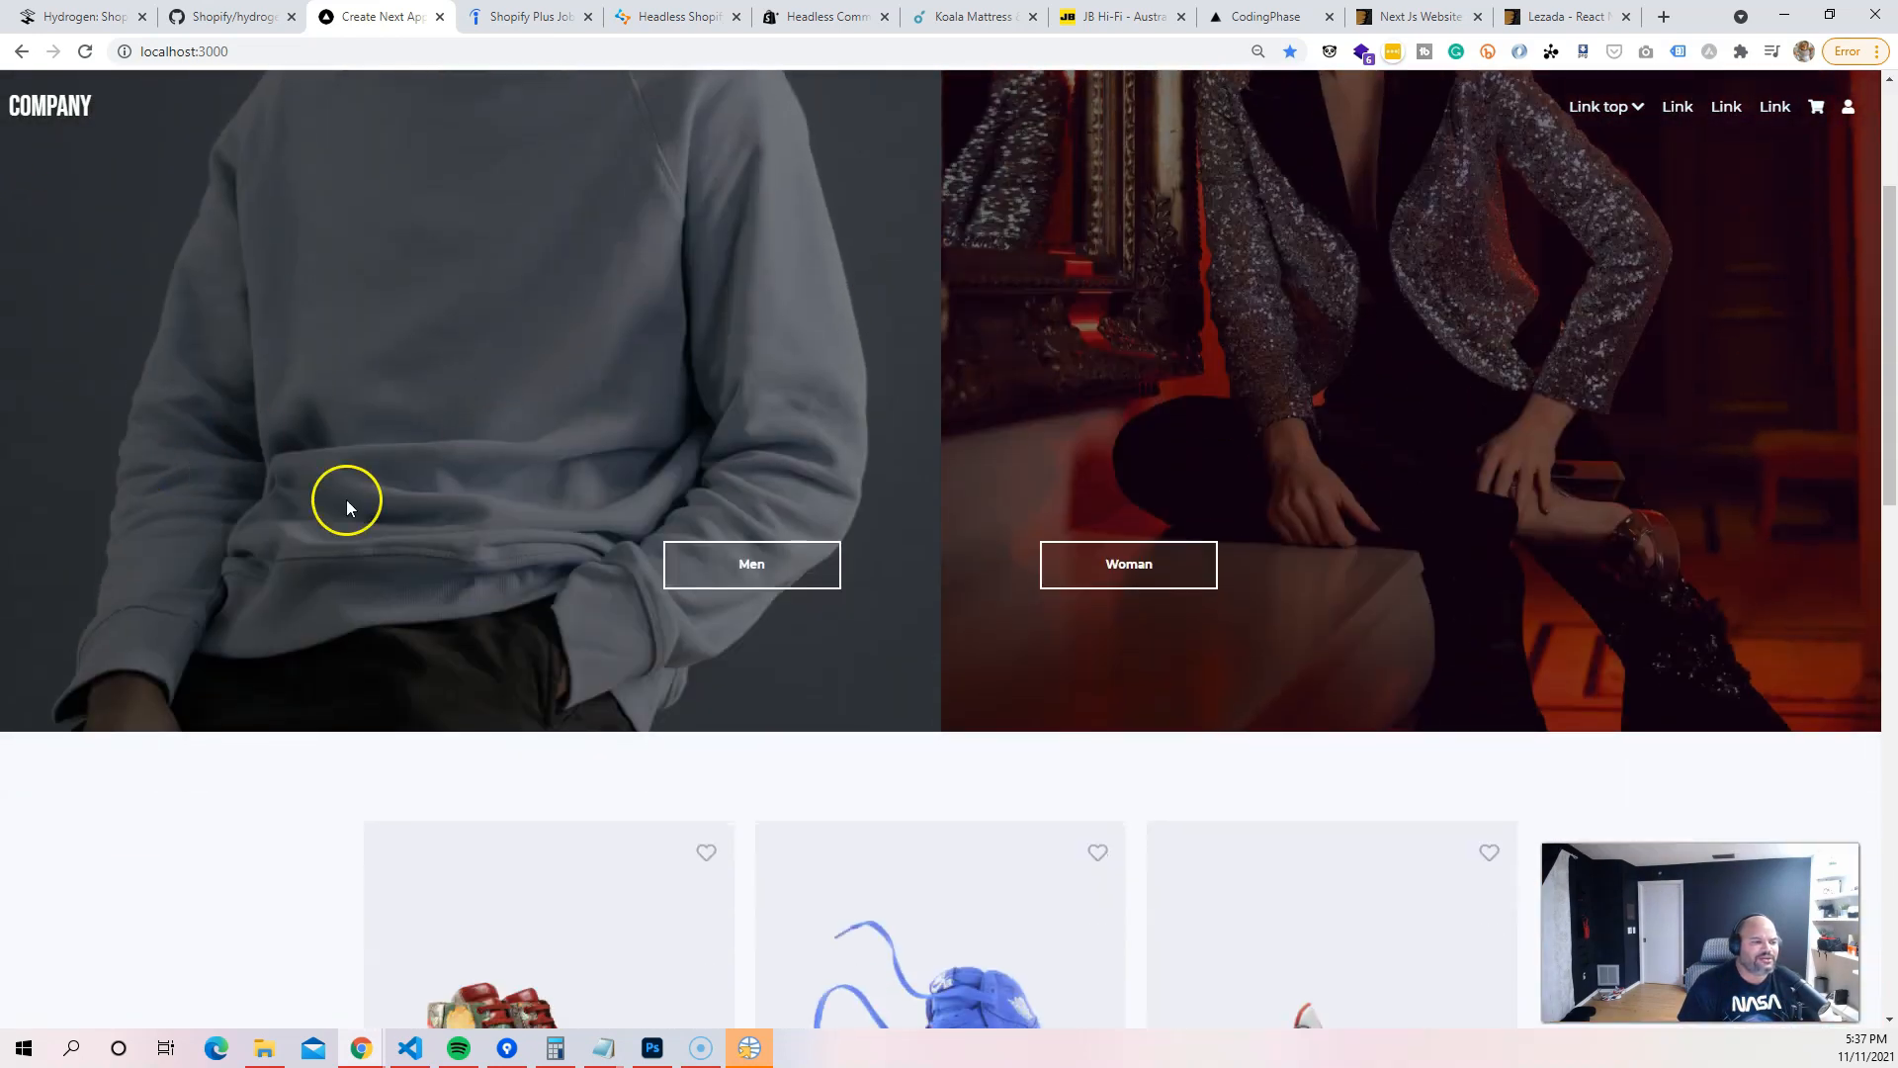
scroll(down, 3)
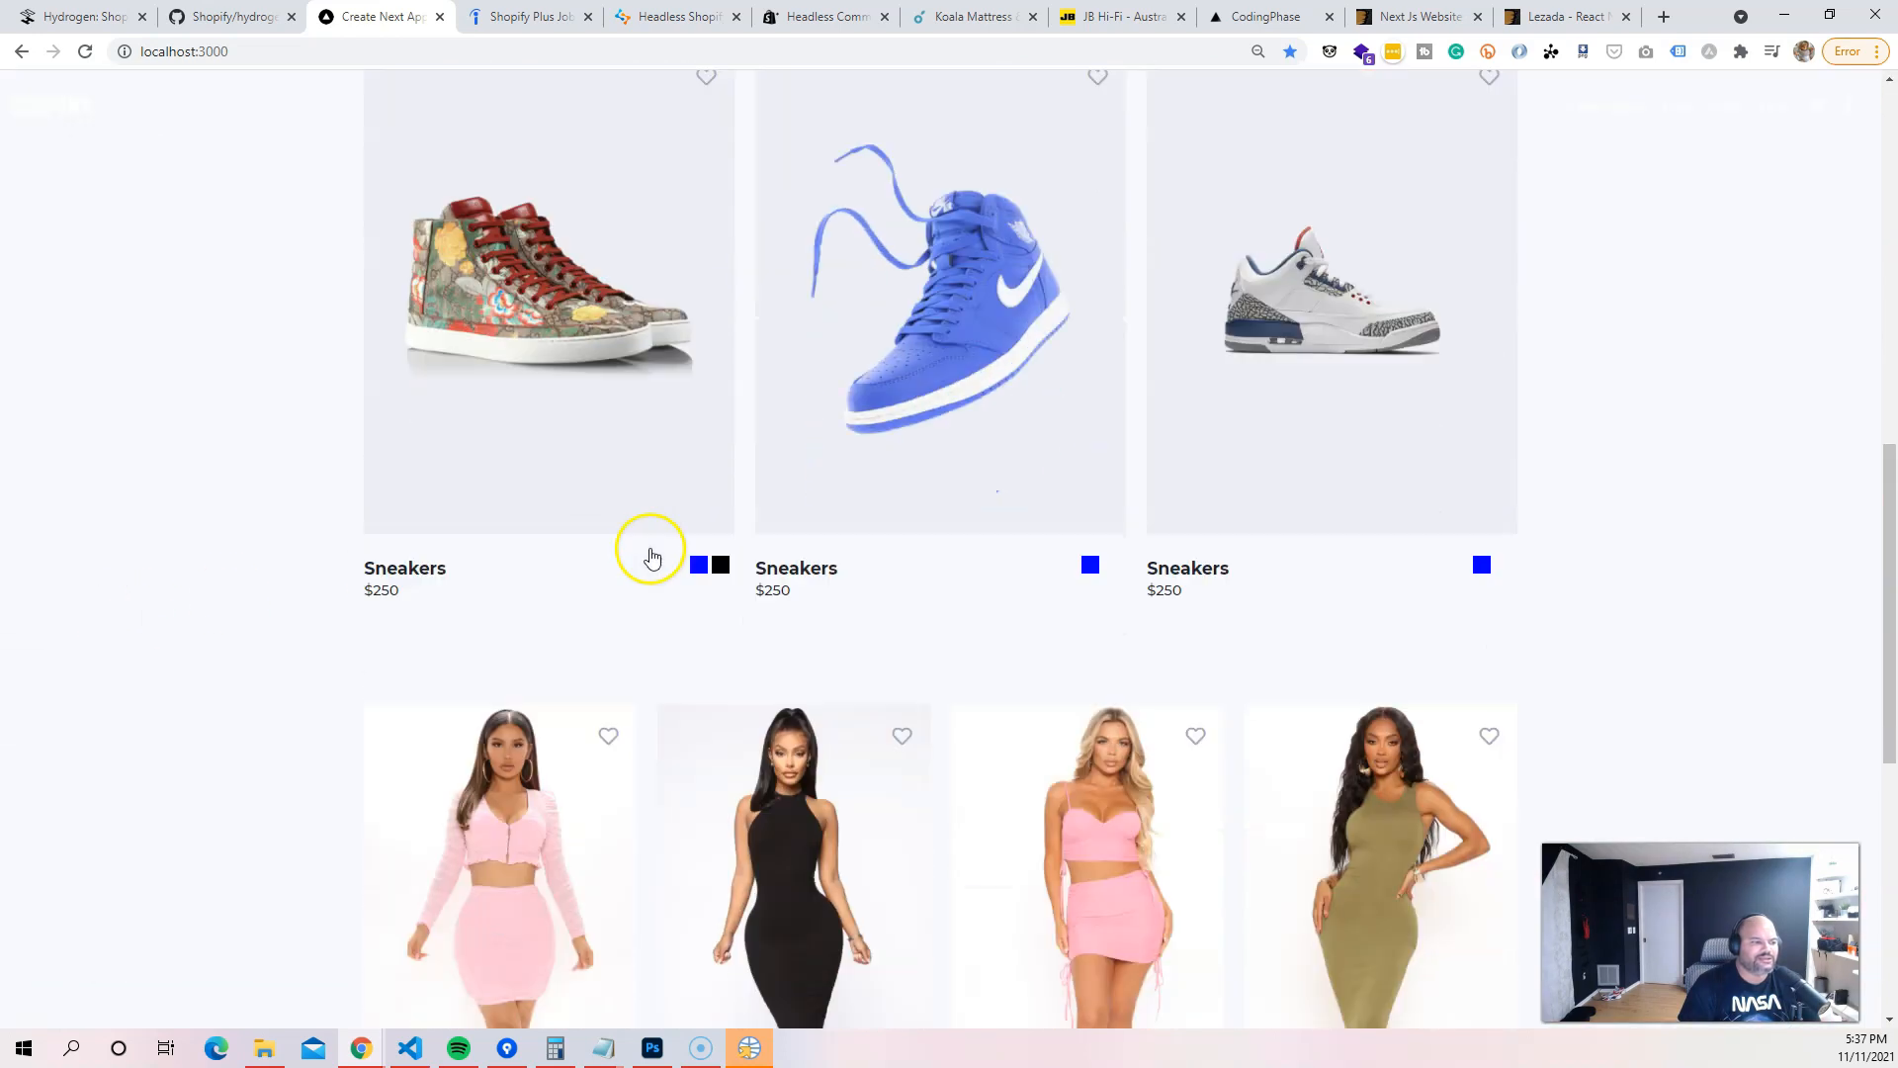
scroll(down, 3)
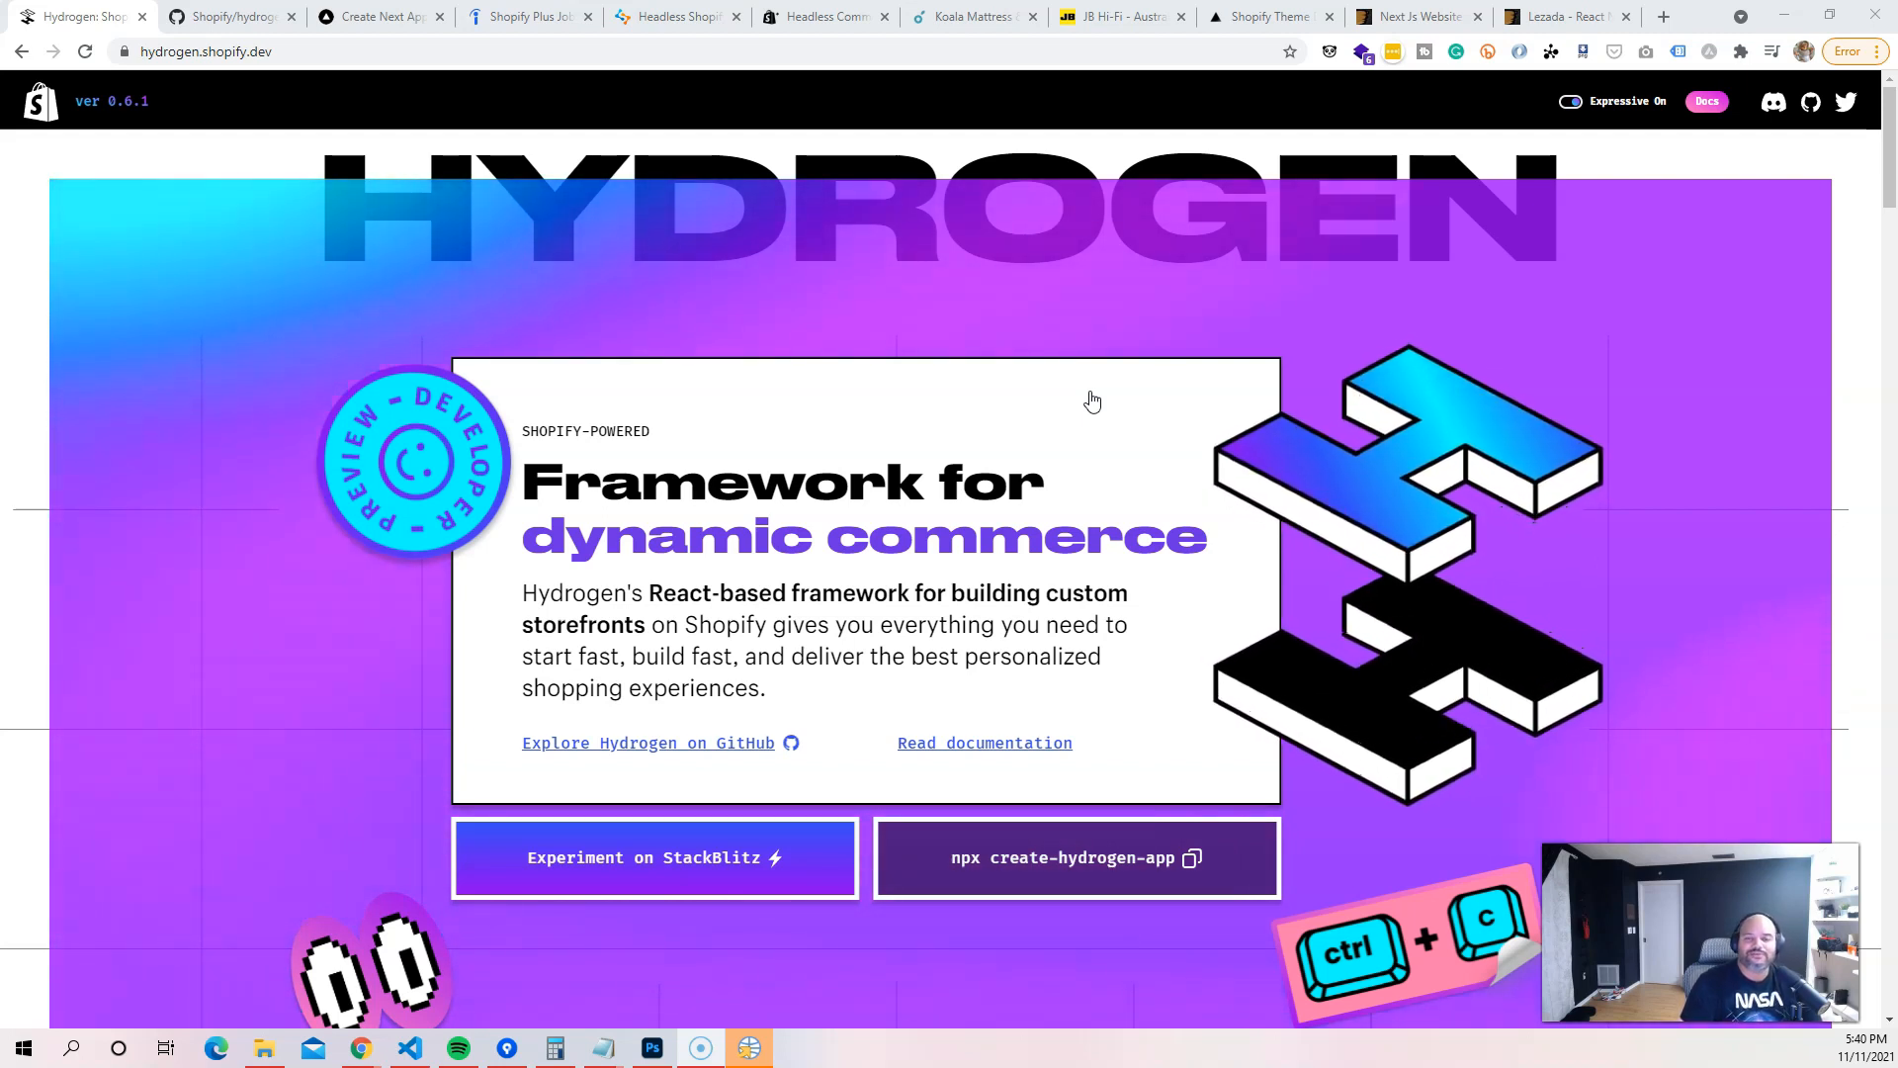
mouse_move(306, 666)
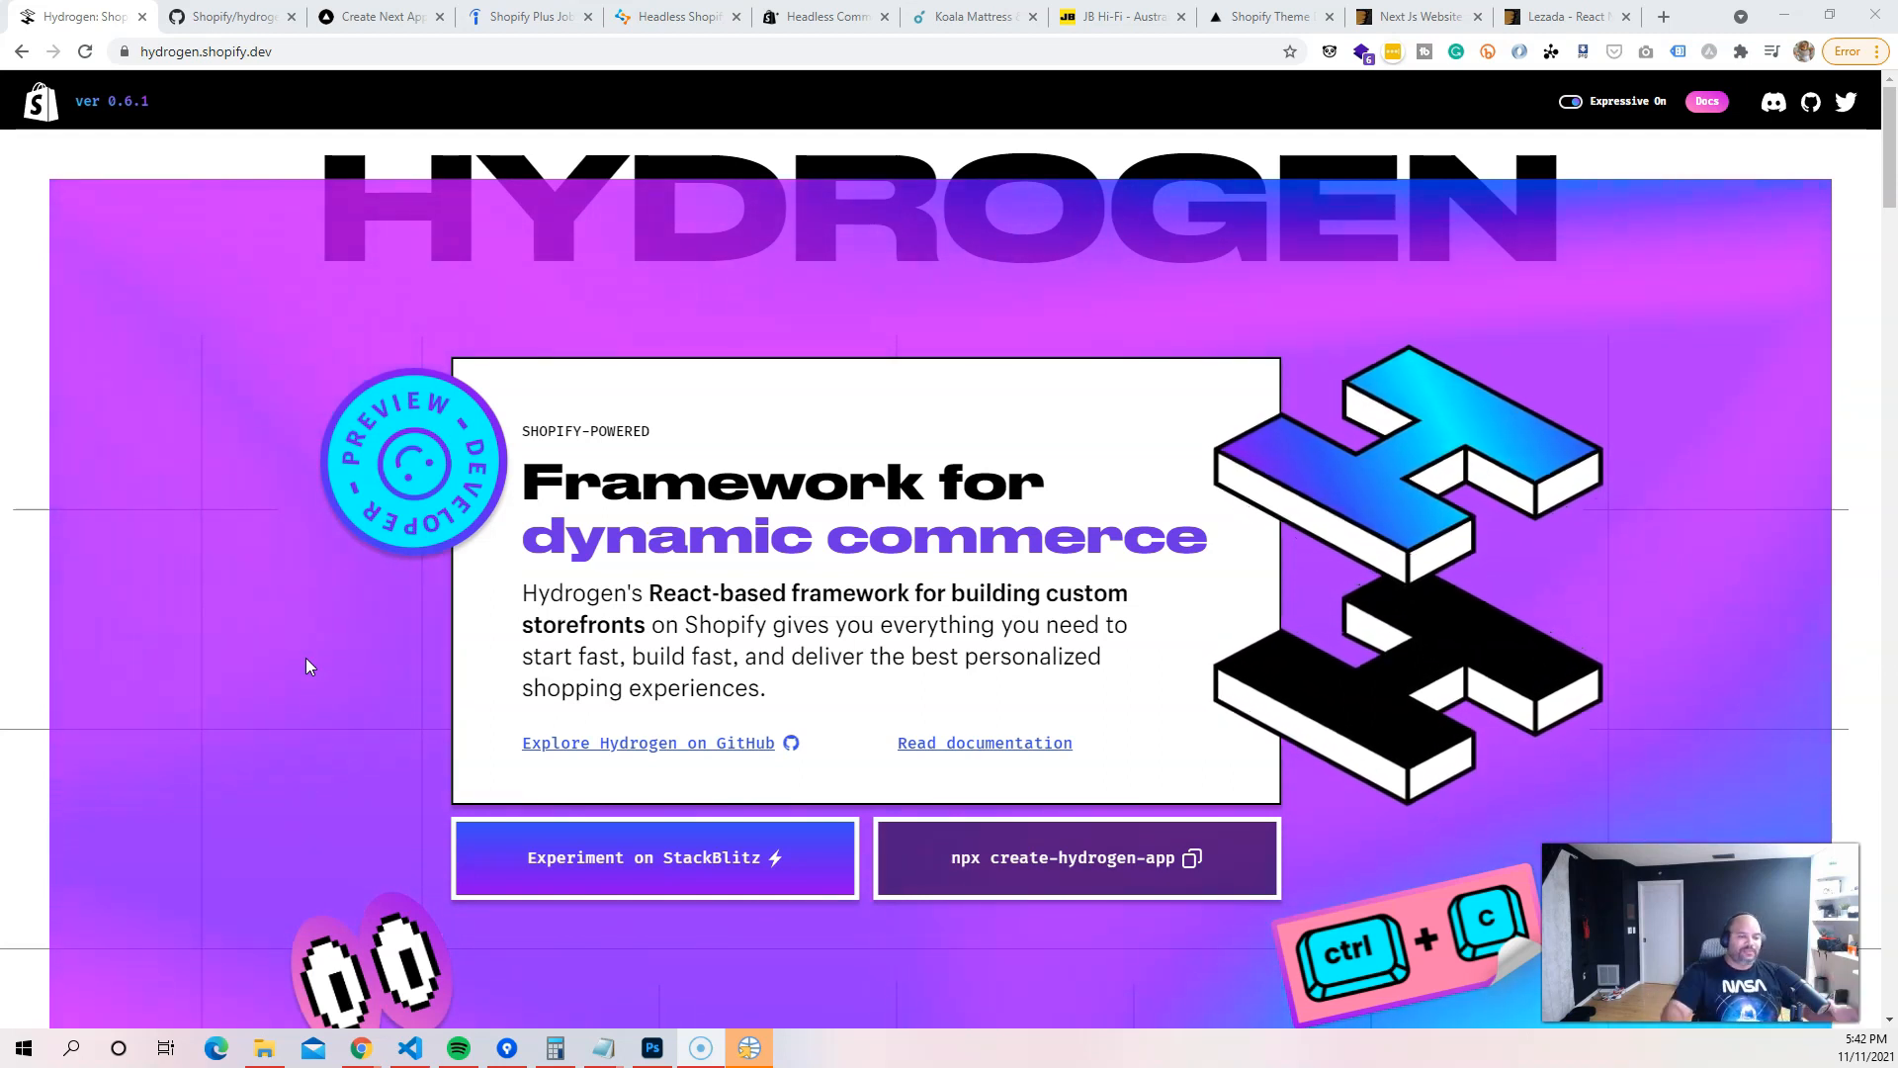
mouse_move(179, 545)
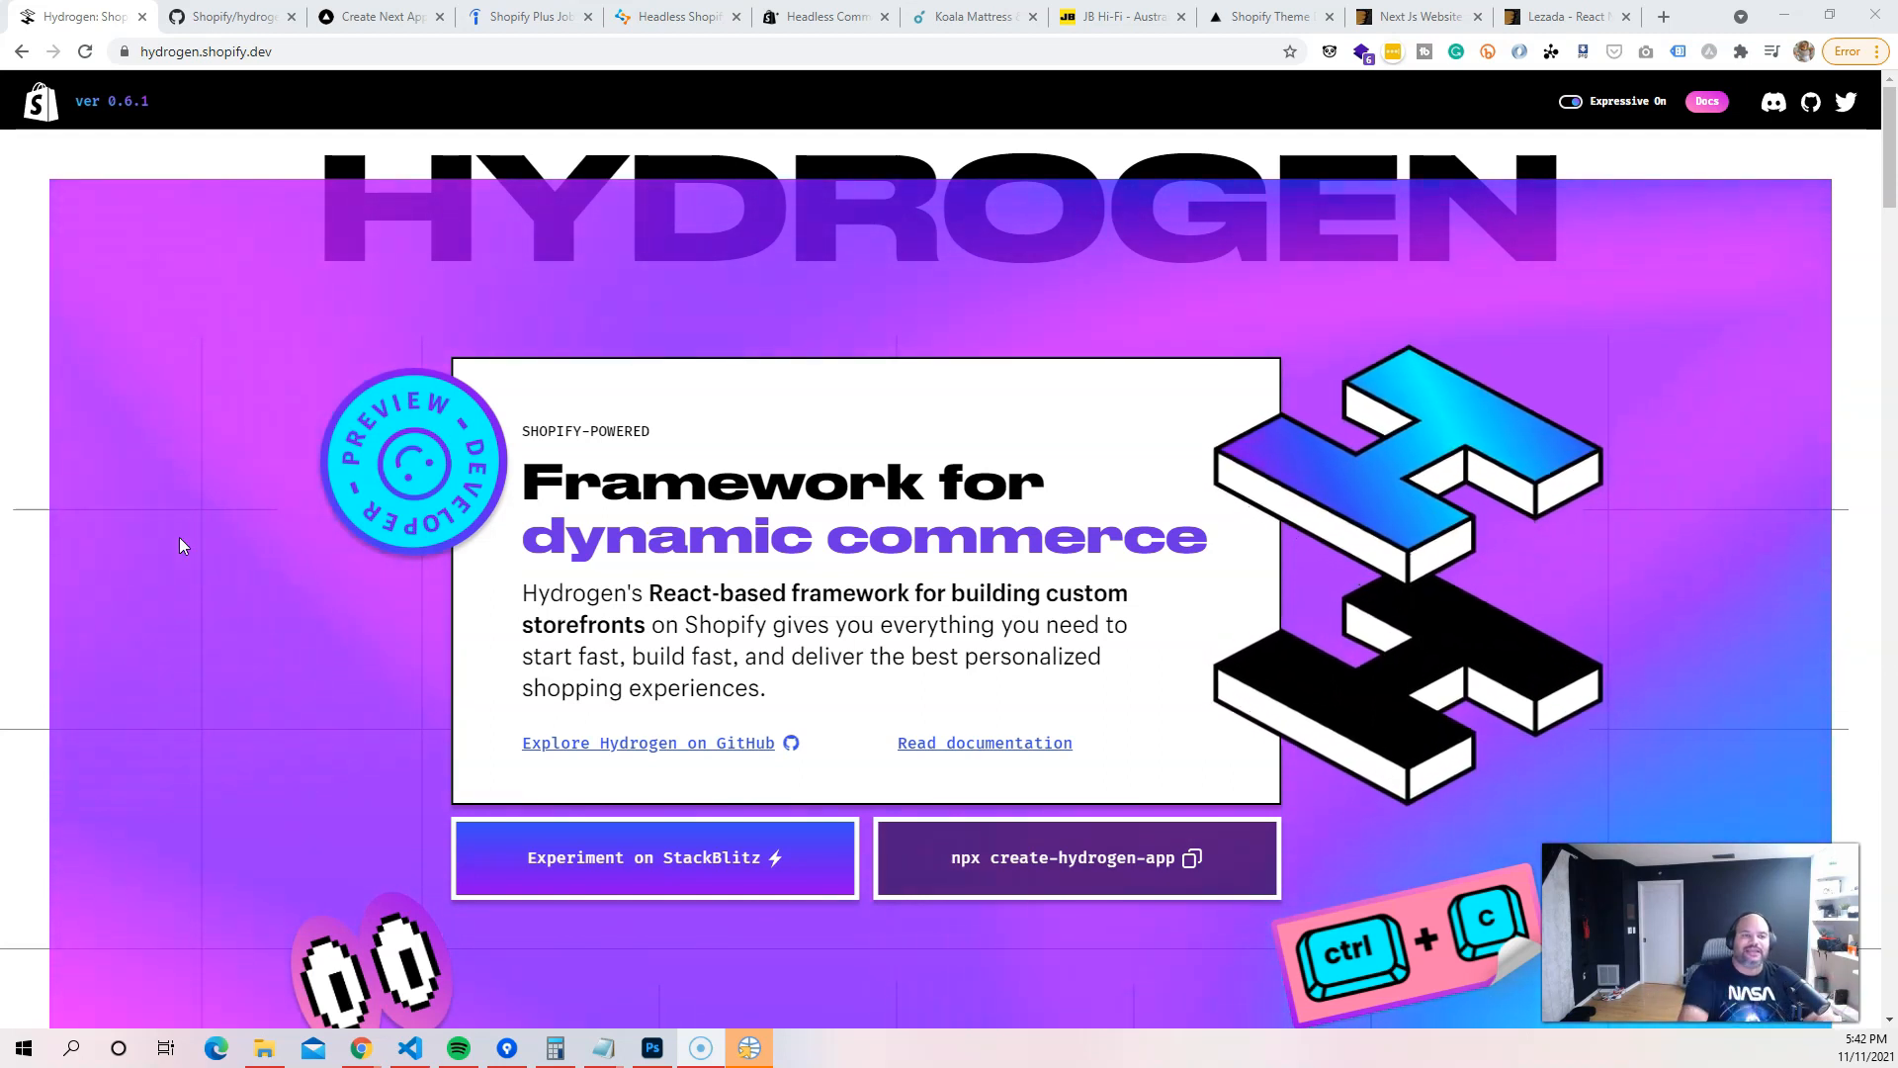